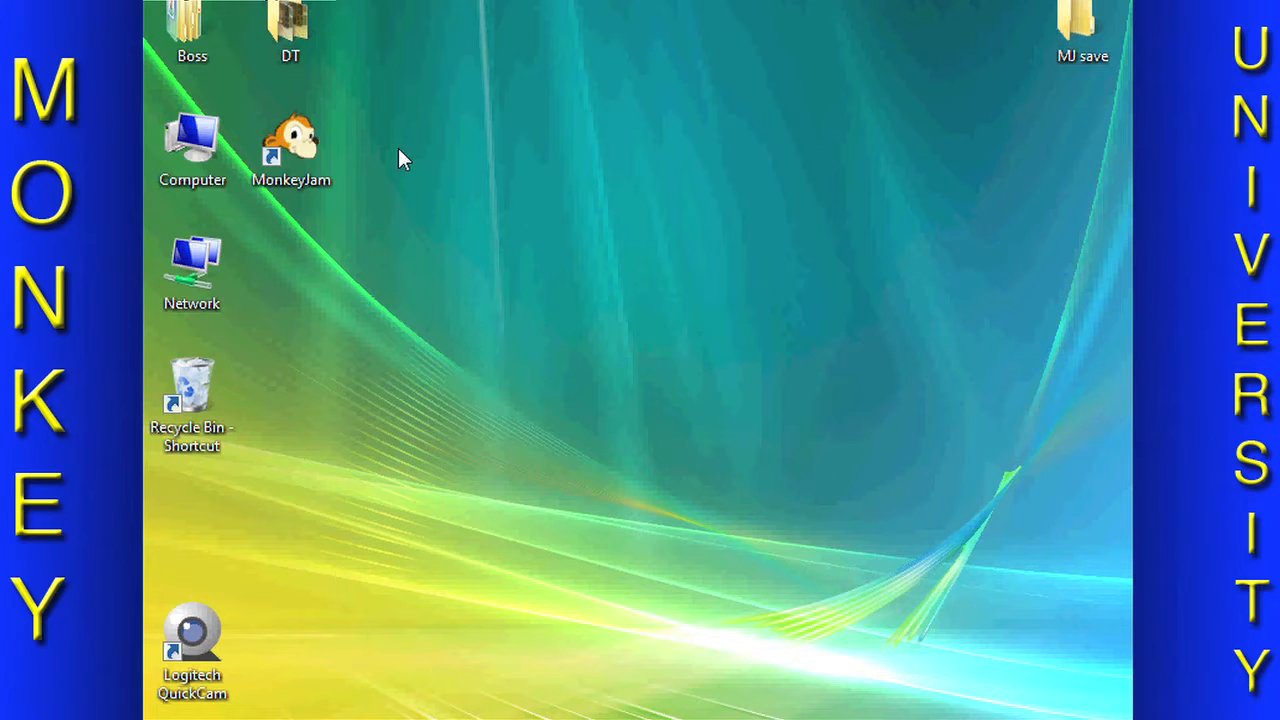
Step: Launch MonkeyJam from its desktop shortcut, opening an empty untitled project
{"action": "double_click", "coordinate": [291, 148]}
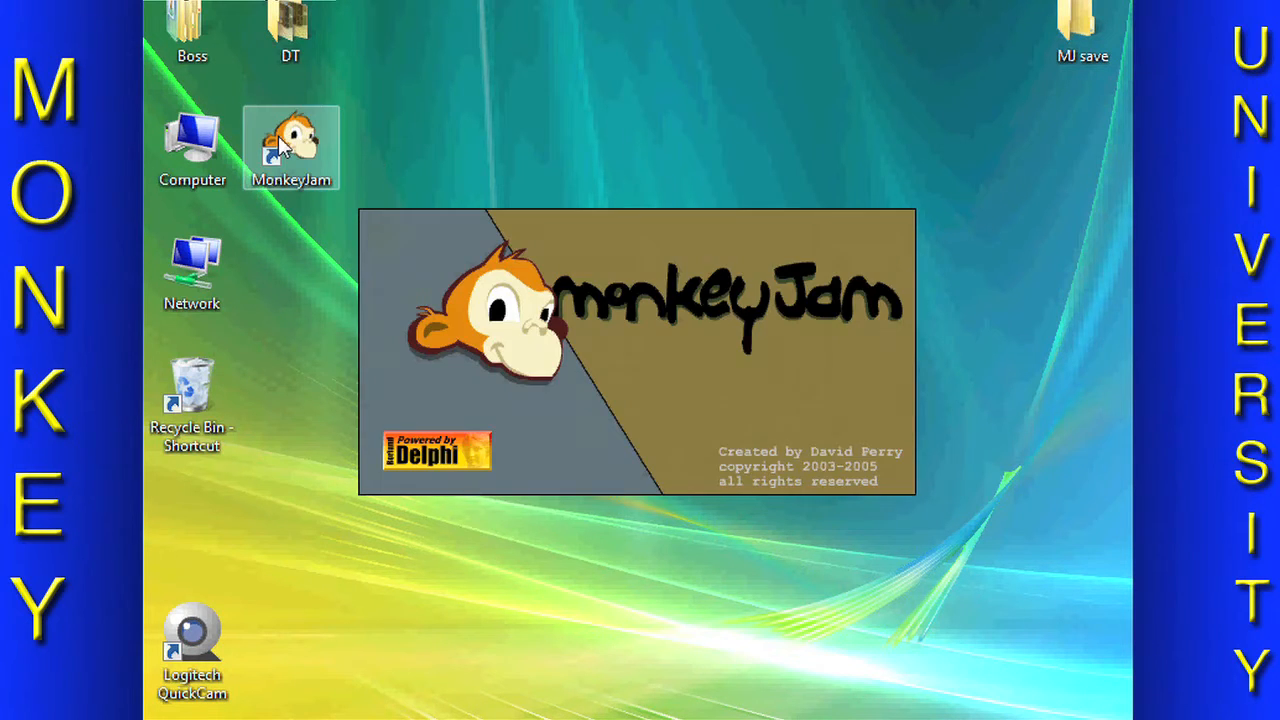
{"action": "double_click", "coordinate": [291, 147]}
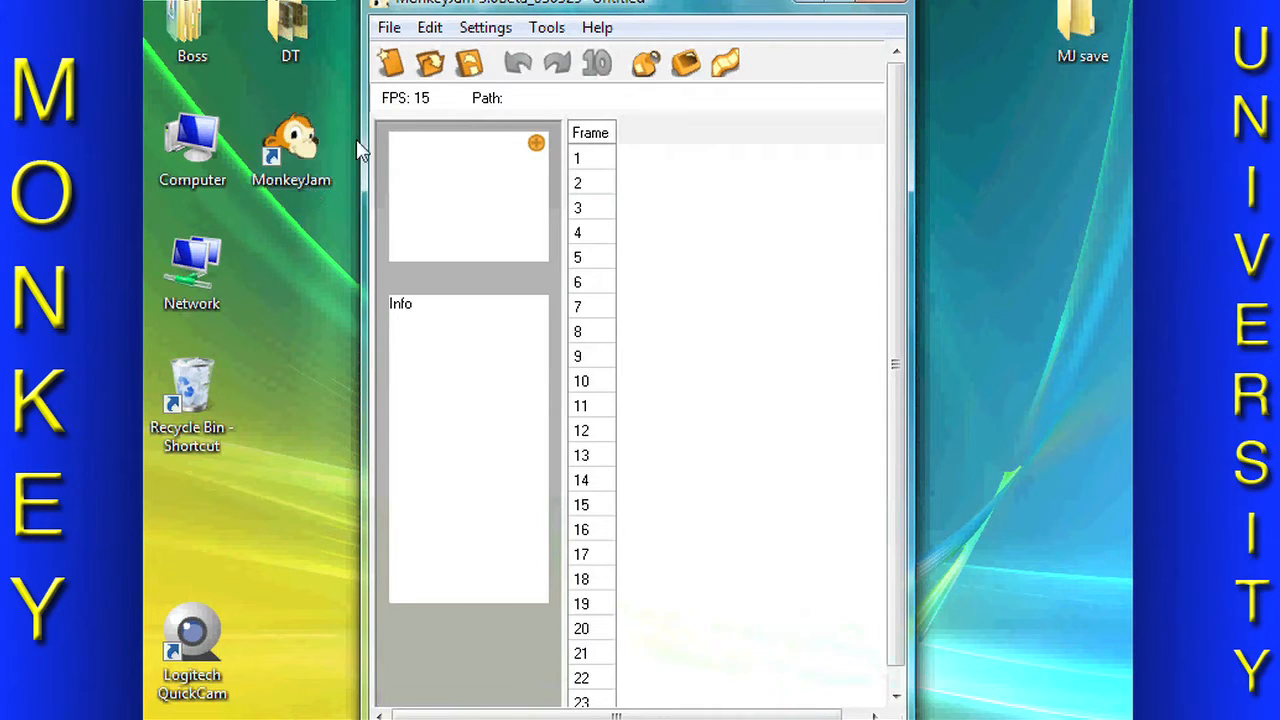
{"action": "mouse_move", "coordinate": [430, 27]}
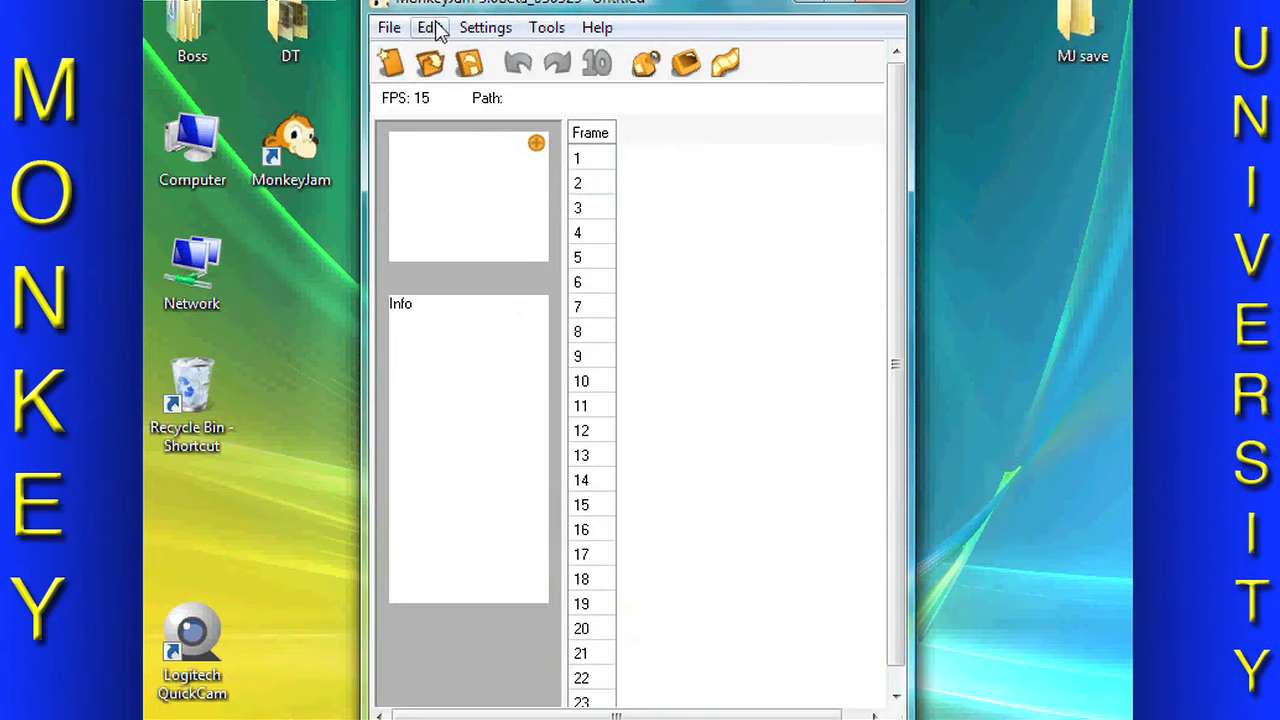
Step: In Preferences, set the default storage folder to MJ save and review the Capture settings
{"action": "left_click", "coordinate": [485, 27]}
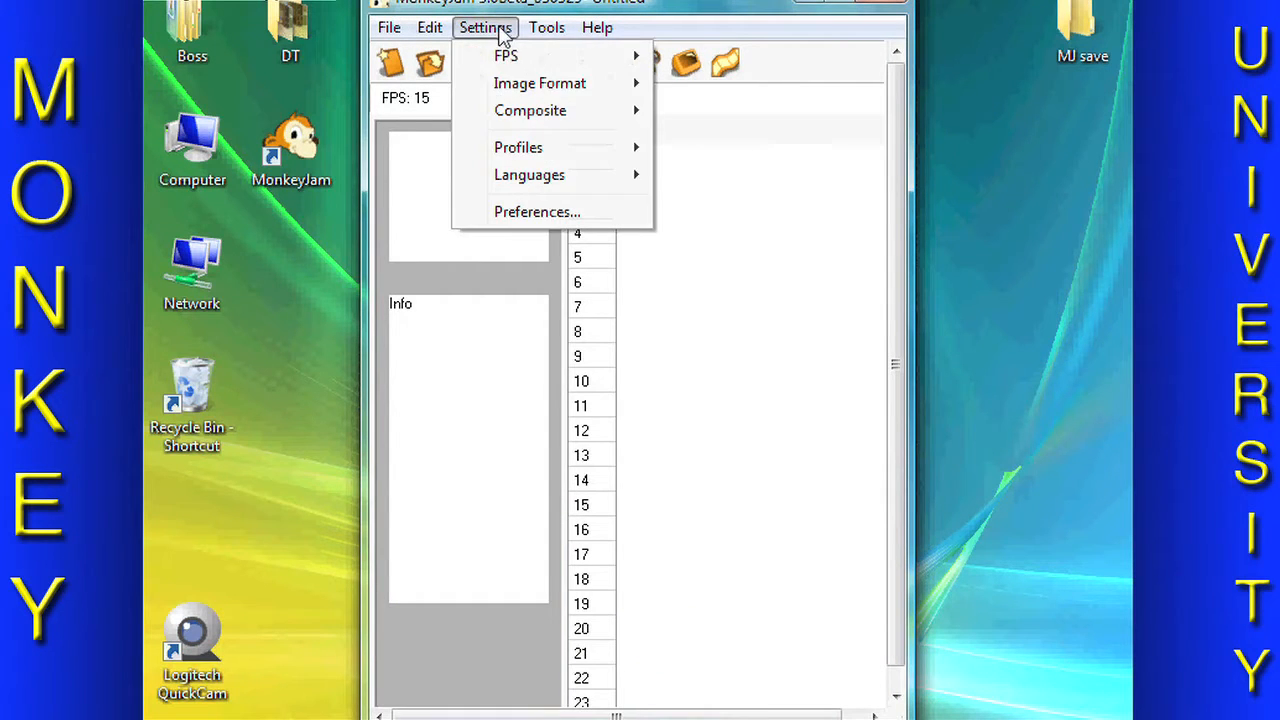
{"action": "left_click", "coordinate": [537, 211]}
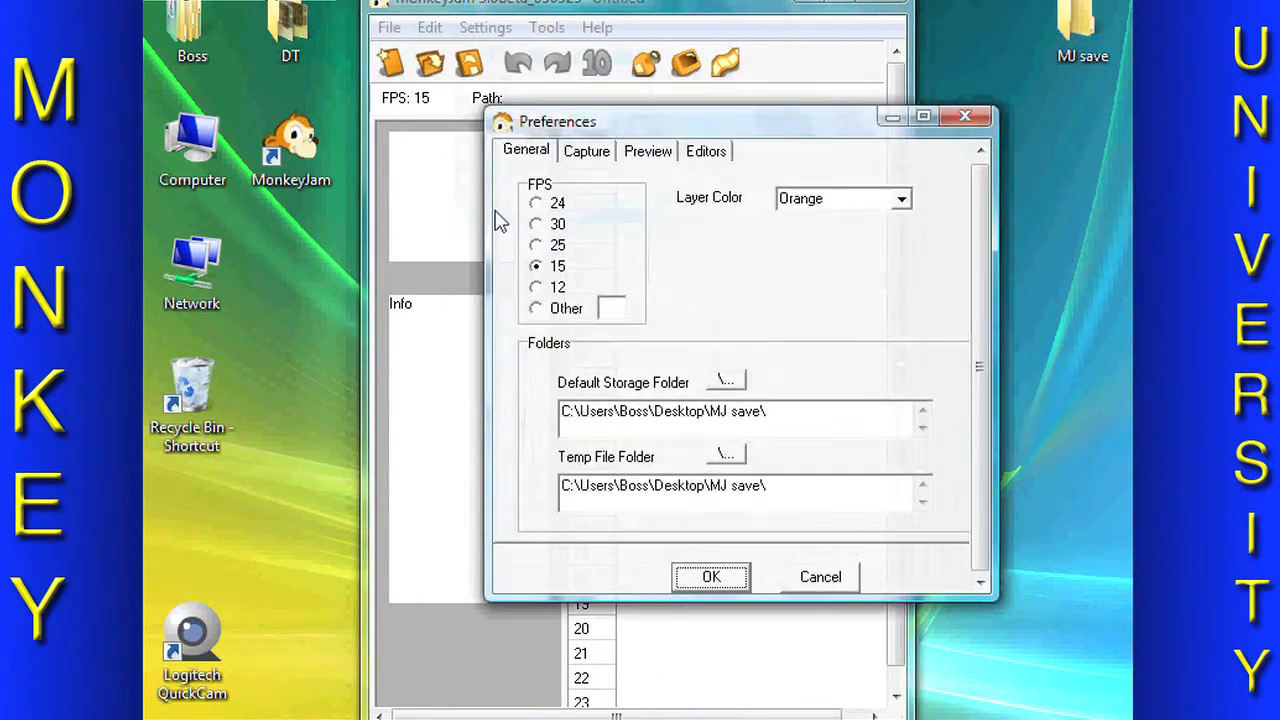
{"action": "mouse_move", "coordinate": [567, 272]}
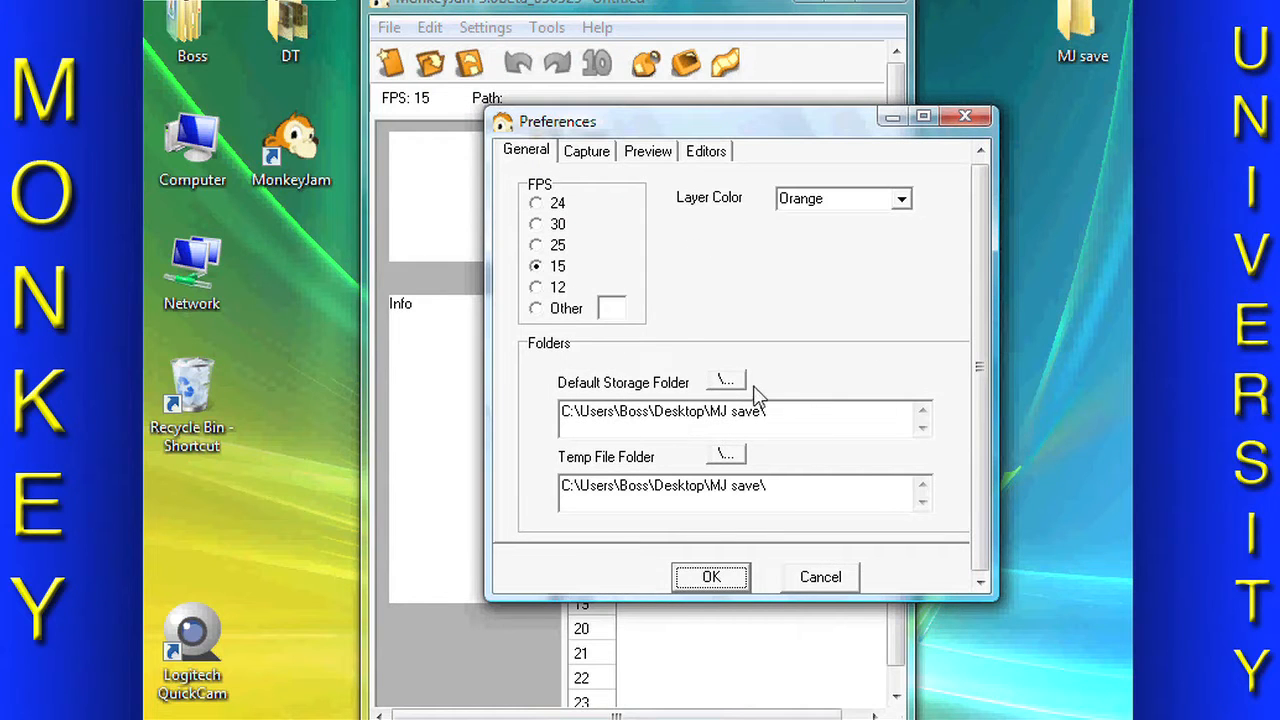
{"action": "left_click", "coordinate": [726, 381]}
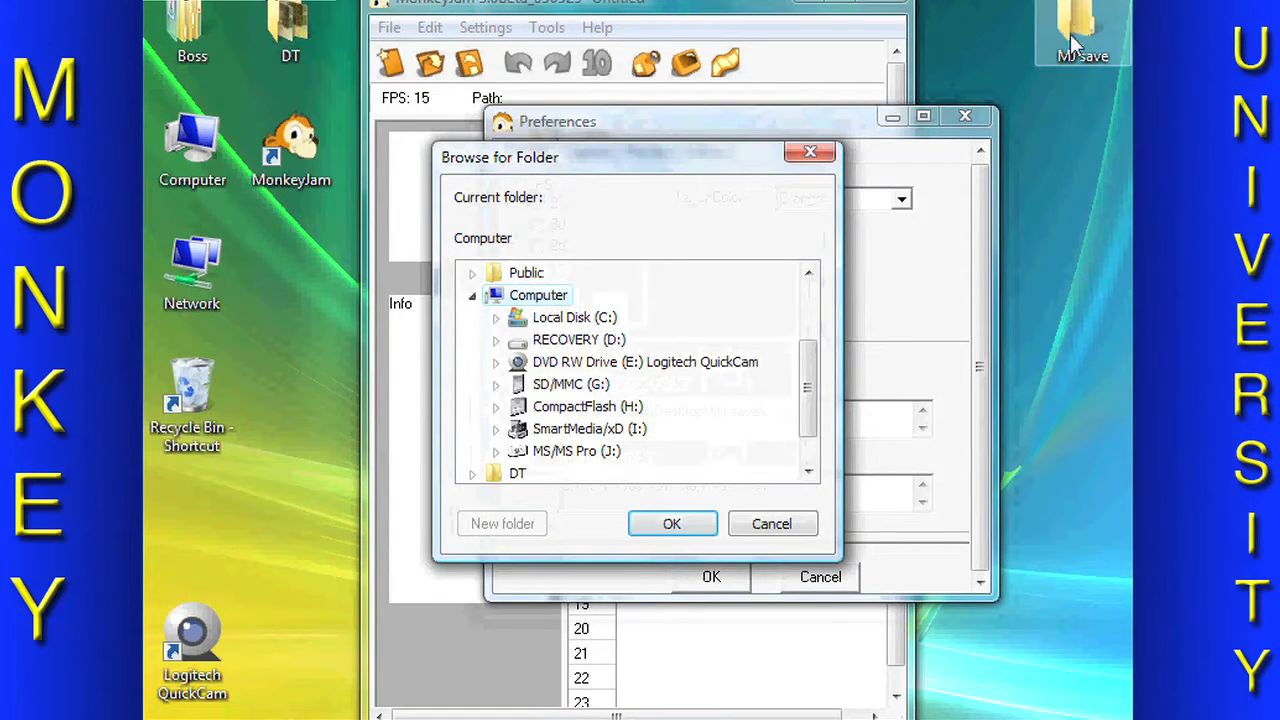
{"action": "left_click", "coordinate": [534, 451]}
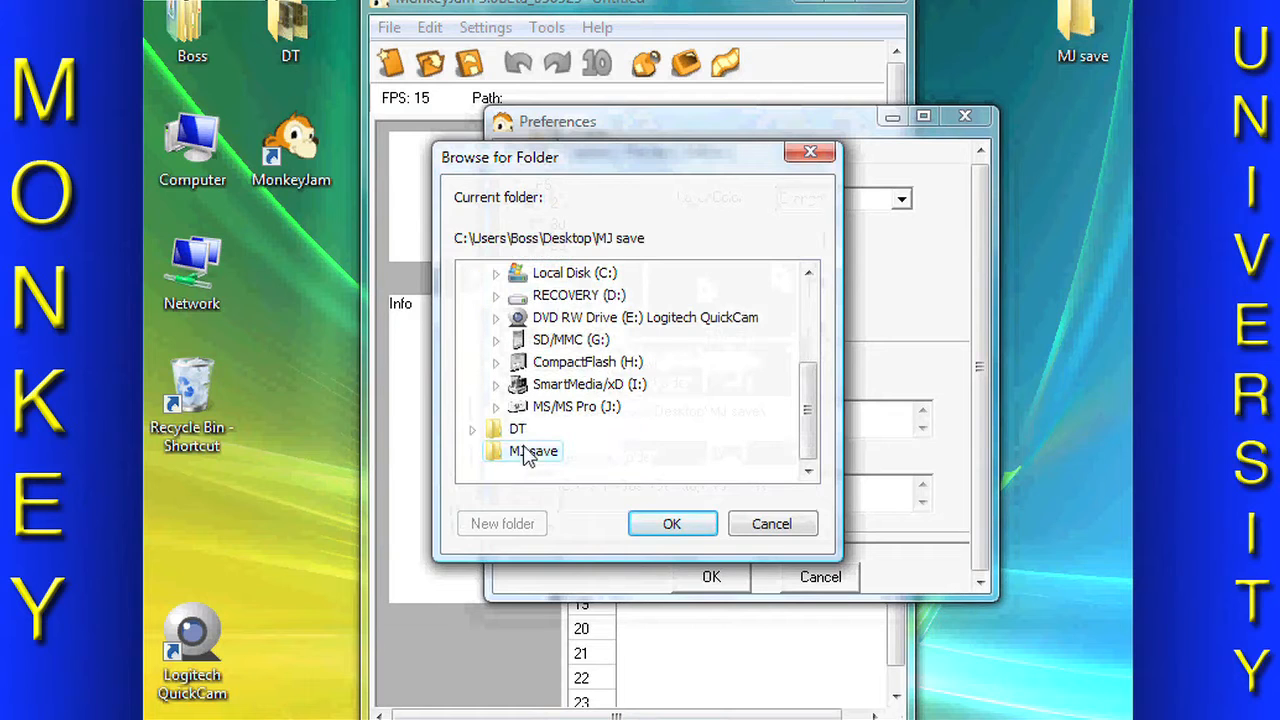
{"action": "left_click", "coordinate": [672, 523]}
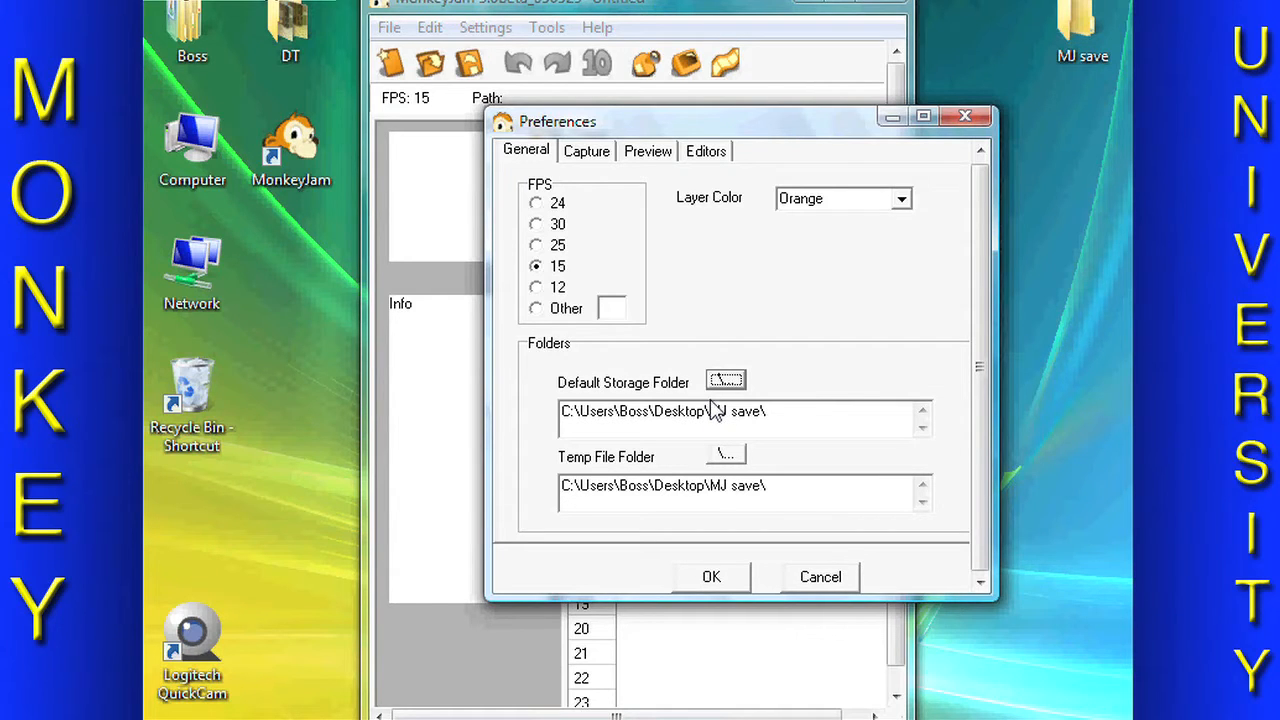
{"action": "left_click", "coordinate": [586, 151]}
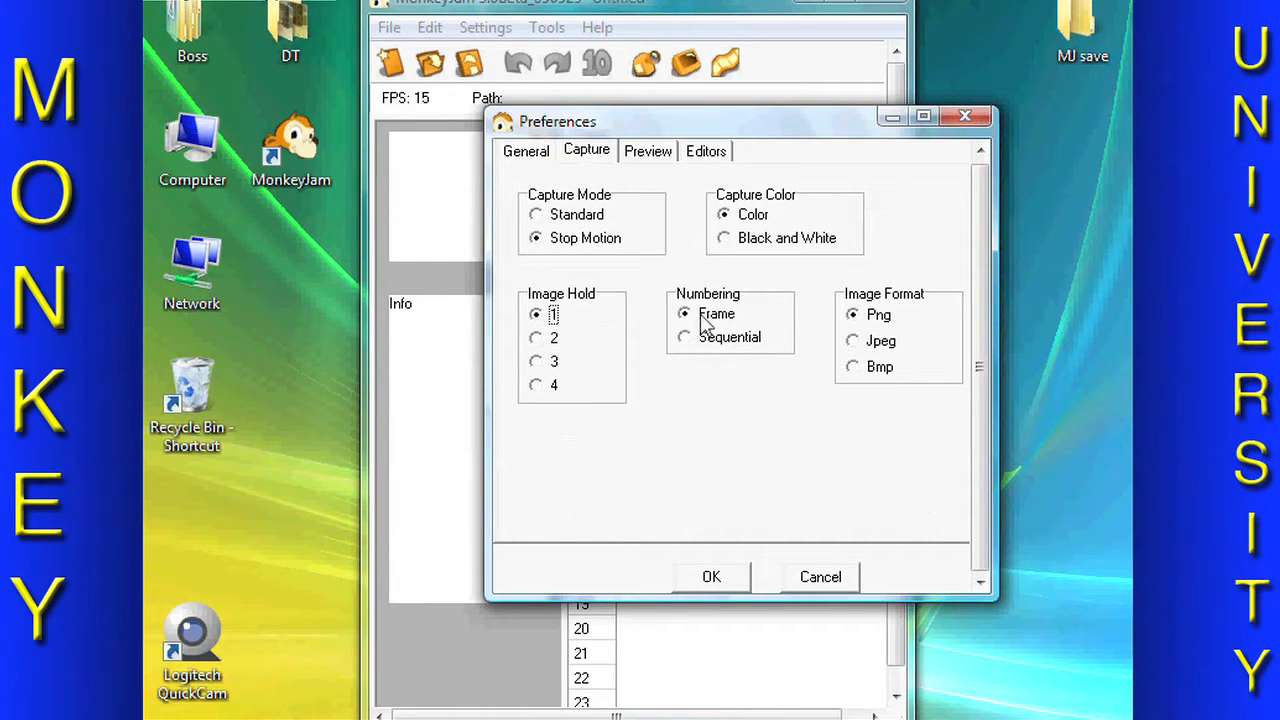
{"action": "mouse_move", "coordinate": [707, 590]}
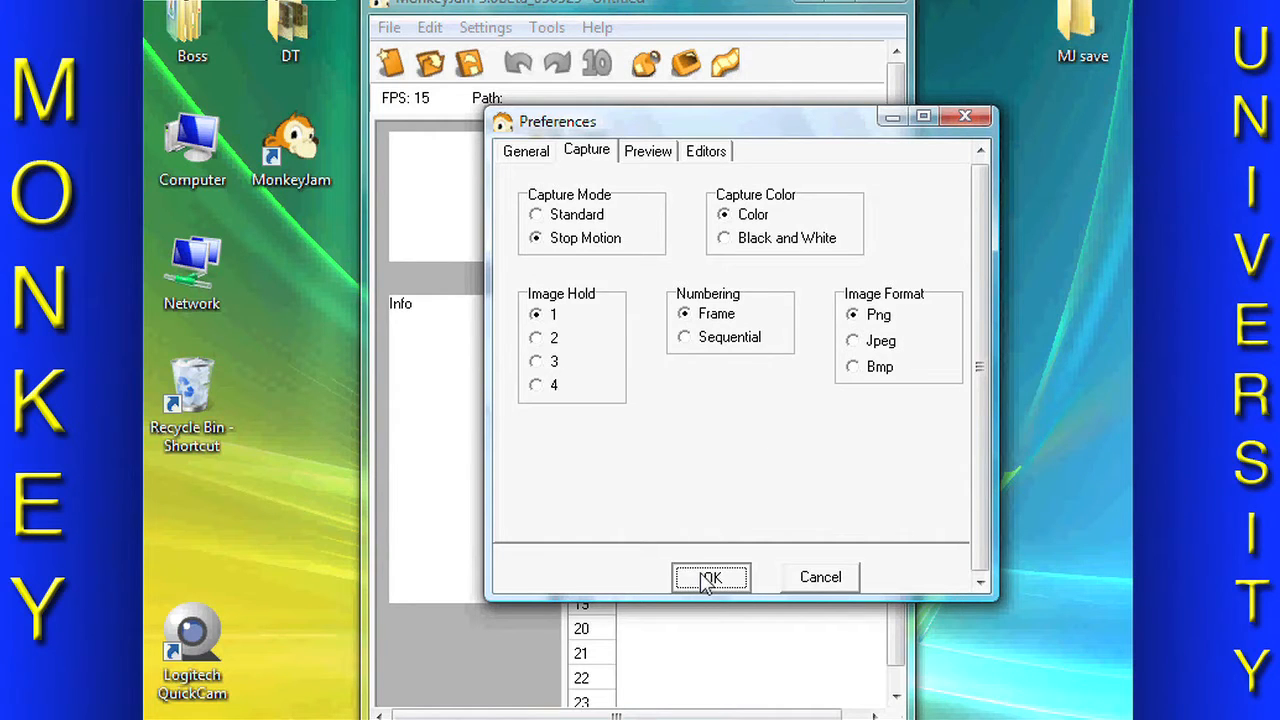
Step: Add a Blue layer named 'dude' to the timesheet
{"action": "left_click", "coordinate": [710, 577]}
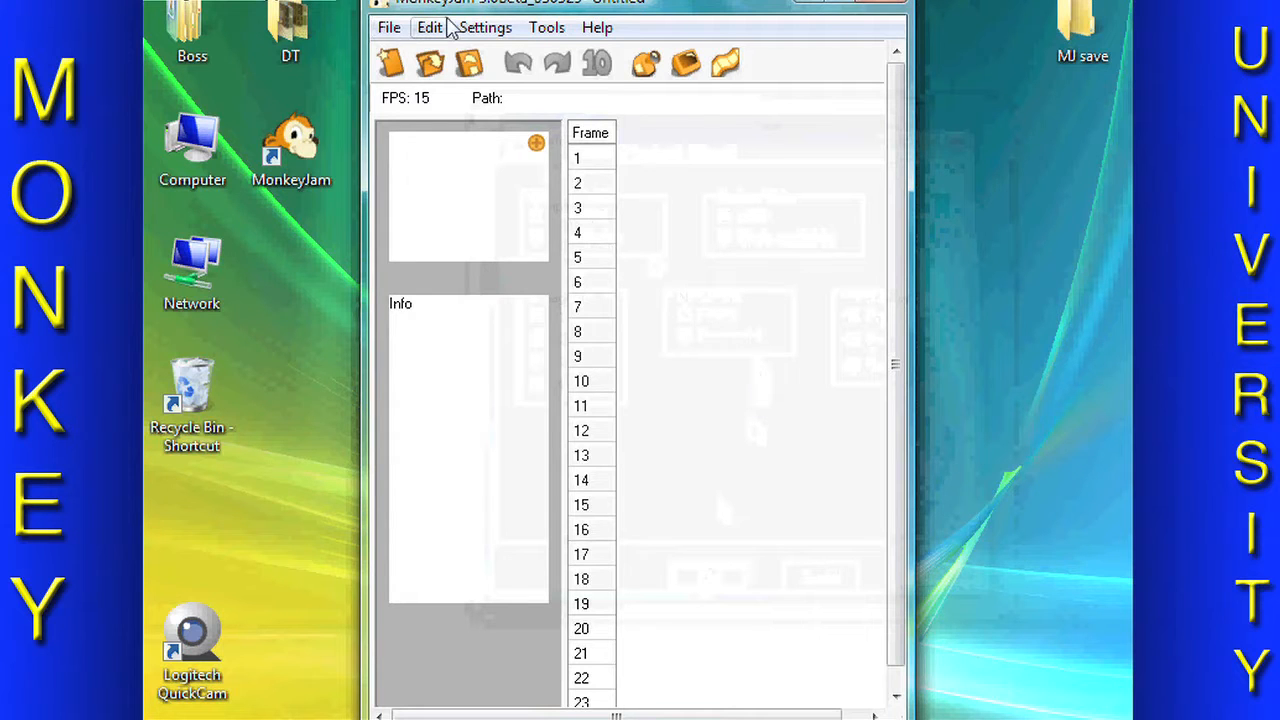
{"action": "left_click", "coordinate": [429, 27]}
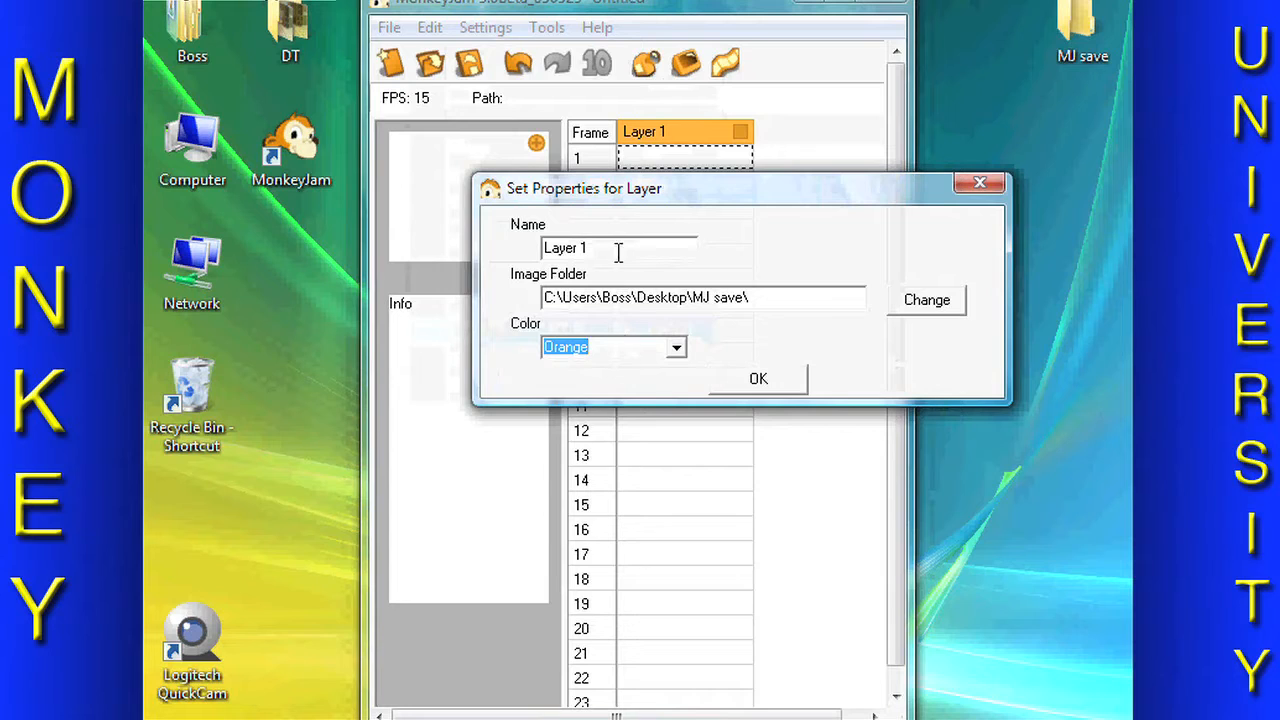
{"action": "type", "text": "dude"}
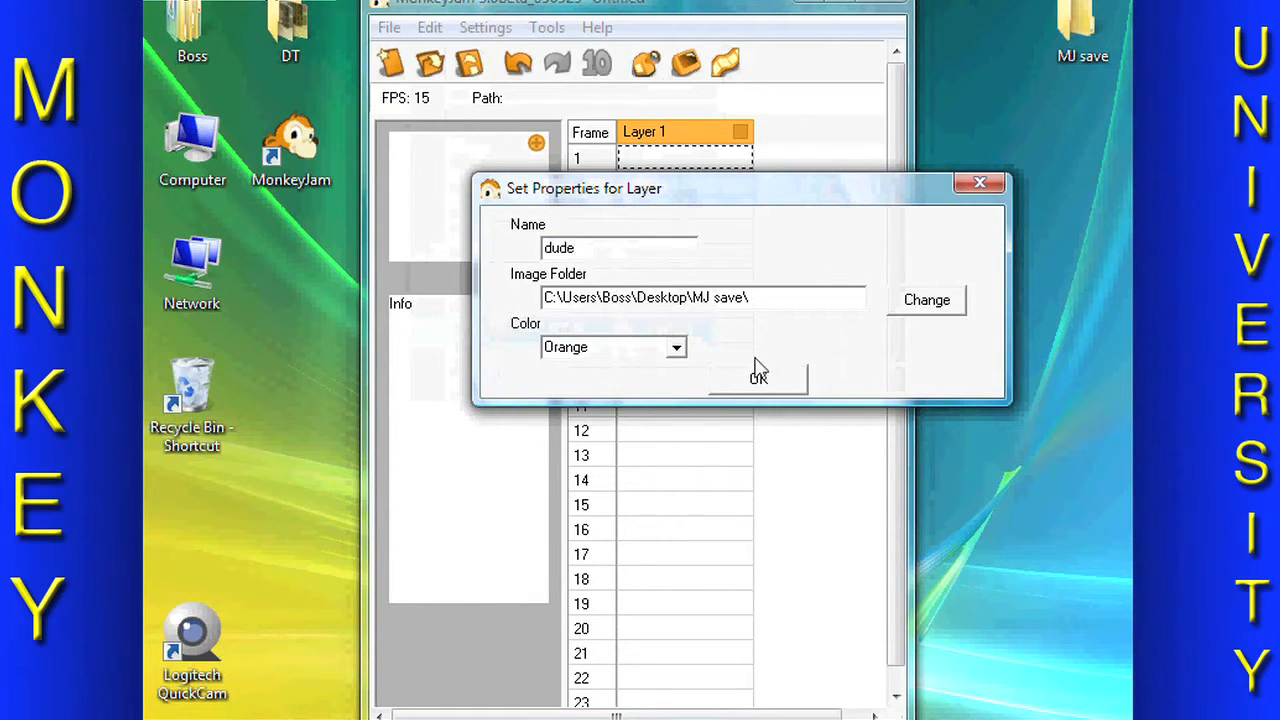
{"action": "mouse_move", "coordinate": [730, 330]}
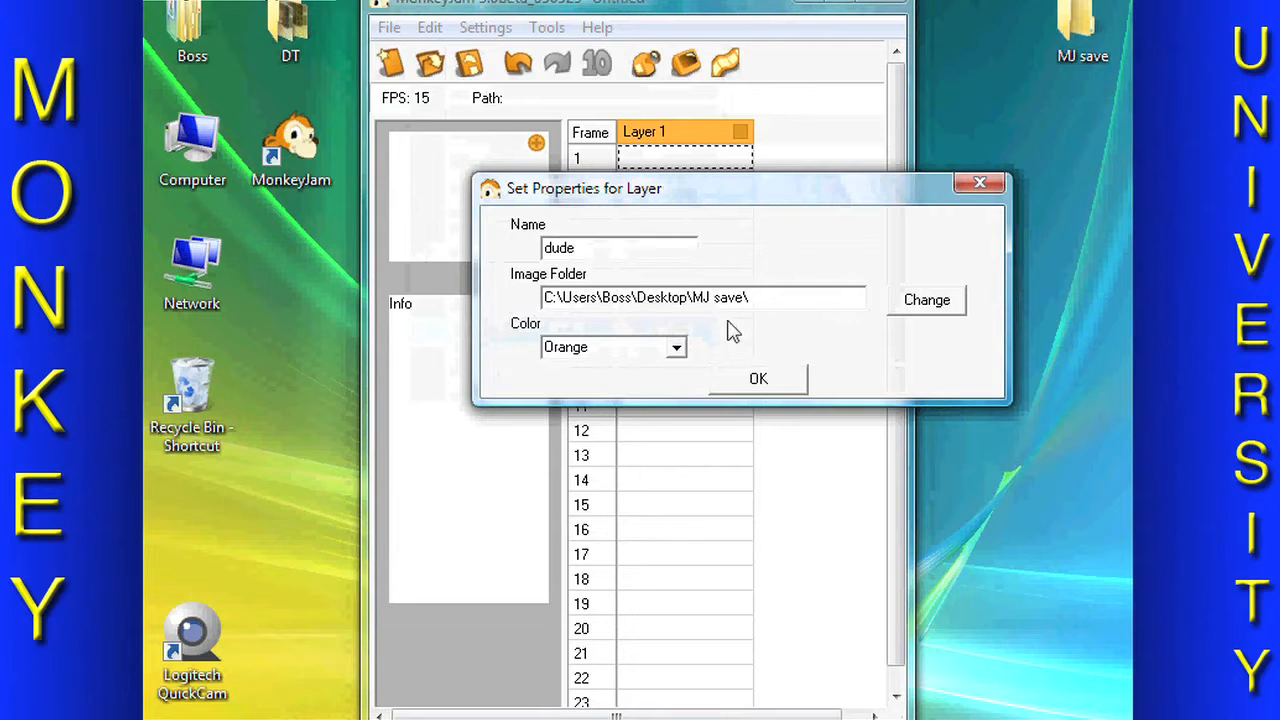
{"action": "left_click", "coordinate": [676, 347]}
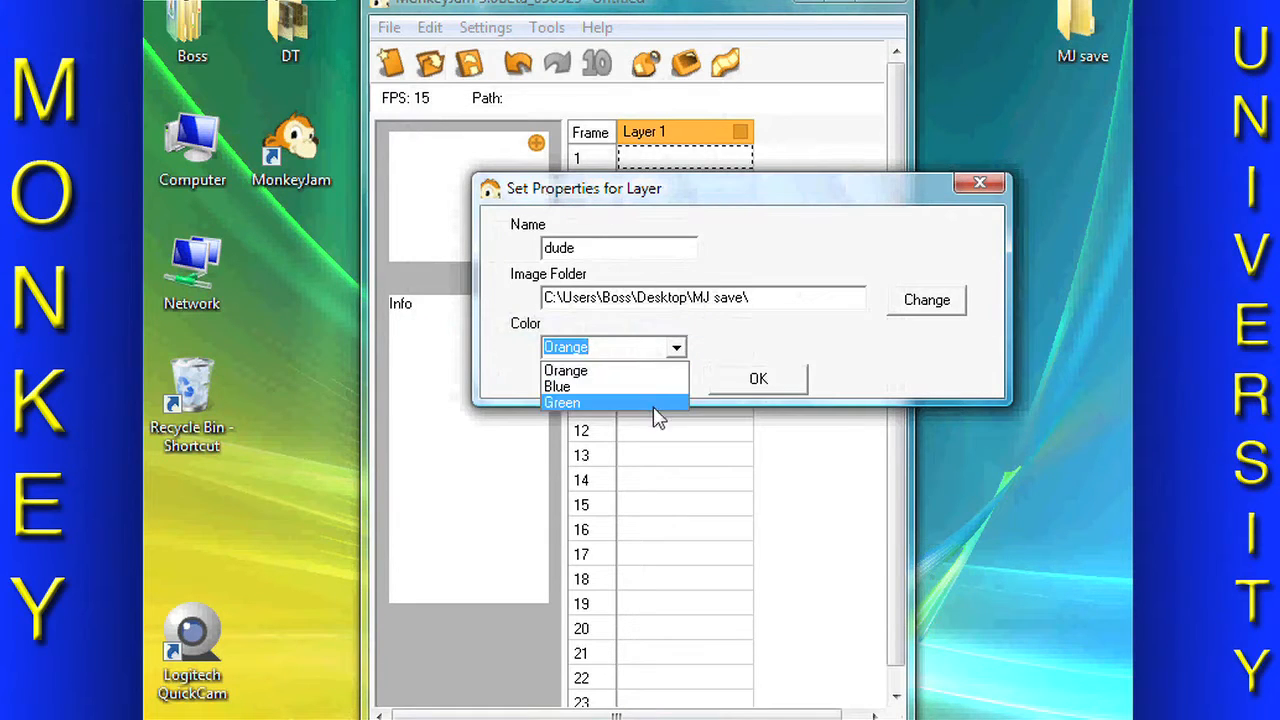
{"action": "left_click", "coordinate": [557, 386]}
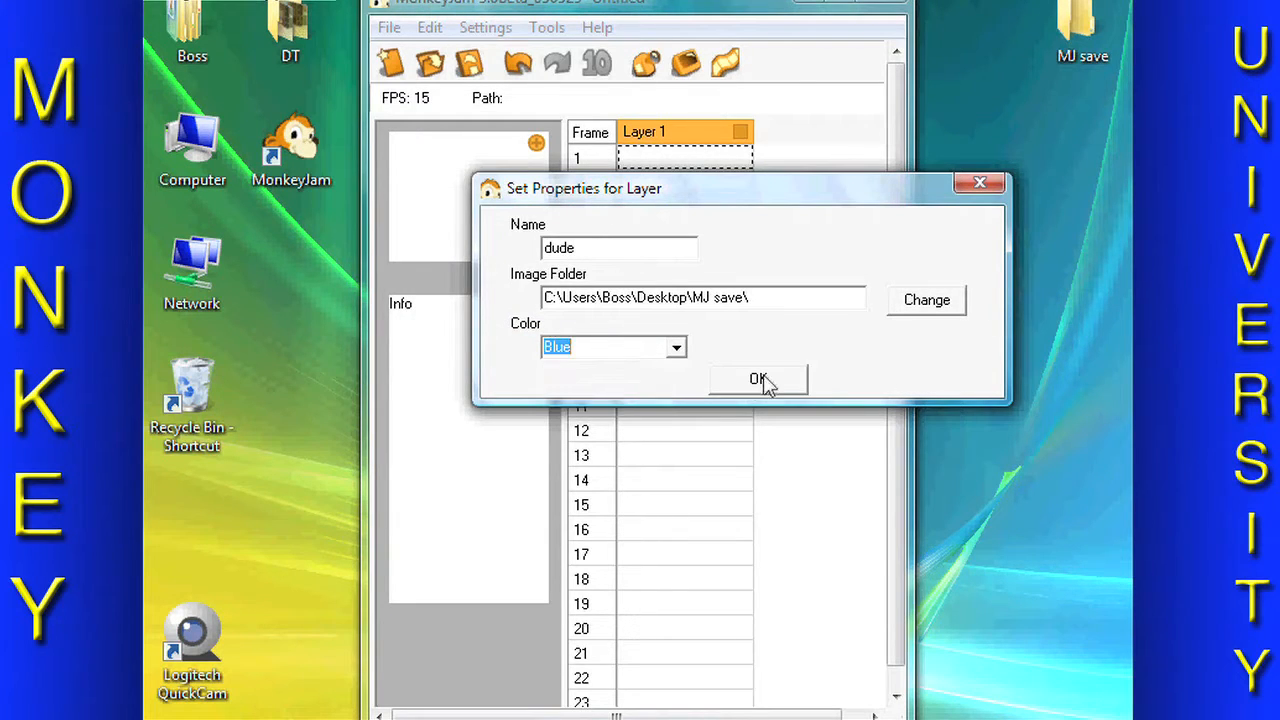
{"action": "left_click", "coordinate": [758, 378]}
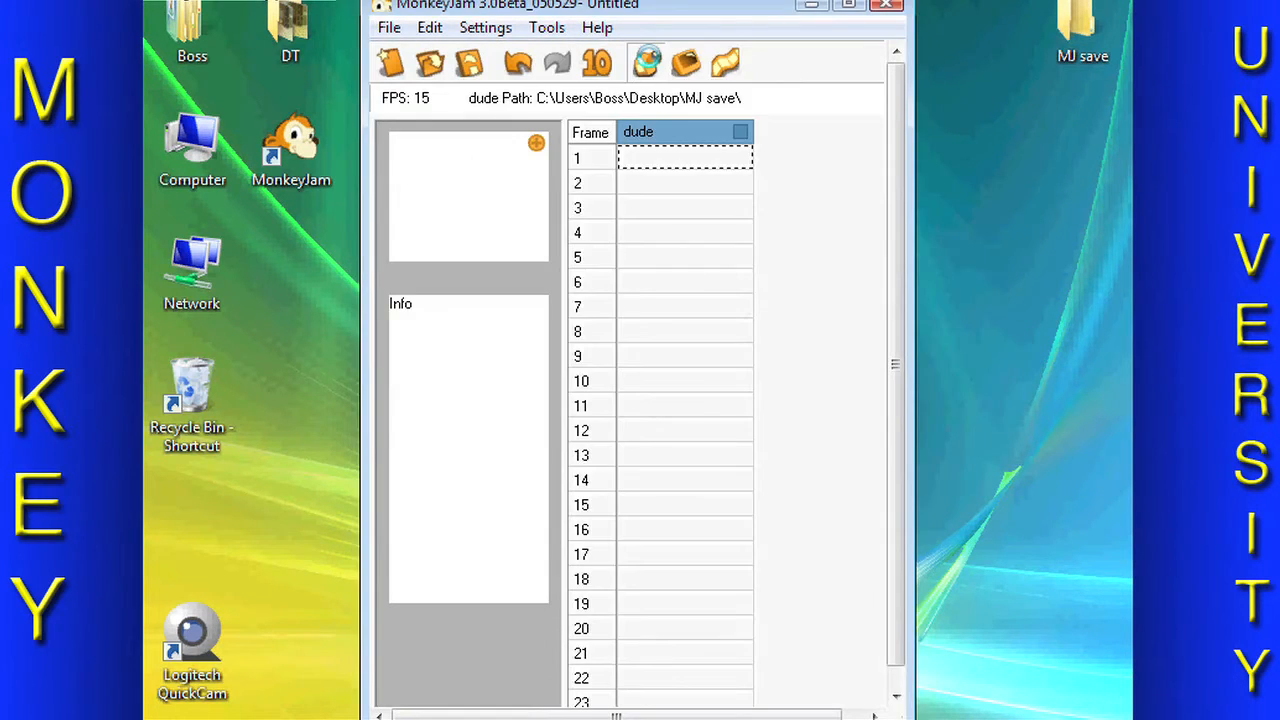
Step: Open the webcam capture window and look through its Mode, Cameras and Size menus
{"action": "left_click", "coordinate": [647, 63]}
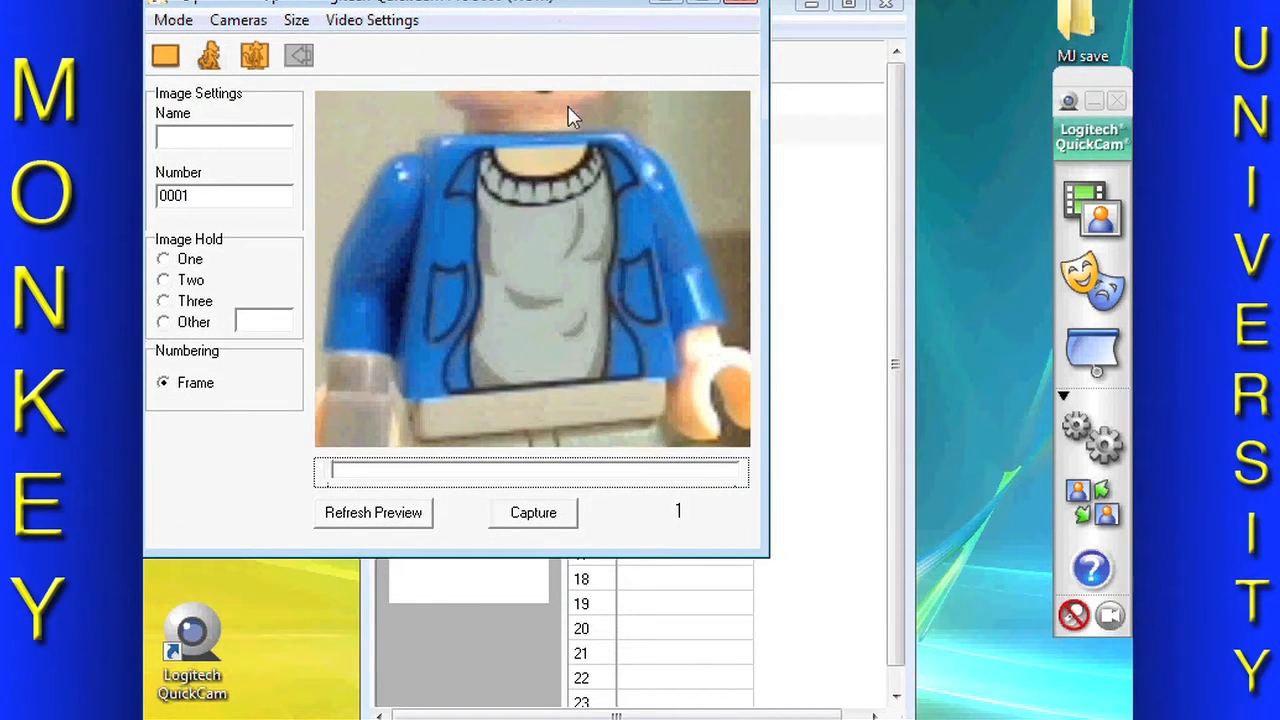
{"action": "mouse_move", "coordinate": [590, 167]}
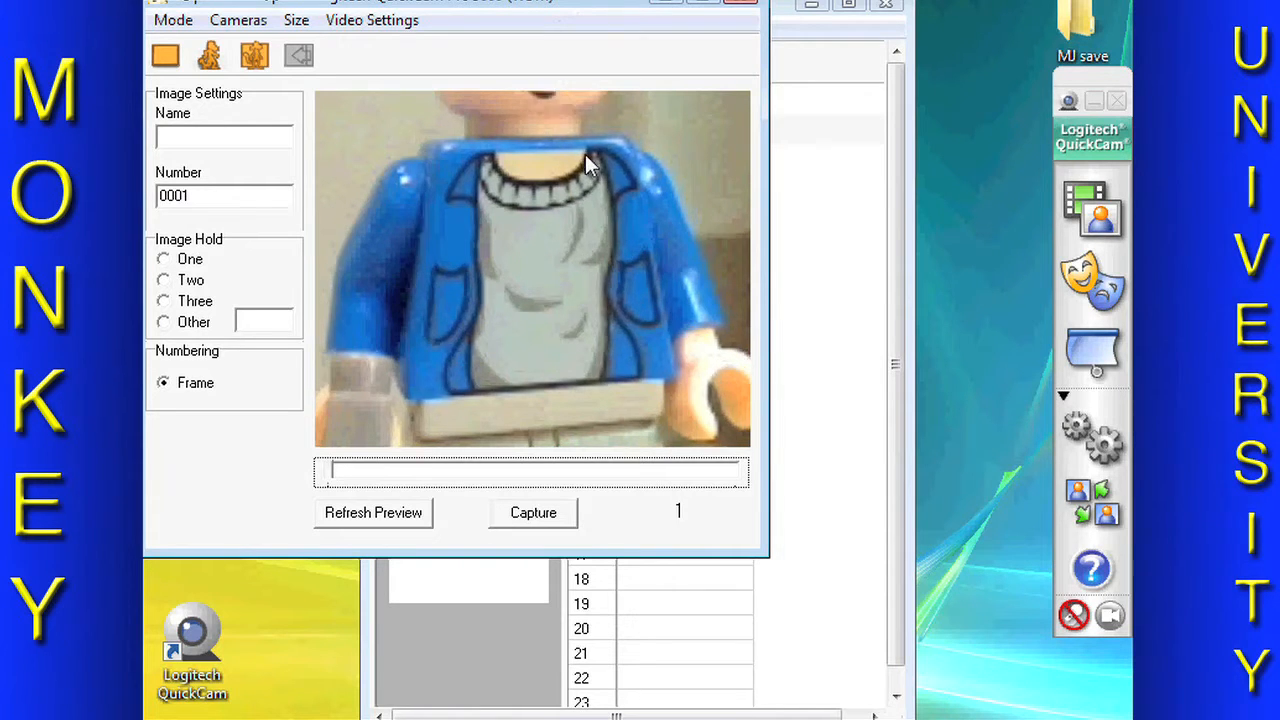
{"action": "left_click", "coordinate": [173, 20]}
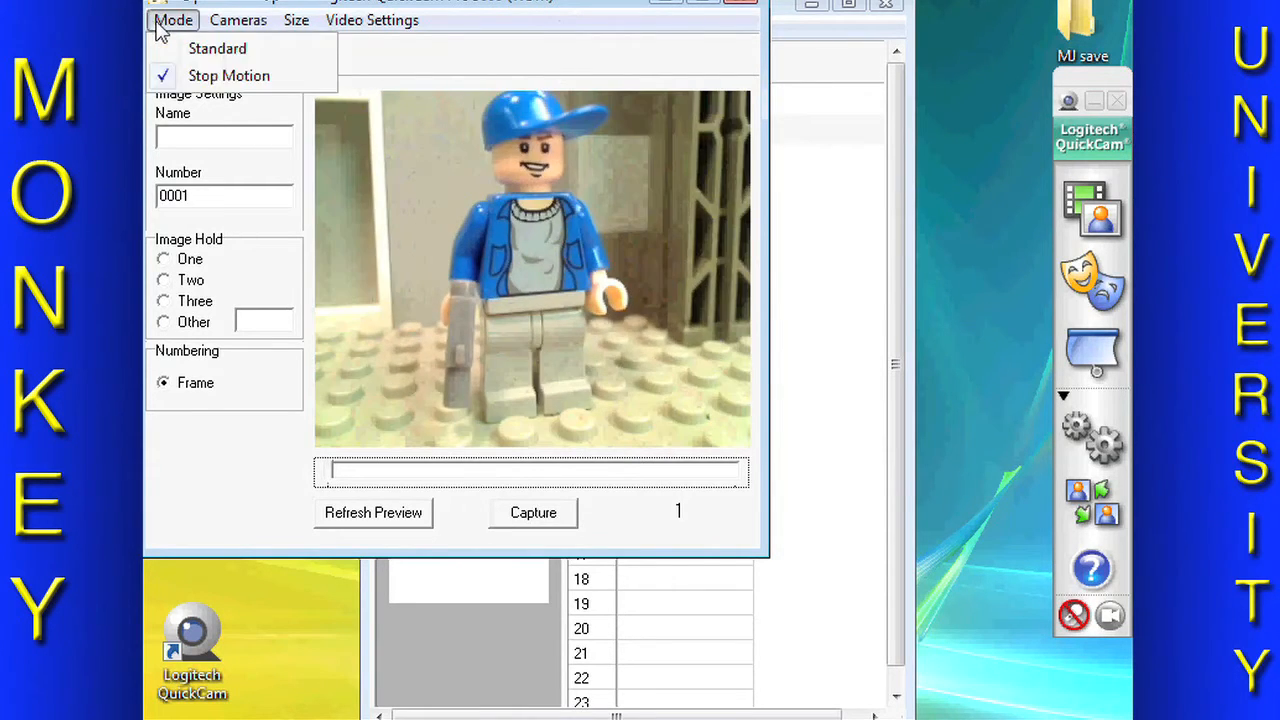
{"action": "left_click", "coordinate": [238, 20]}
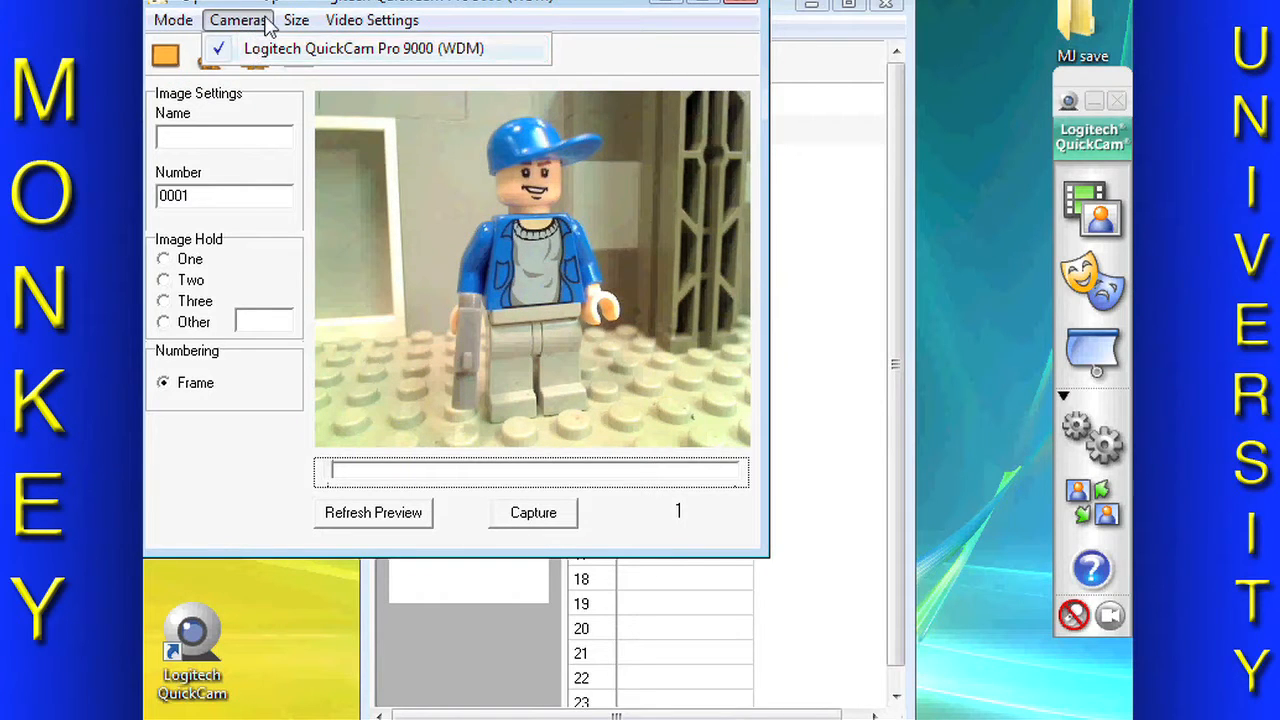
{"action": "left_click", "coordinate": [296, 19]}
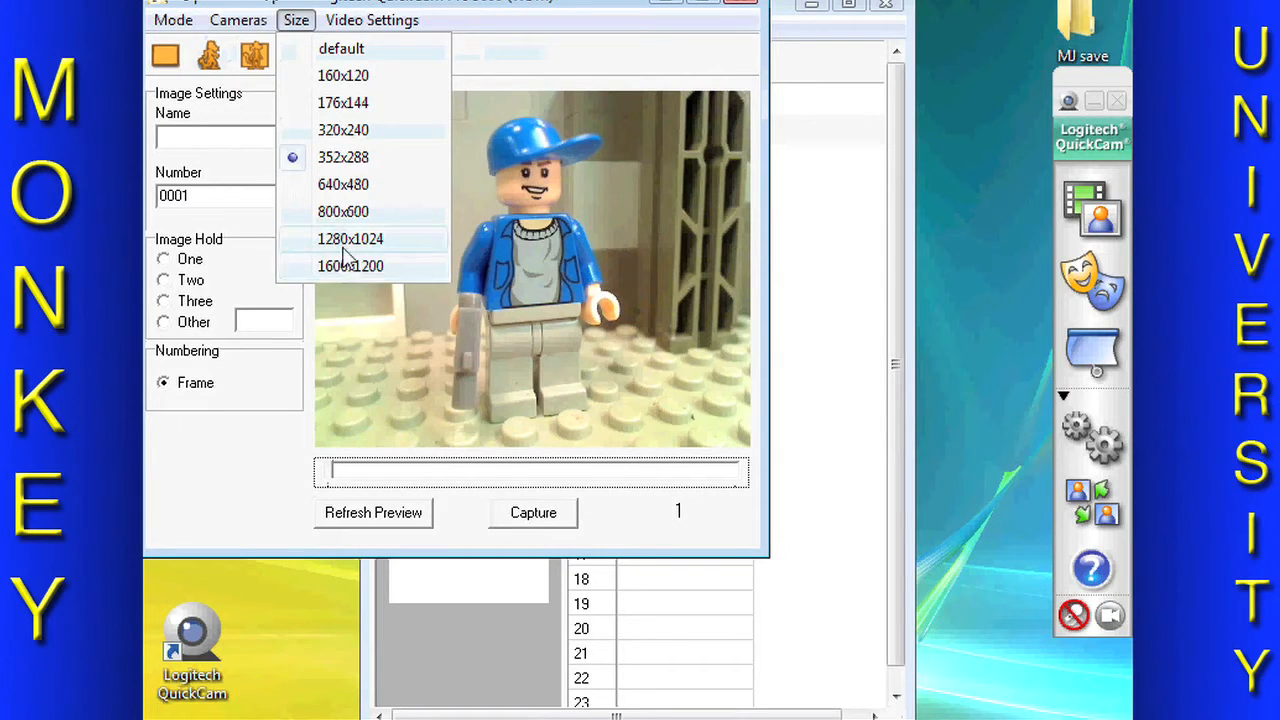
{"action": "mouse_move", "coordinate": [350, 266]}
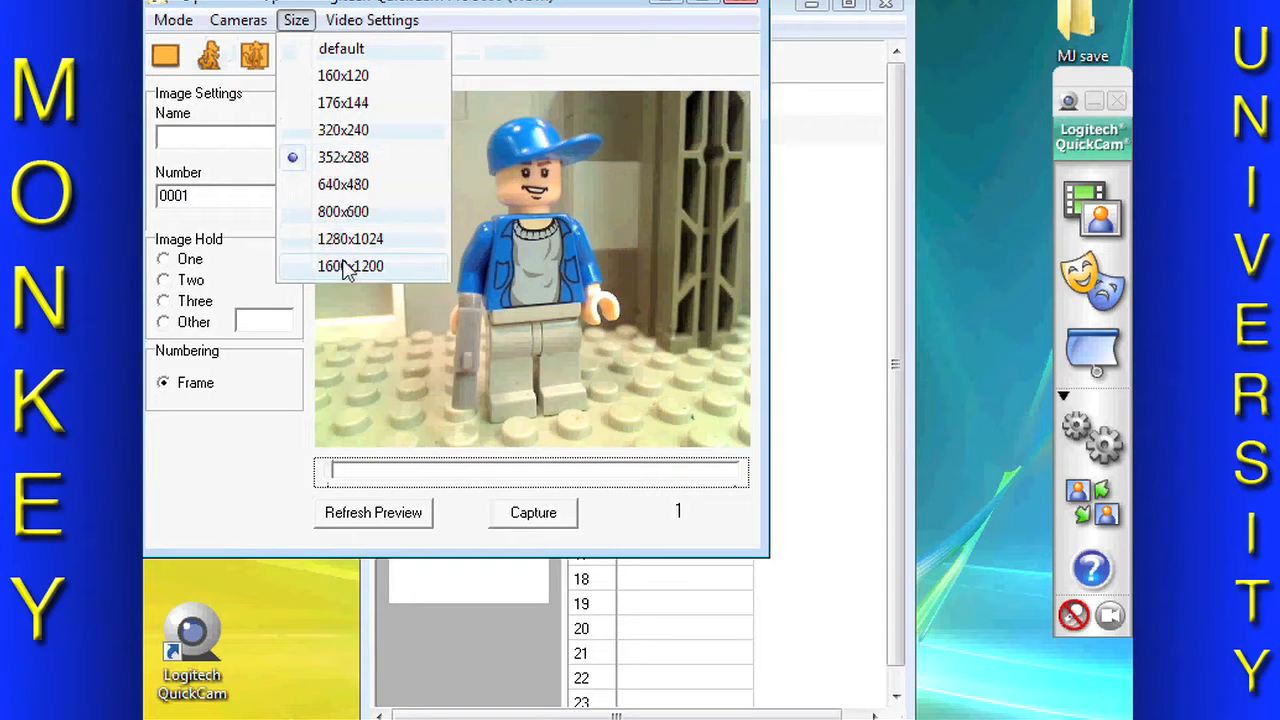
{"action": "mouse_move", "coordinate": [350, 238]}
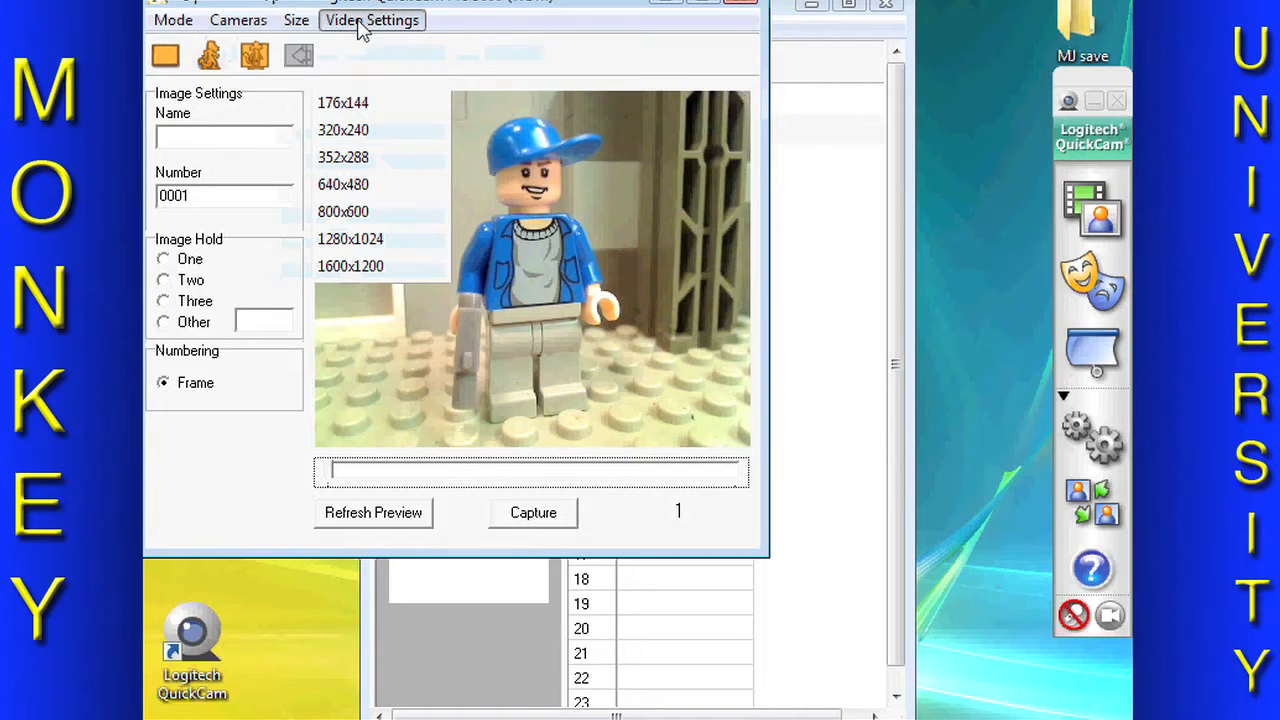
Step: Open the Logitech webcam's Video Device Settings dialog from the capture window
{"action": "left_click", "coordinate": [371, 20]}
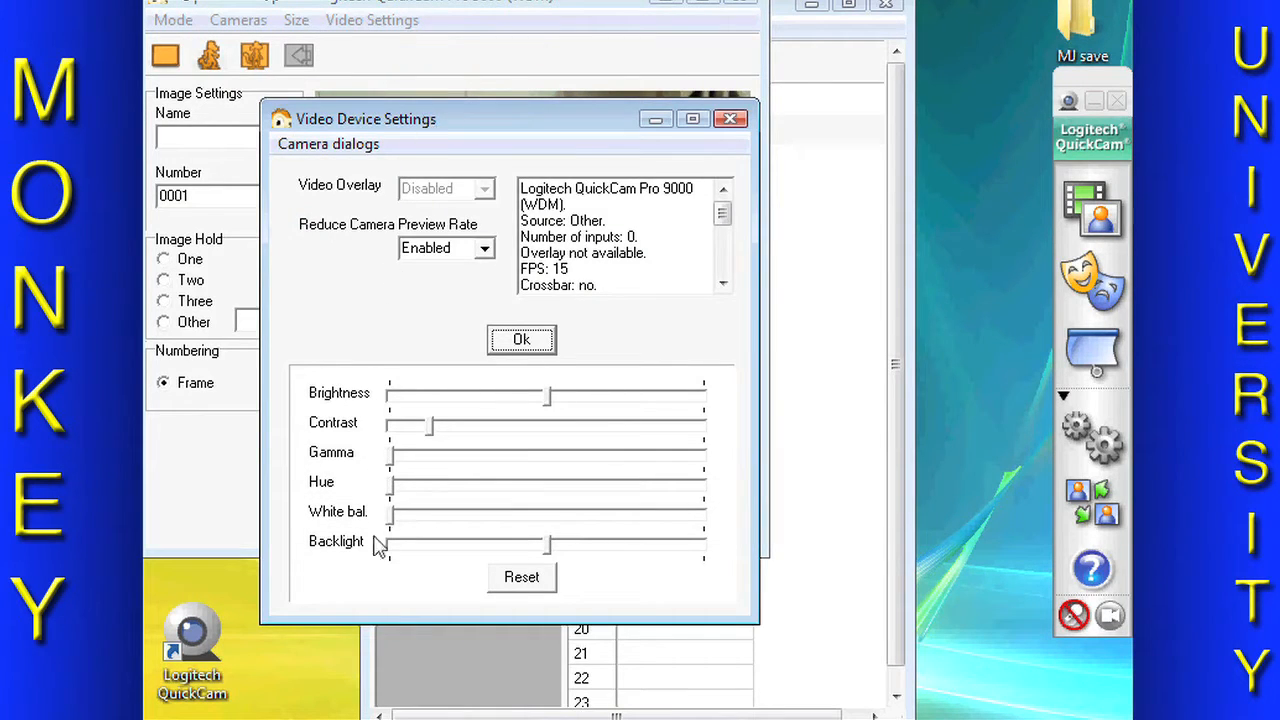
{"action": "mouse_move", "coordinate": [363, 373]}
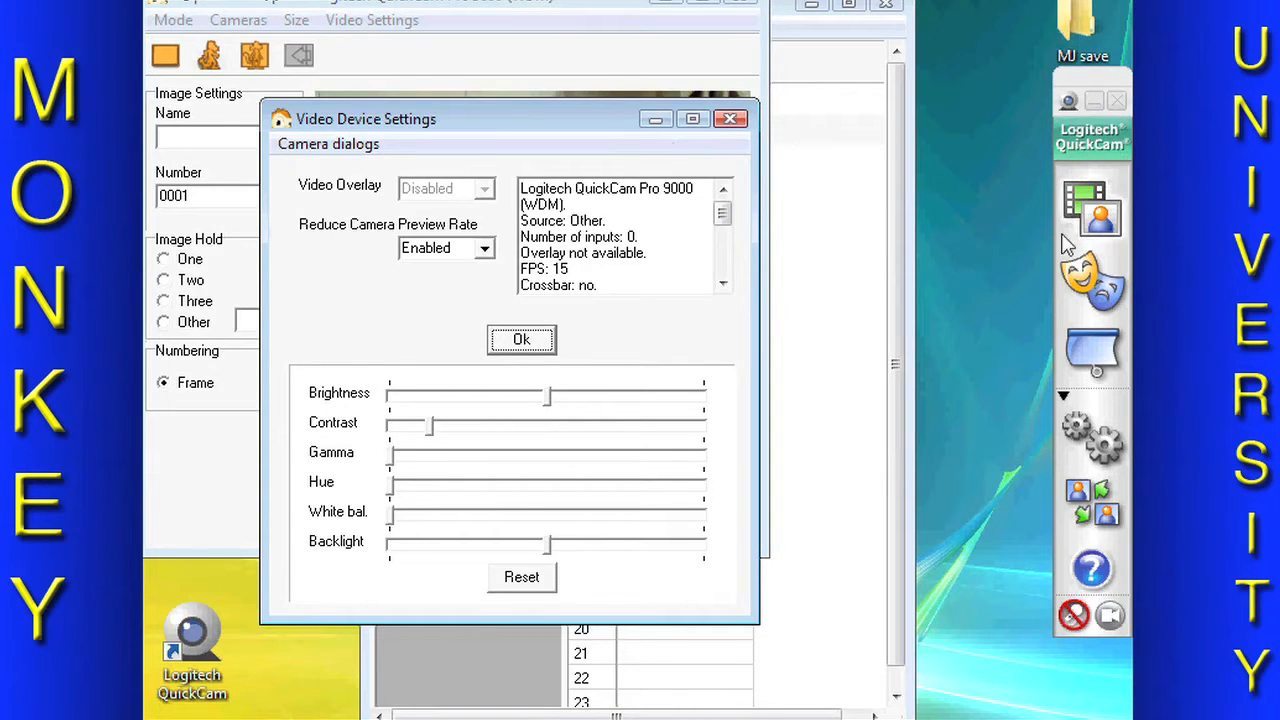
{"action": "mouse_move", "coordinate": [705, 158]}
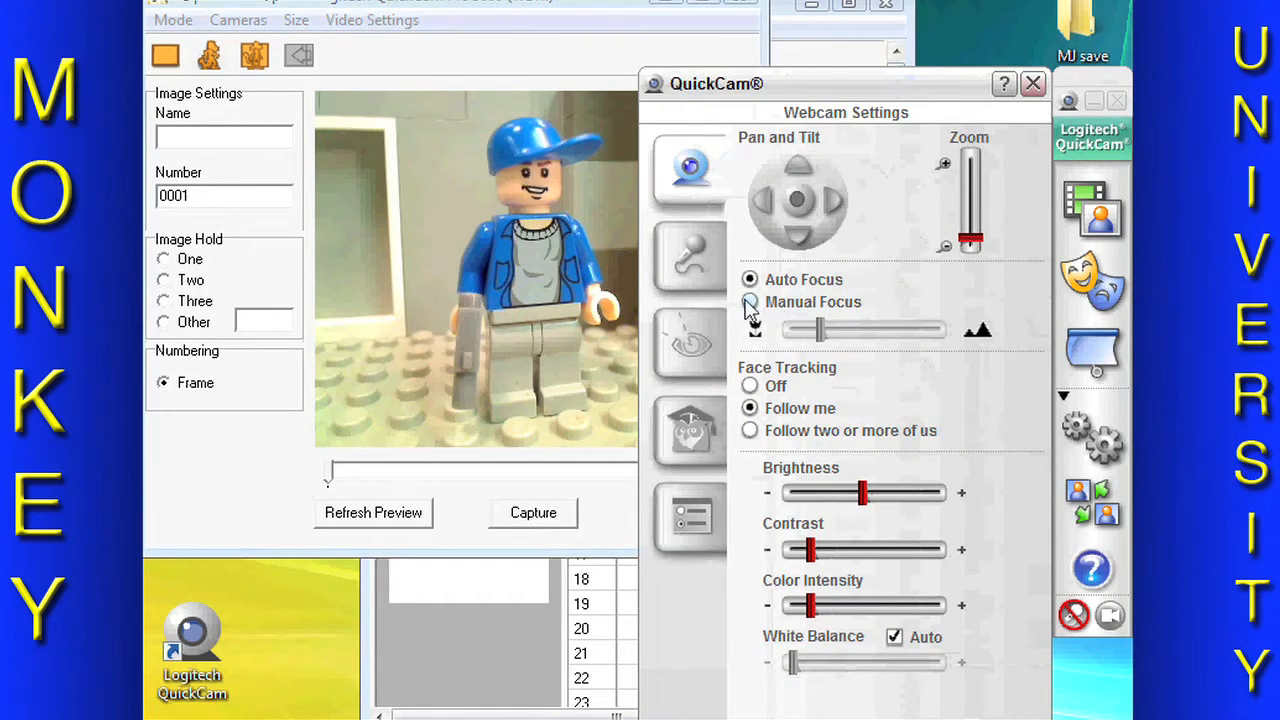
Step: Switch the webcam to manual focus and turn Face Tracking off
{"action": "left_click", "coordinate": [749, 302]}
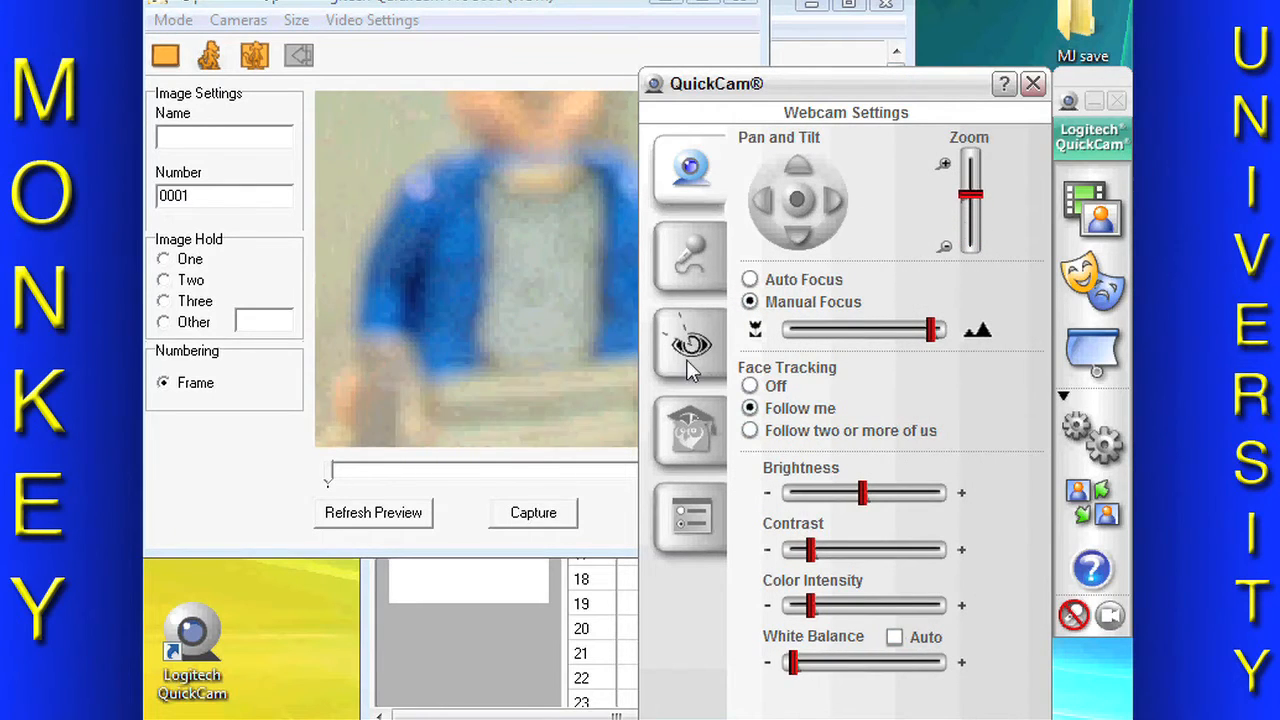
{"action": "left_click", "coordinate": [690, 345]}
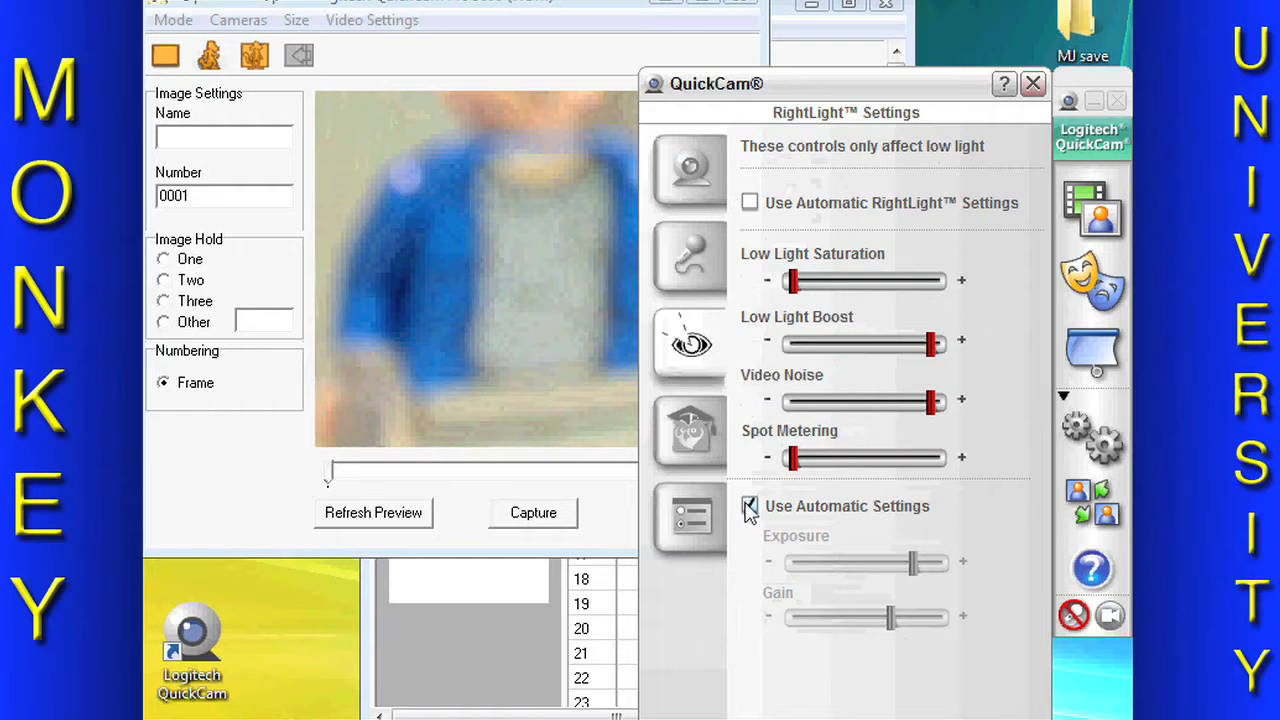
{"action": "left_click", "coordinate": [689, 168]}
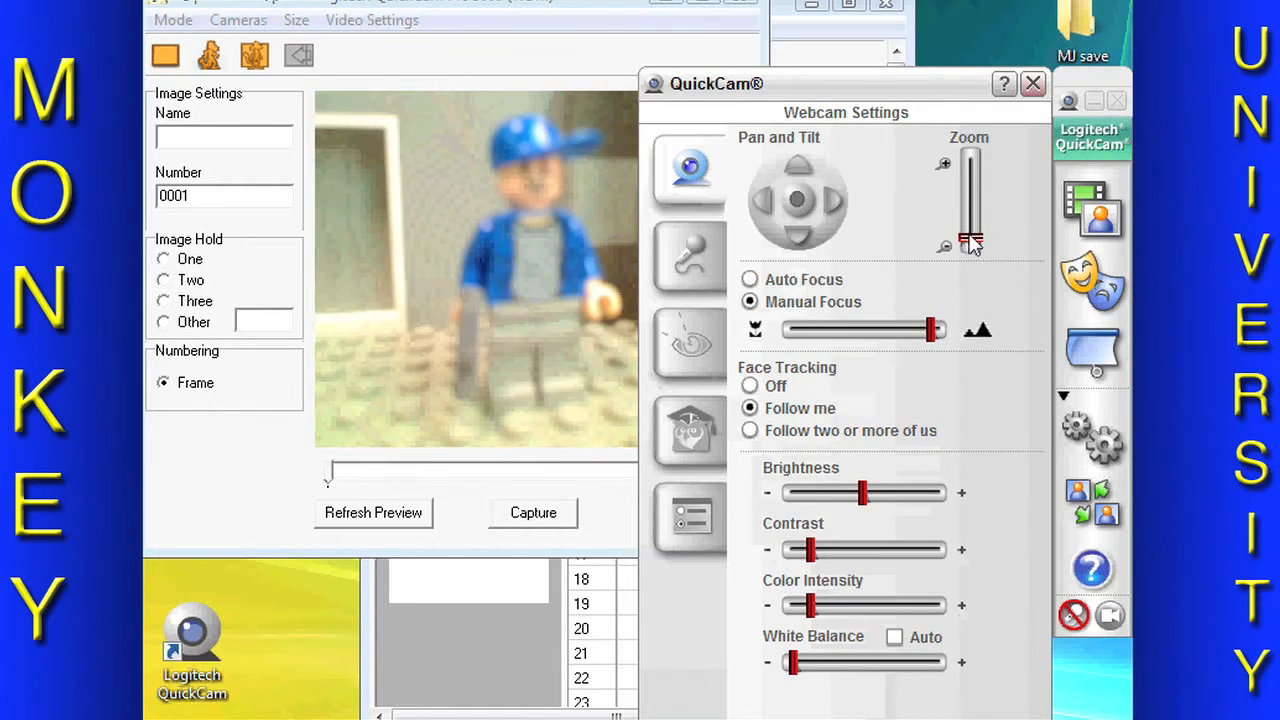
{"action": "left_click", "coordinate": [749, 385]}
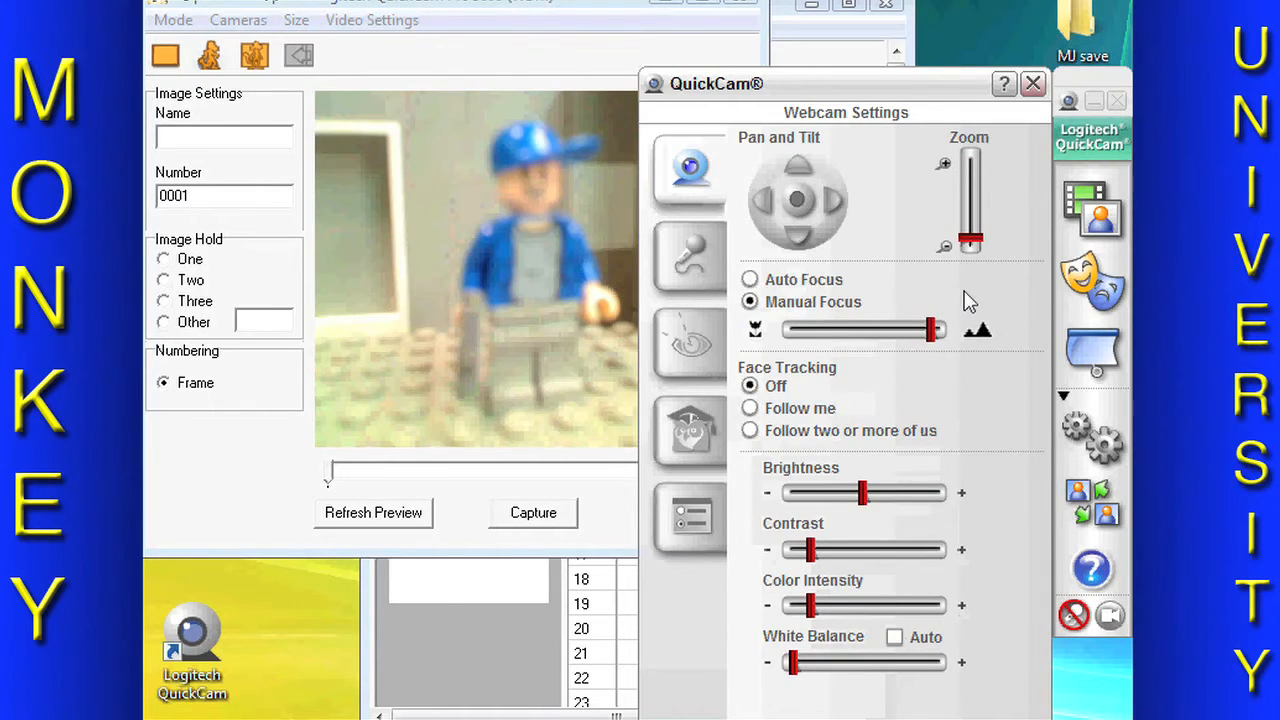
{"action": "mouse_move", "coordinate": [850, 360]}
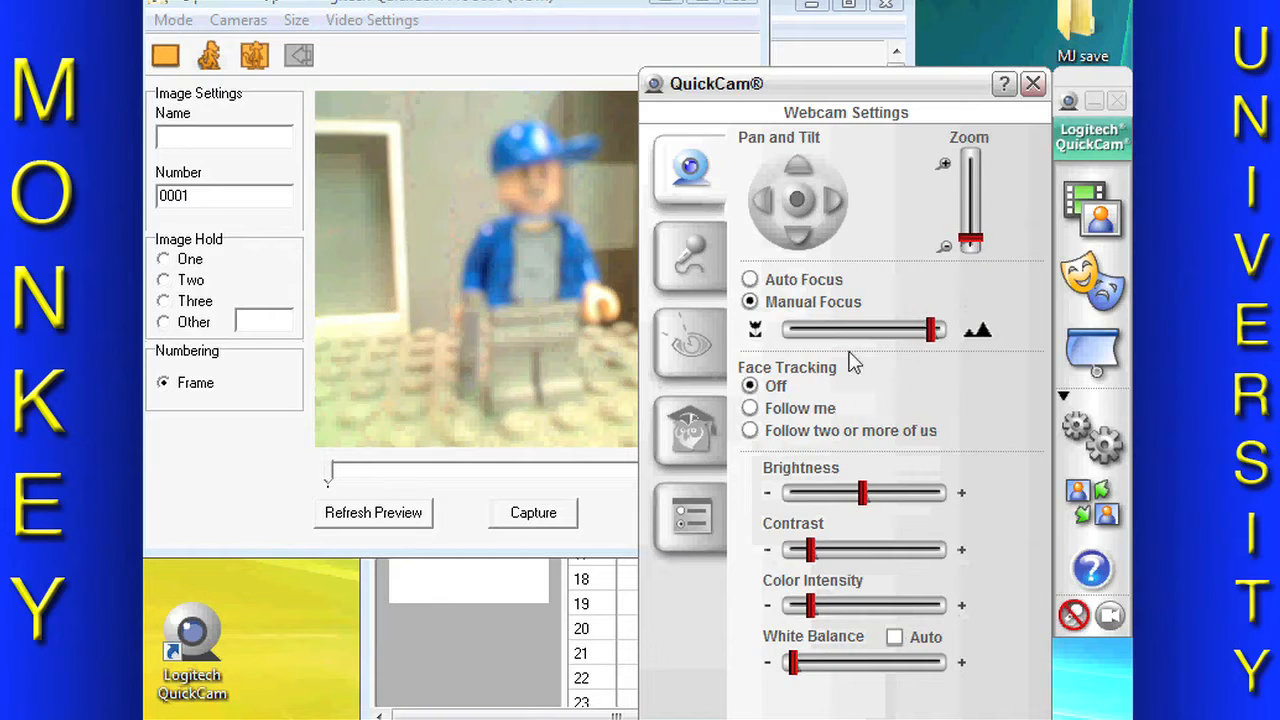
Step: Adjust Manual Focus until the minifigure is sharp, and adjust White Balance
{"action": "left_click_drag", "start_coordinate": [925, 330], "coordinate": [915, 330]}
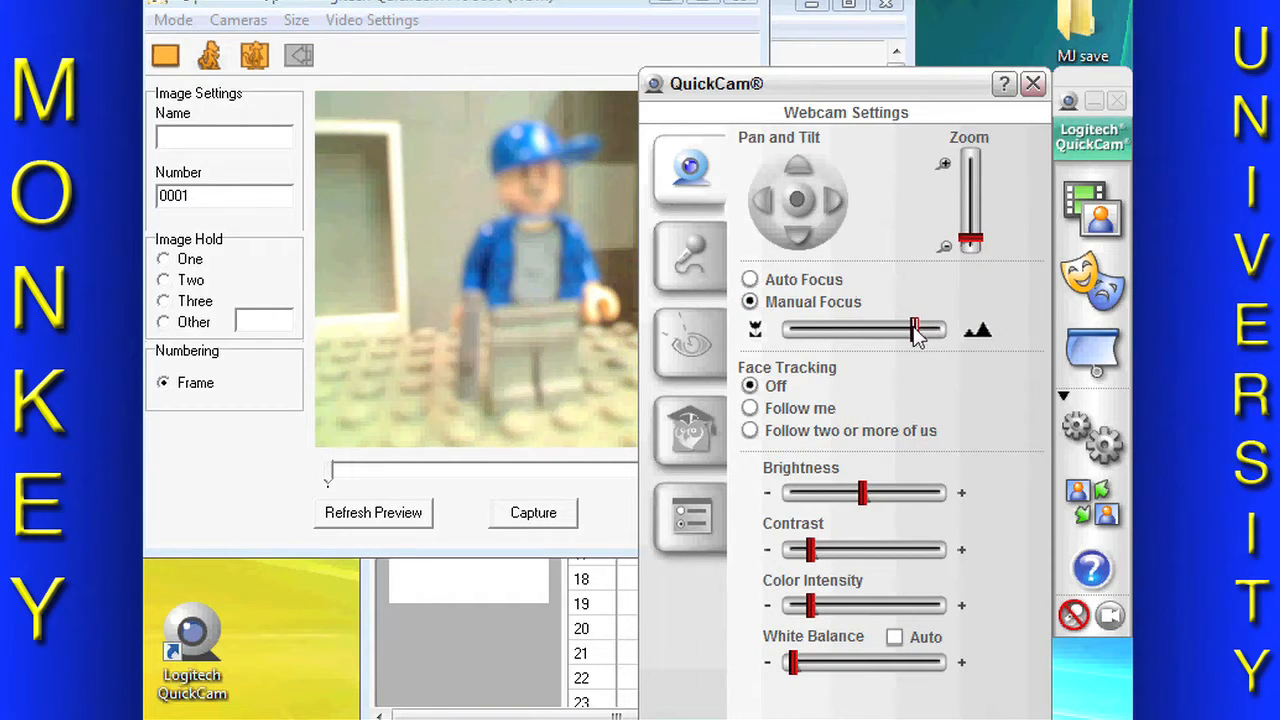
{"action": "left_click_drag", "start_coordinate": [910, 330], "coordinate": [790, 330]}
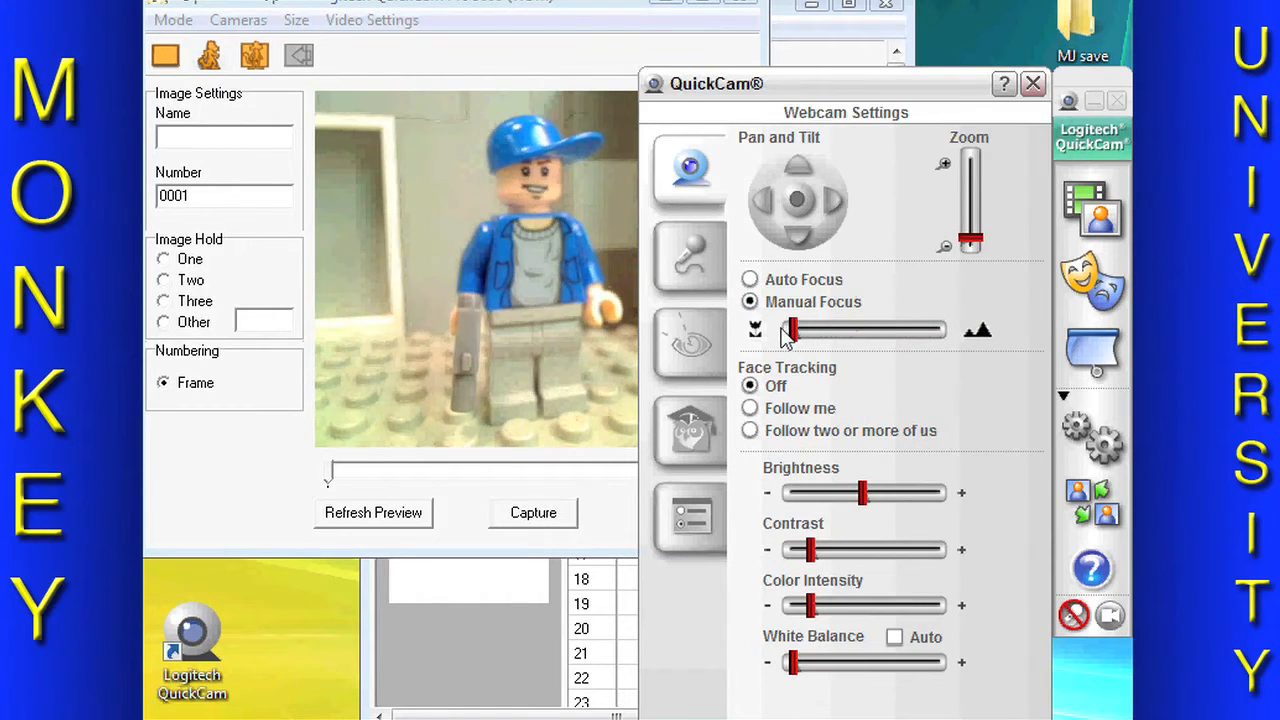
{"action": "left_click_drag", "start_coordinate": [790, 330], "coordinate": [812, 330]}
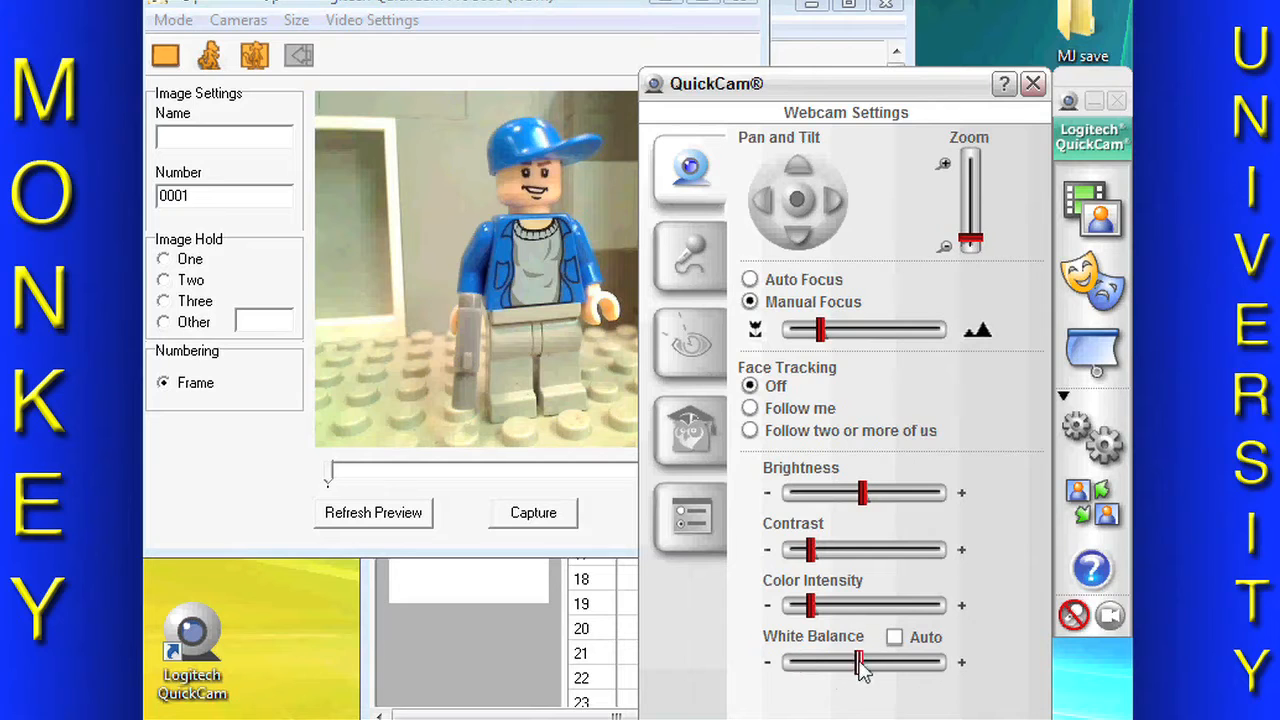
{"action": "left_click_drag", "start_coordinate": [860, 663], "coordinate": [793, 663]}
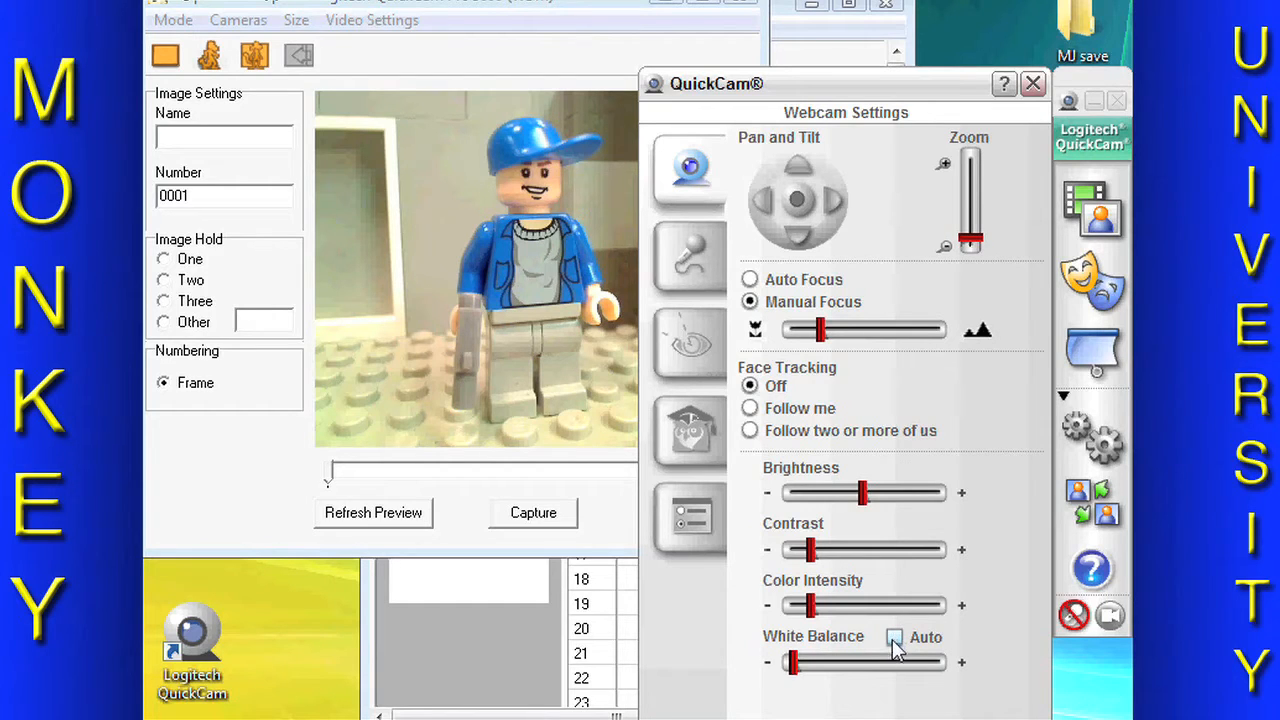
Step: Raise the RightLight Exposure and adjust Gain to brighten the image
{"action": "left_click", "coordinate": [690, 343]}
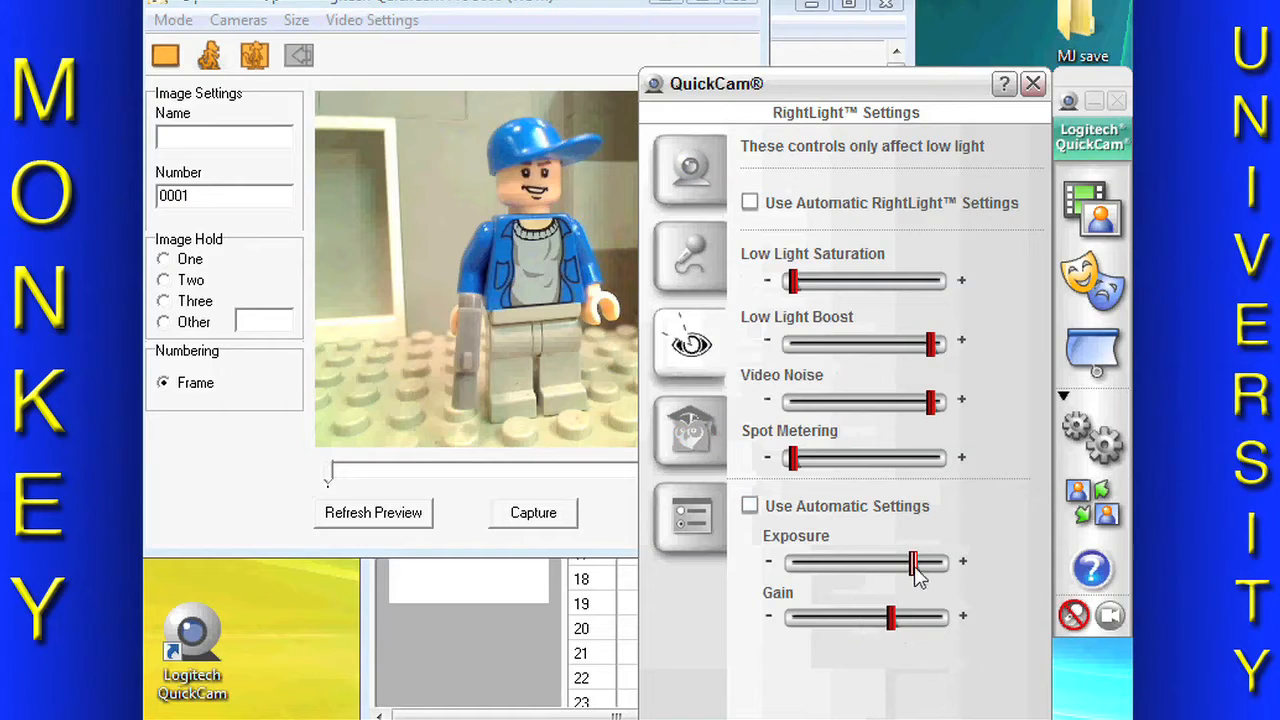
{"action": "left_click_drag", "start_coordinate": [913, 562], "coordinate": [938, 562]}
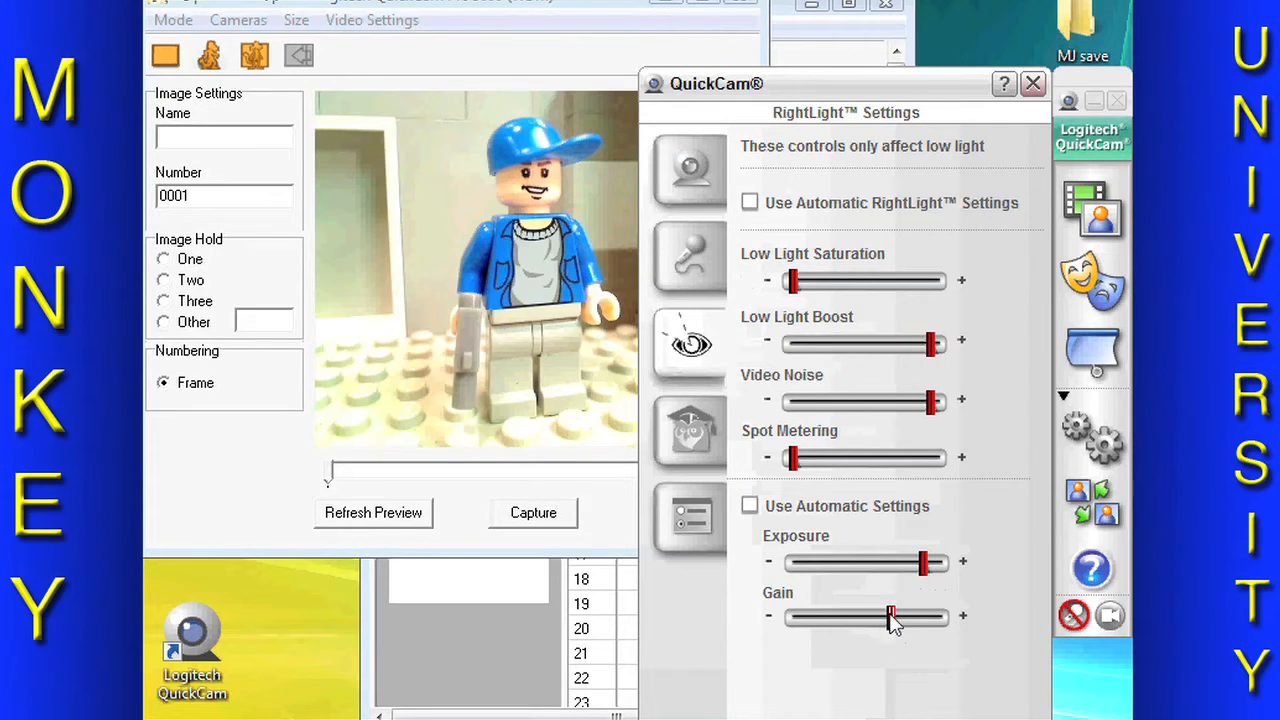
{"action": "left_click_drag", "start_coordinate": [890, 617], "coordinate": [850, 617]}
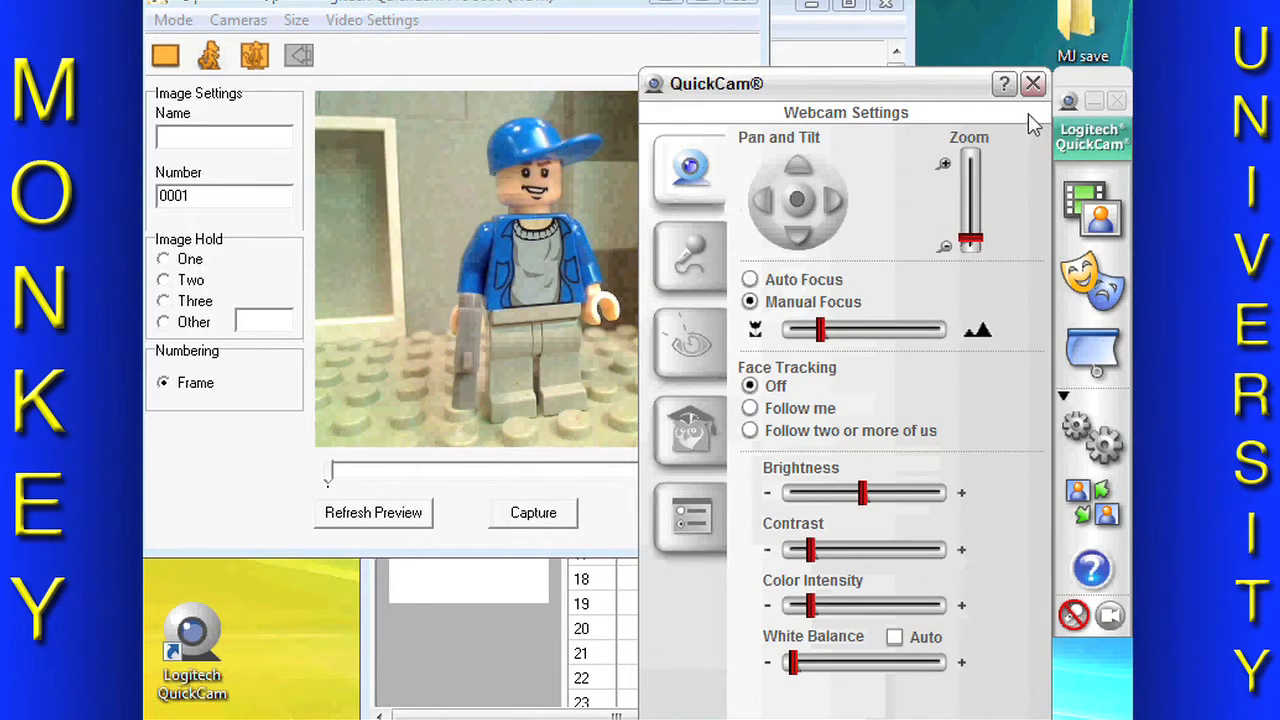
Step: Close the QuickCam settings and return to the live capture window
{"action": "left_click", "coordinate": [1032, 83]}
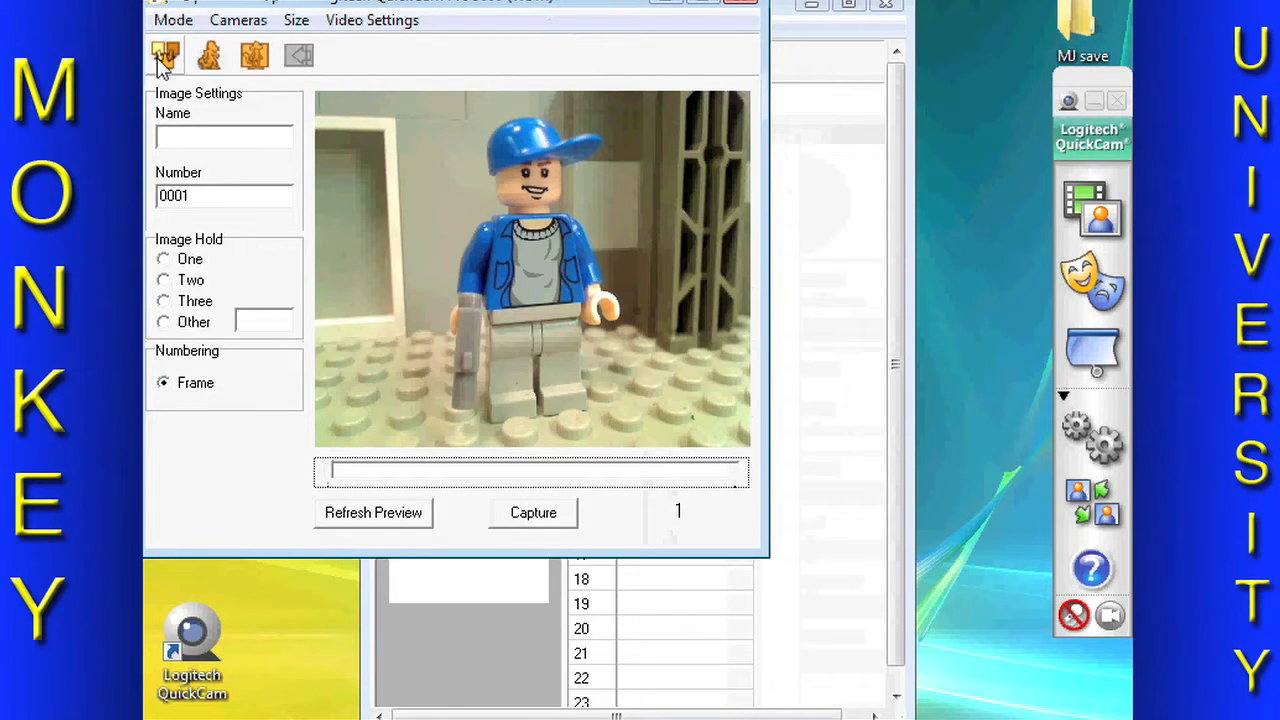
{"action": "mouse_move", "coordinate": [165, 55]}
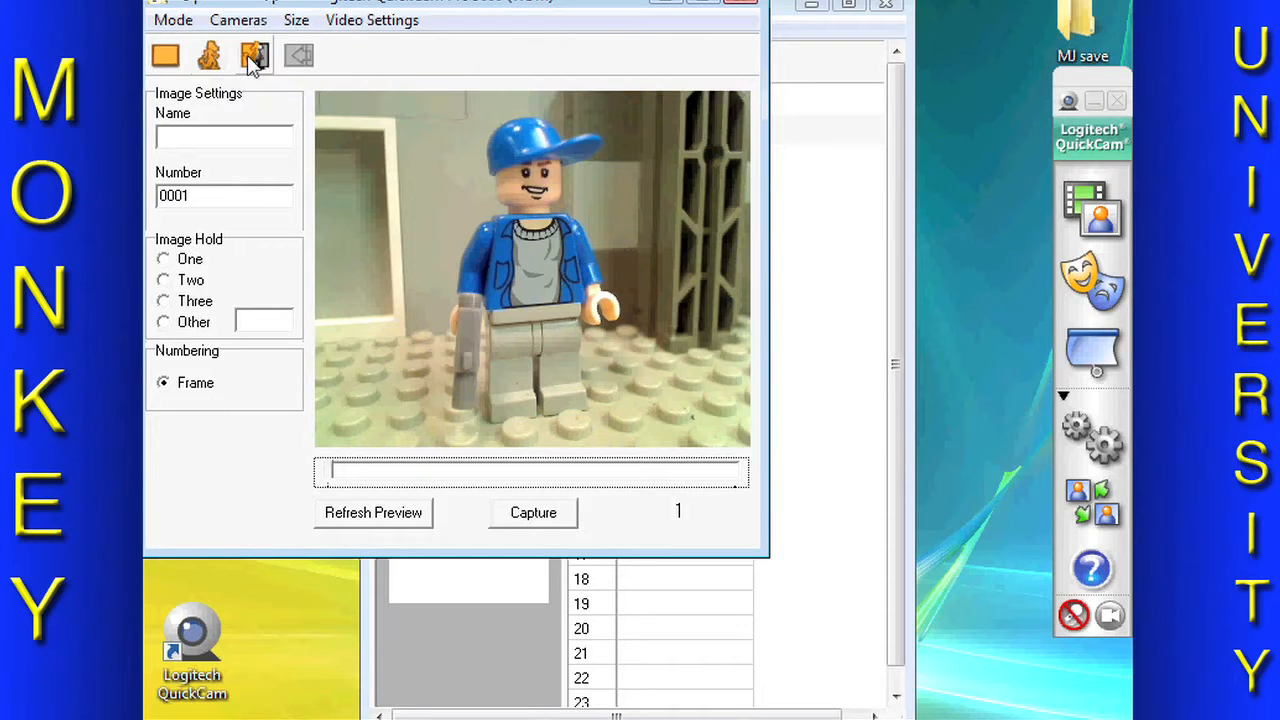
{"action": "left_click", "coordinate": [254, 55]}
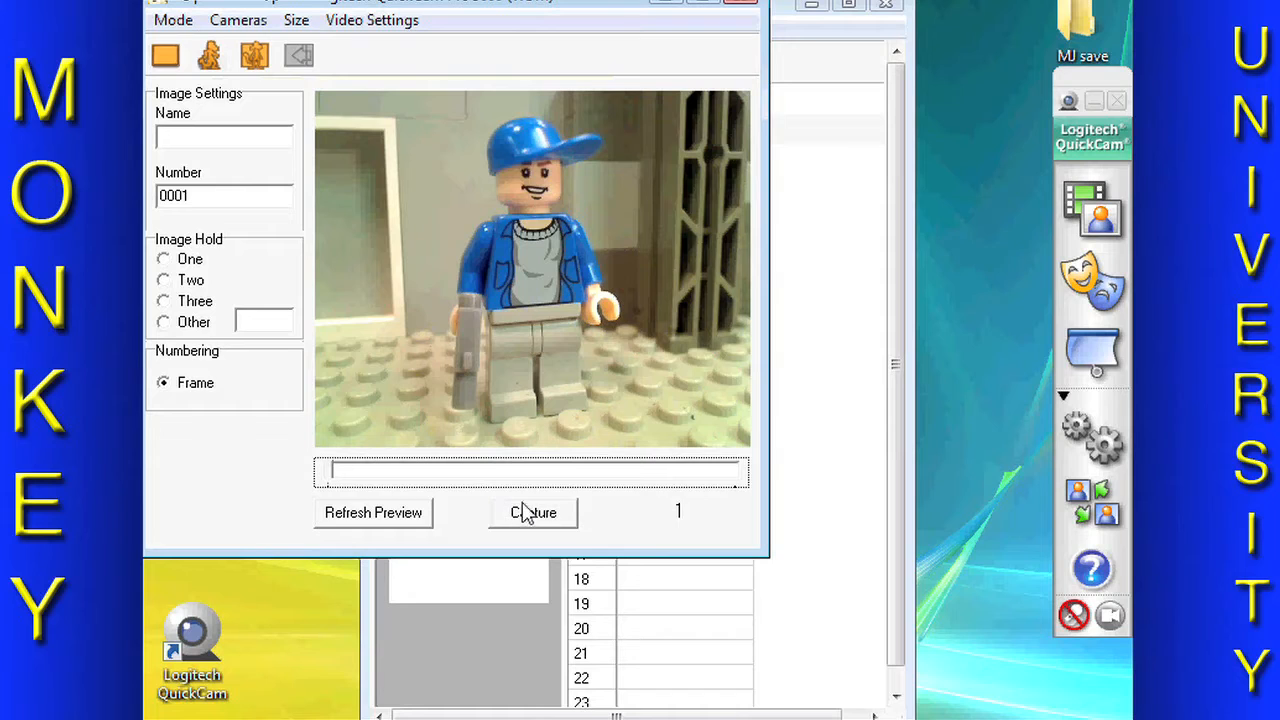
Step: Capture dude frames up to 17, raising the minifigure's hand a little between shots
{"action": "left_click", "coordinate": [533, 512]}
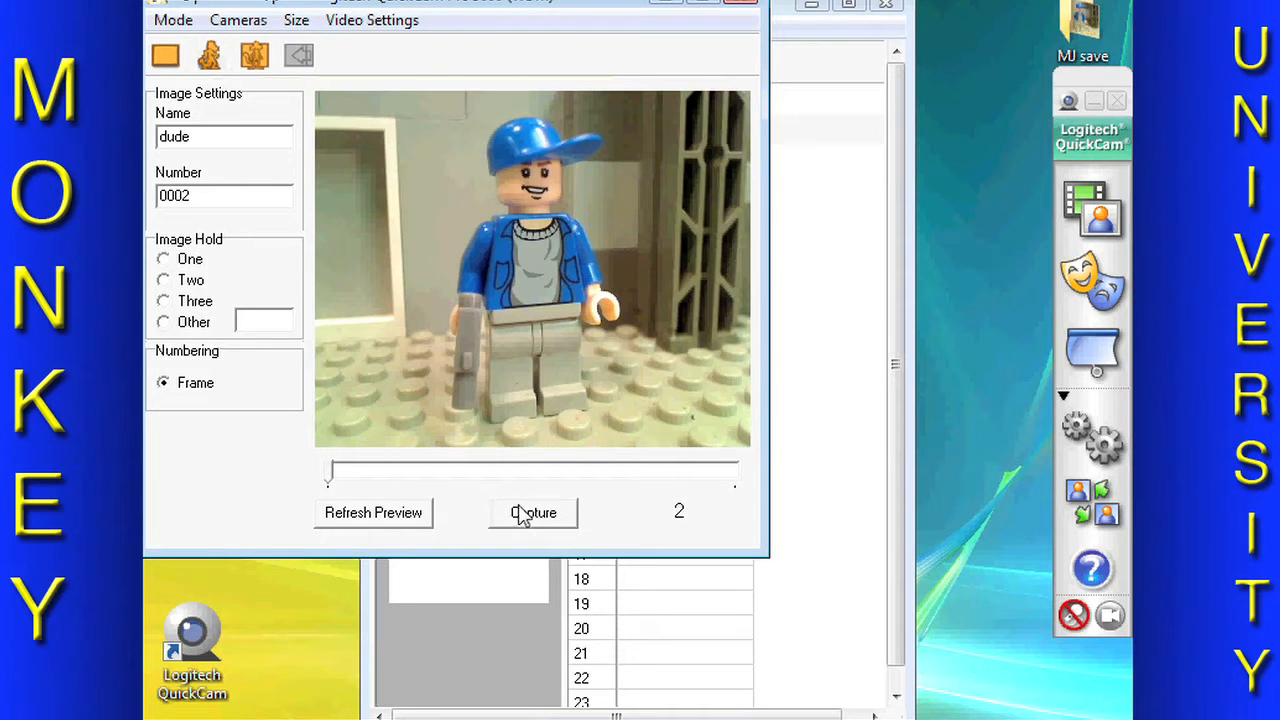
{"action": "left_click", "coordinate": [533, 512]}
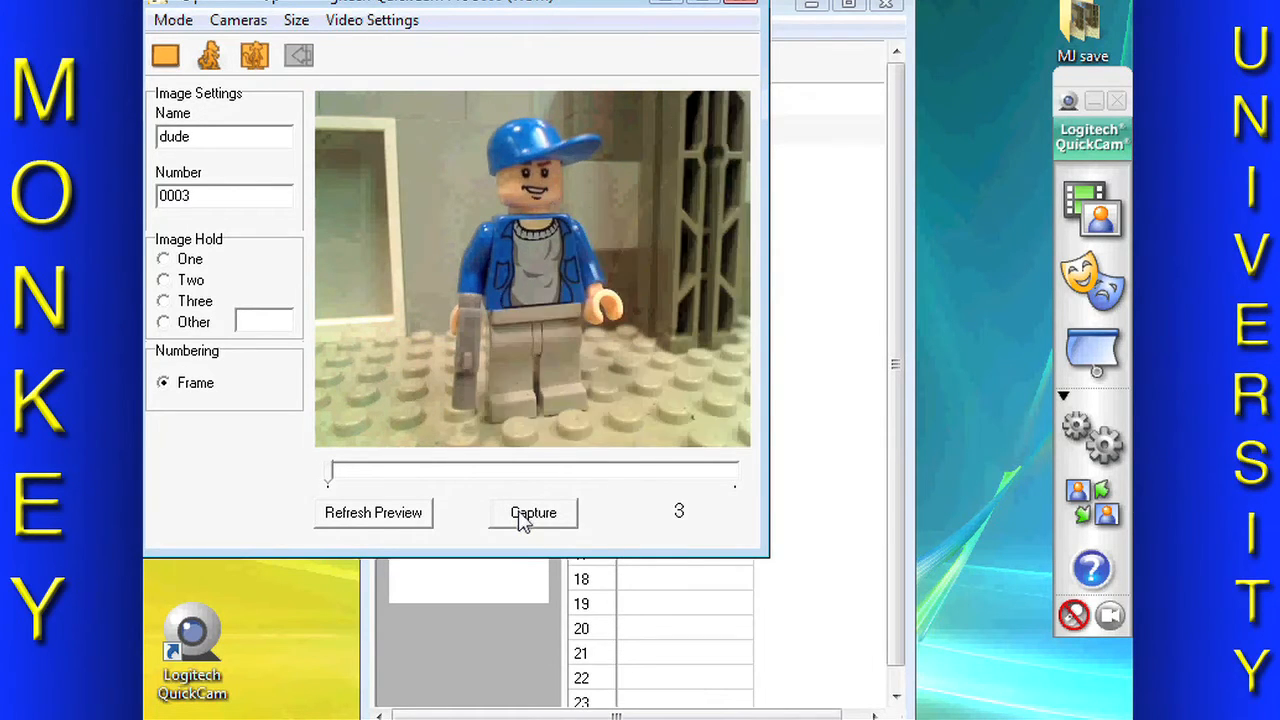
{"action": "left_click", "coordinate": [533, 512]}
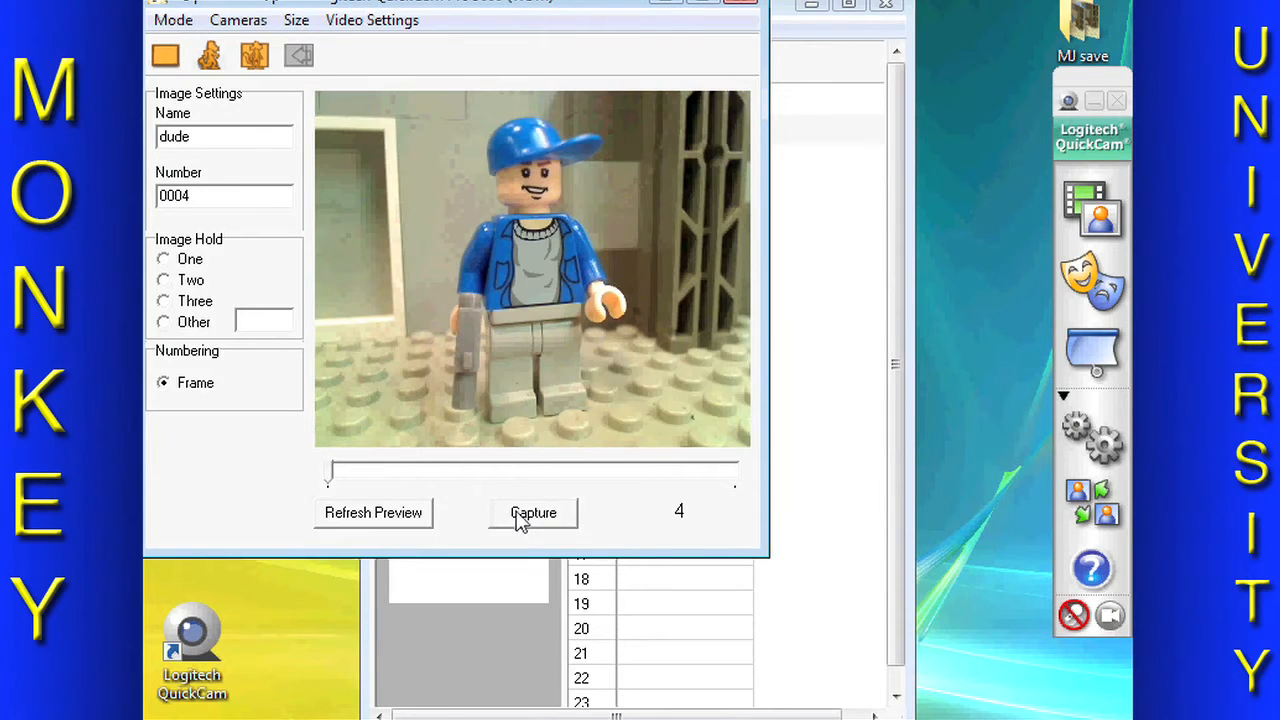
{"action": "left_click", "coordinate": [533, 512]}
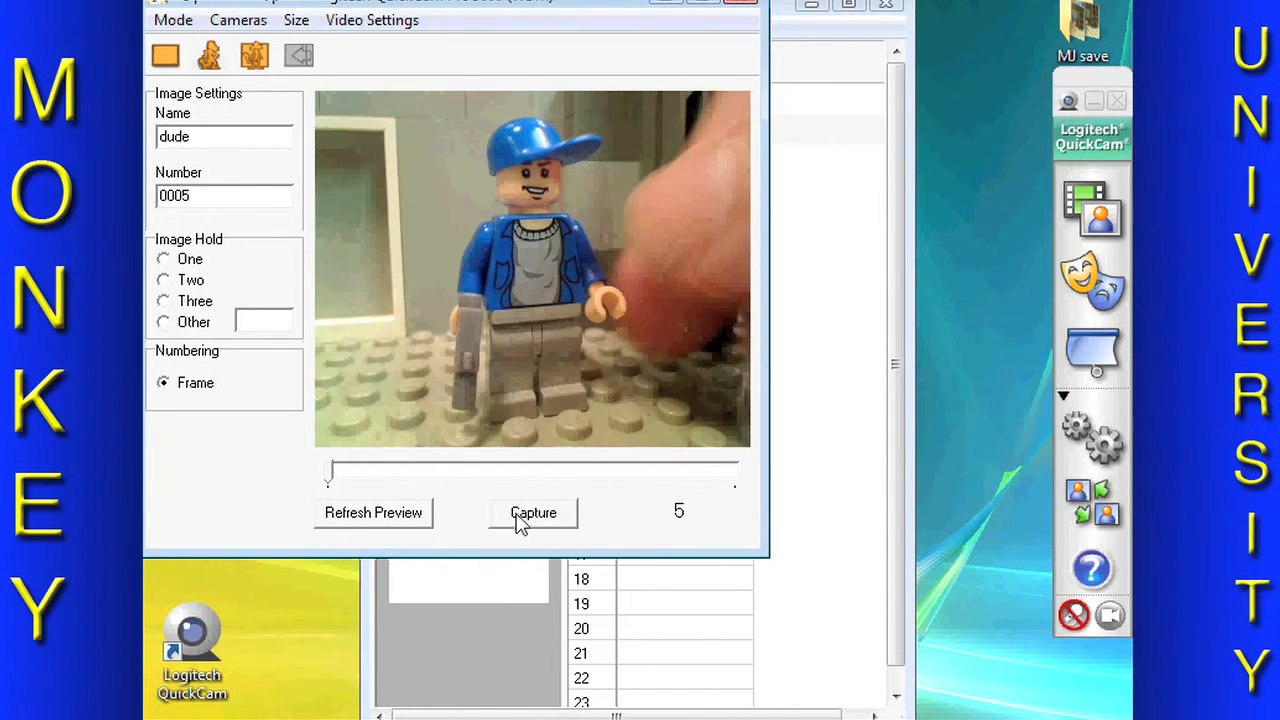
{"action": "left_click", "coordinate": [533, 512]}
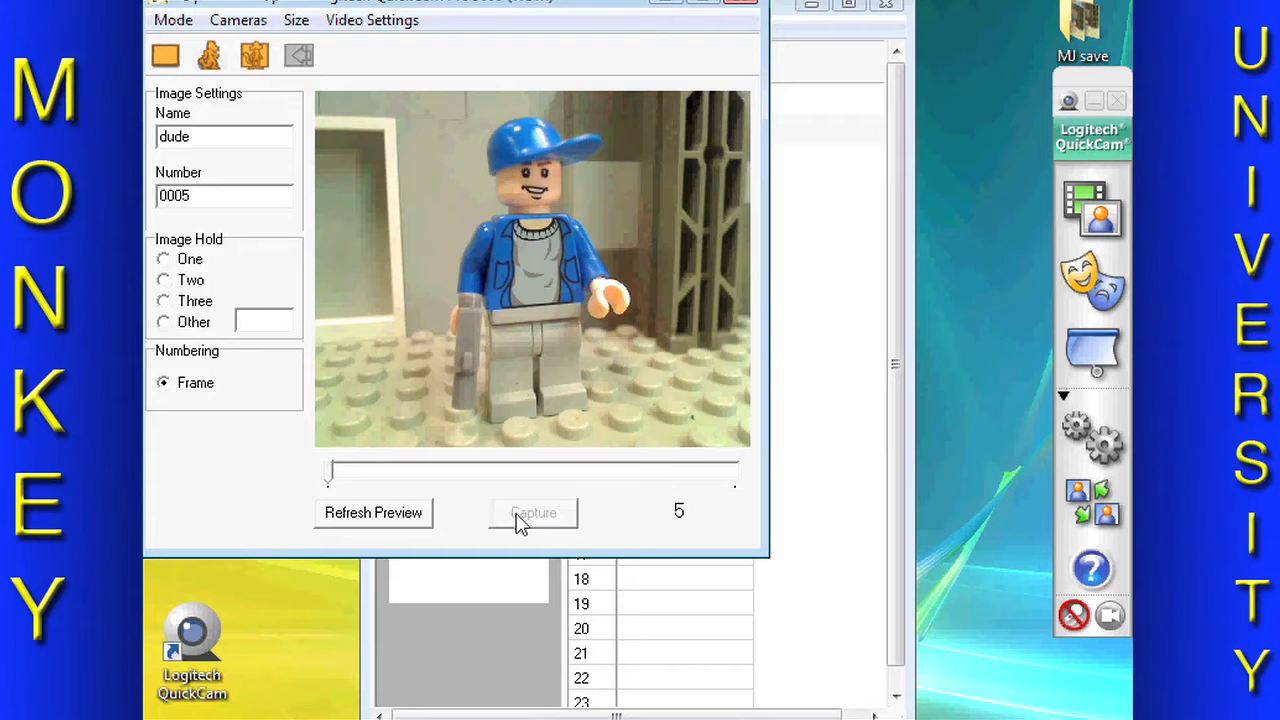
{"action": "left_click", "coordinate": [533, 512]}
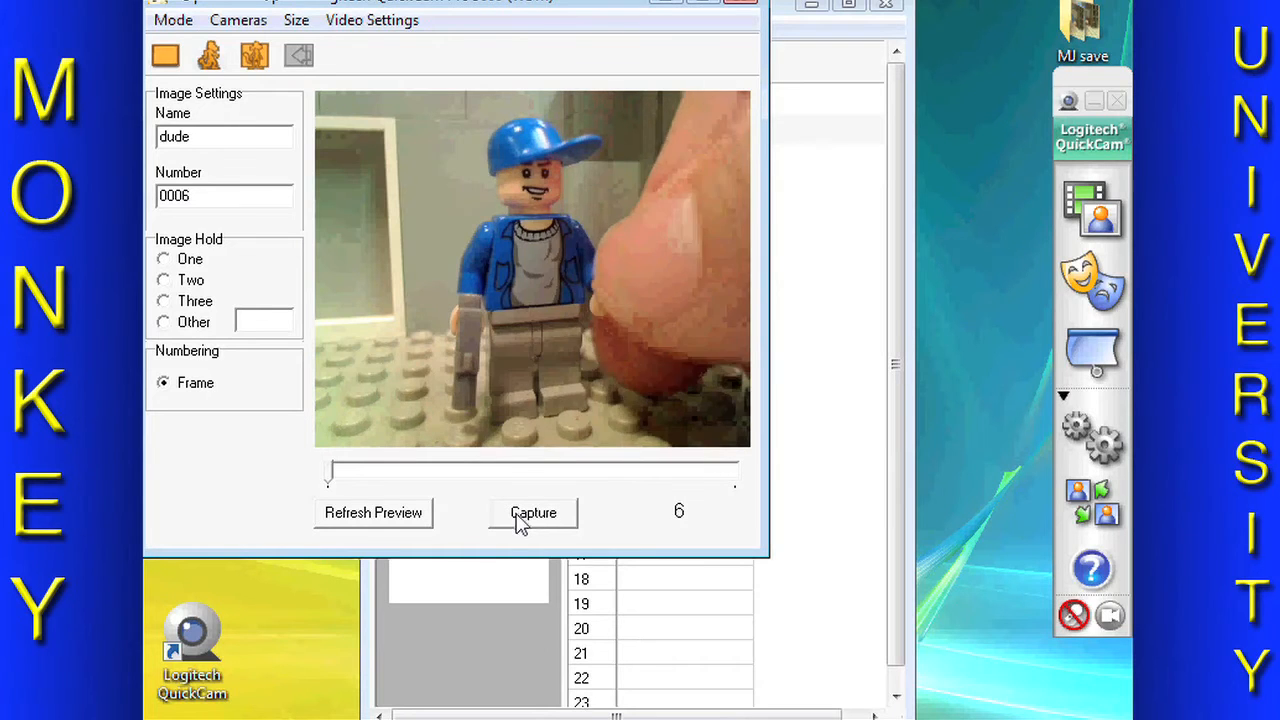
{"action": "left_click", "coordinate": [533, 512]}
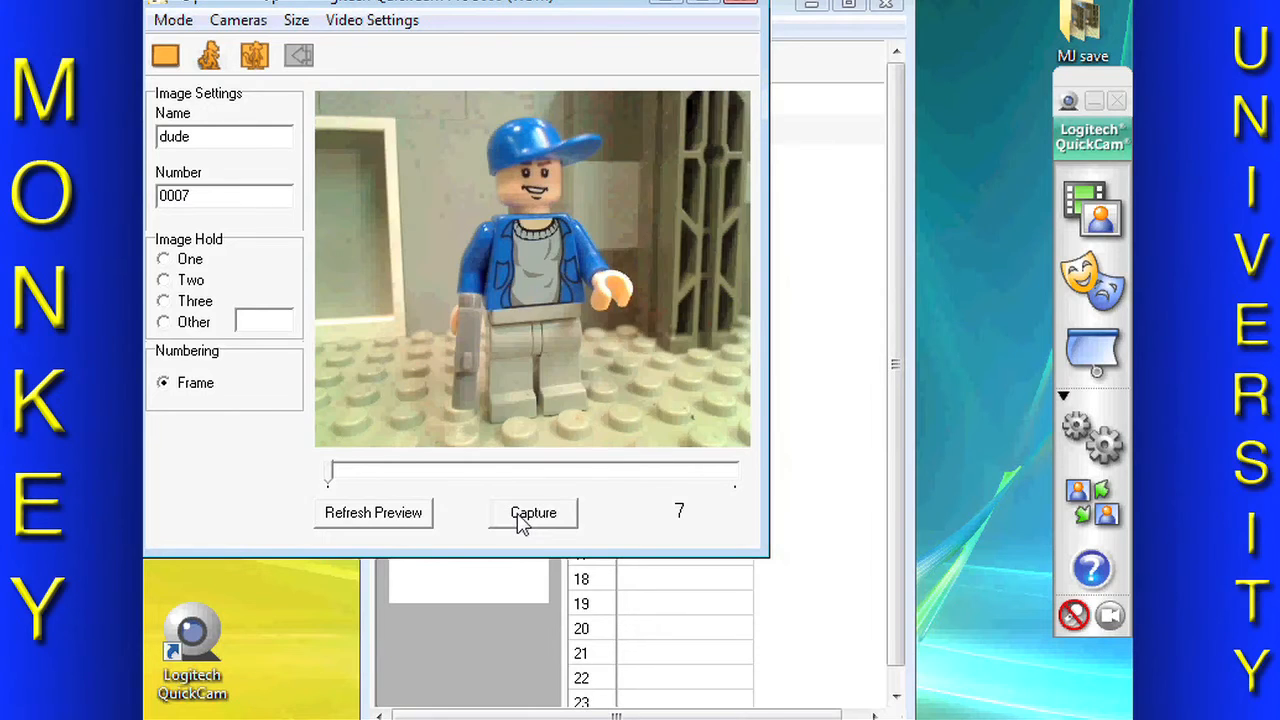
{"action": "left_click", "coordinate": [533, 512]}
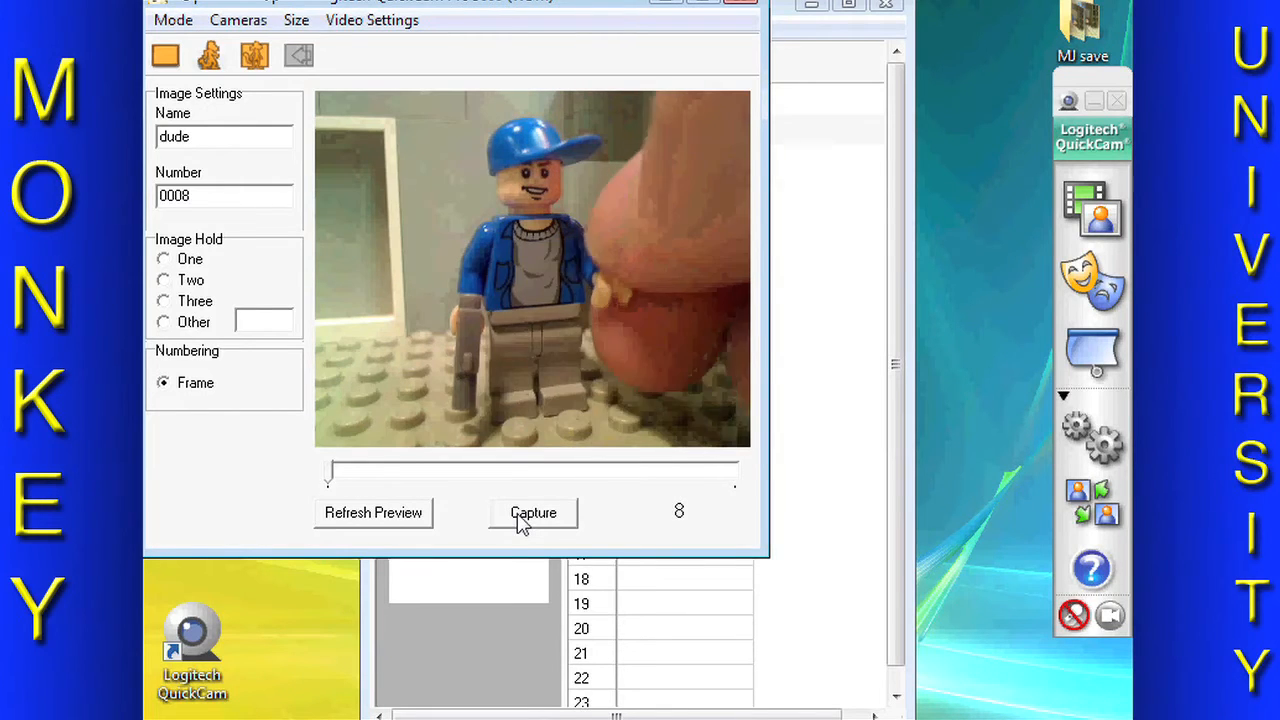
{"action": "left_click", "coordinate": [533, 512]}
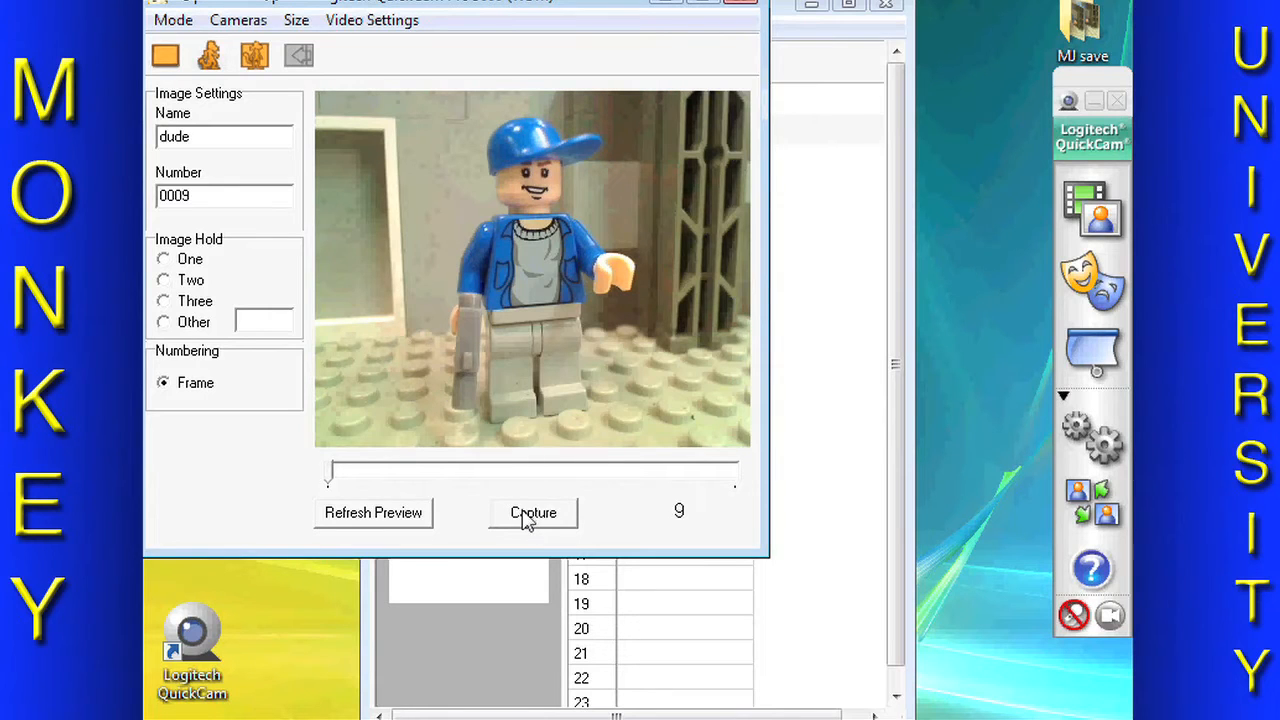
{"action": "left_click", "coordinate": [533, 512]}
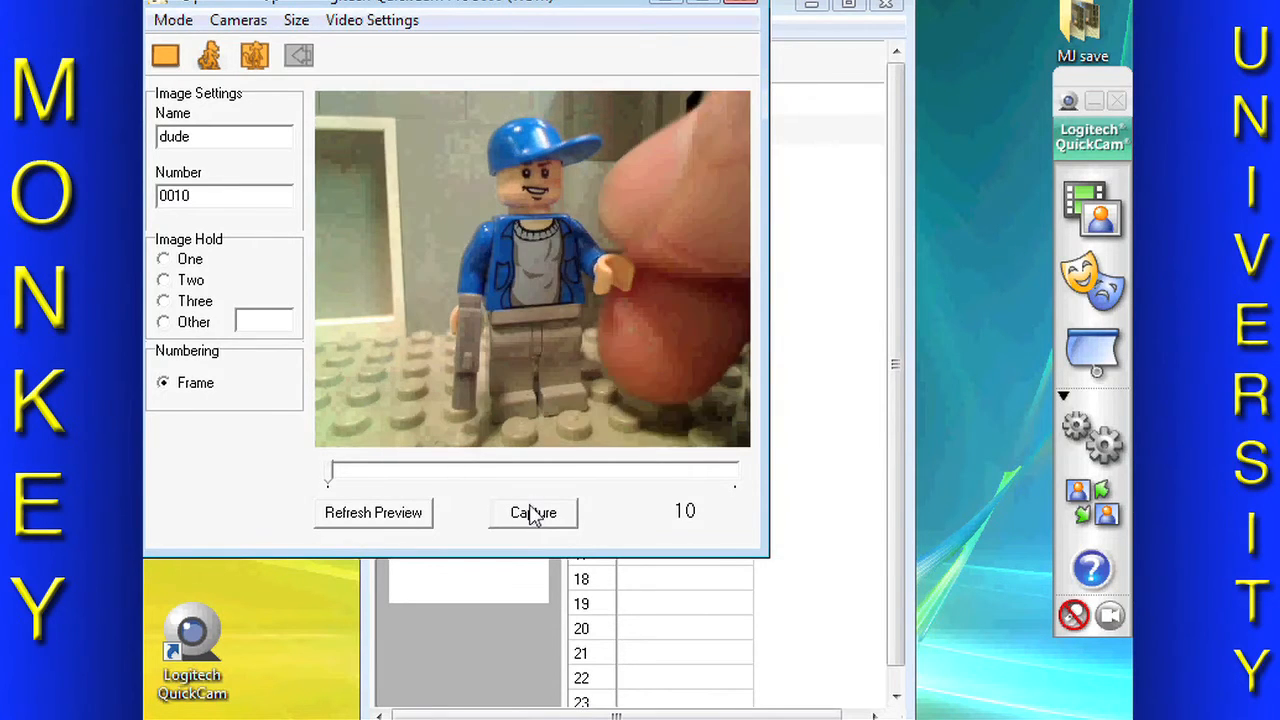
{"action": "left_click", "coordinate": [533, 512]}
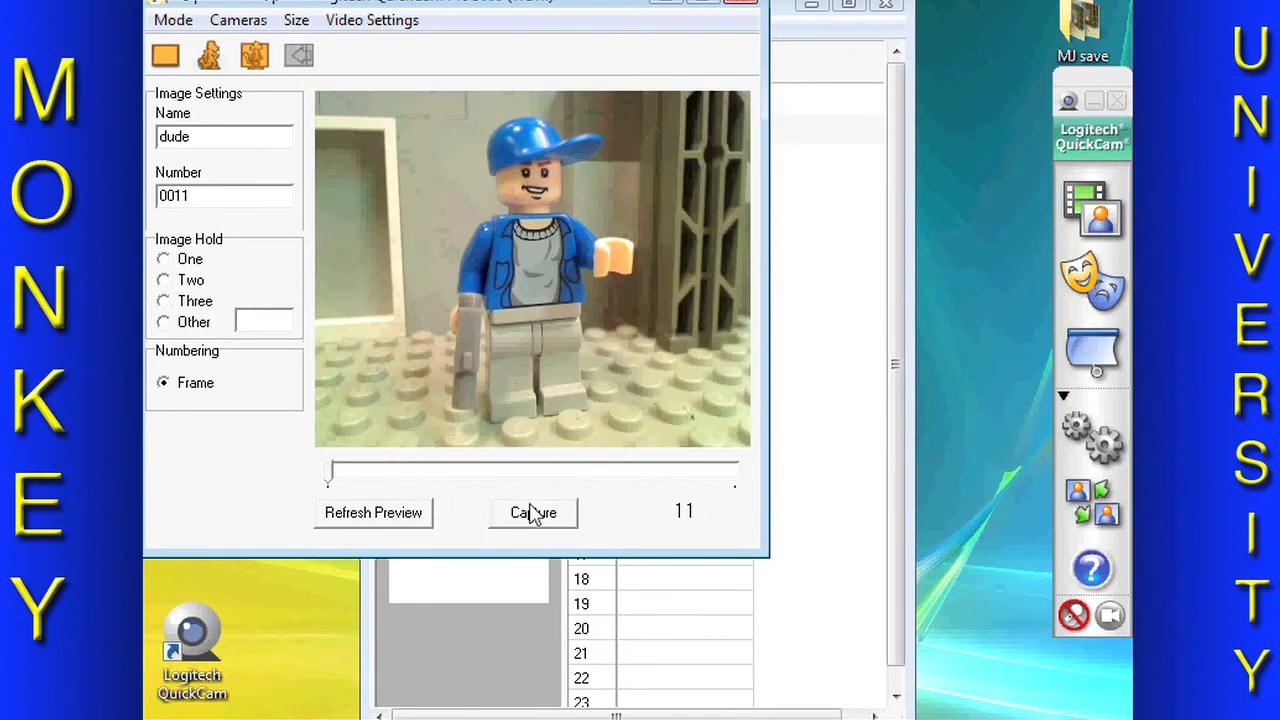
{"action": "left_click", "coordinate": [533, 512]}
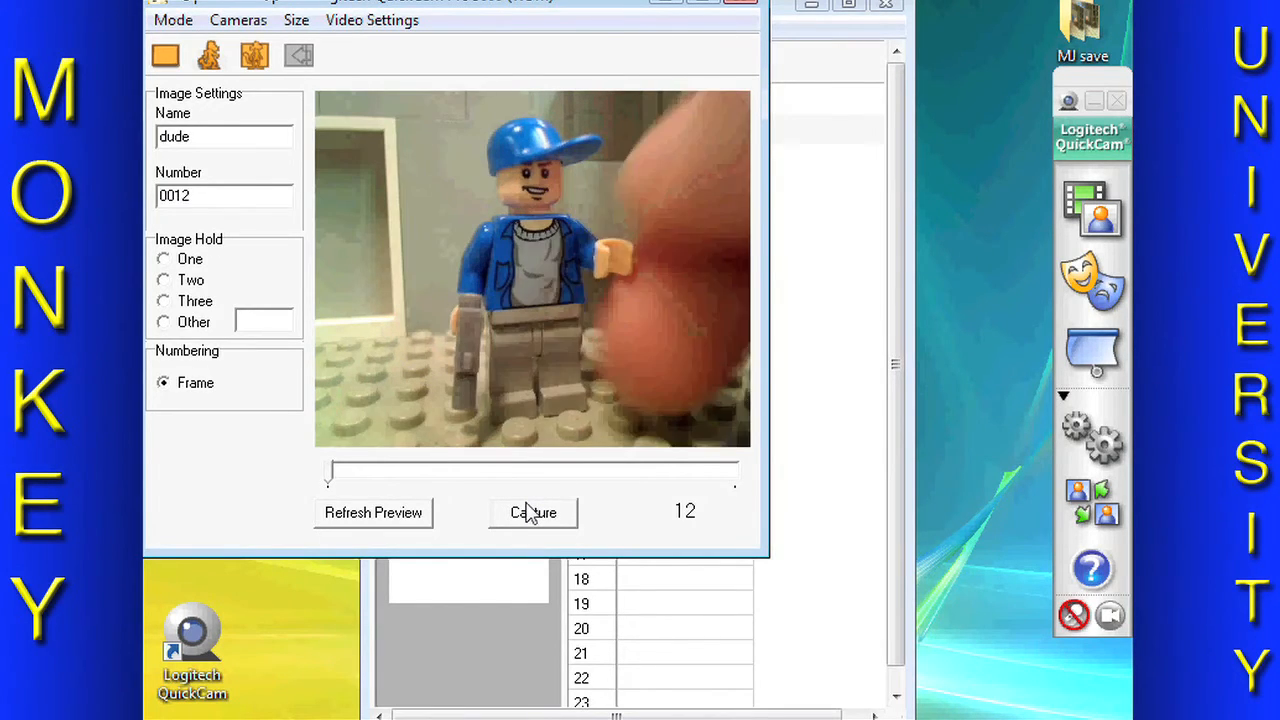
{"action": "left_click", "coordinate": [532, 512]}
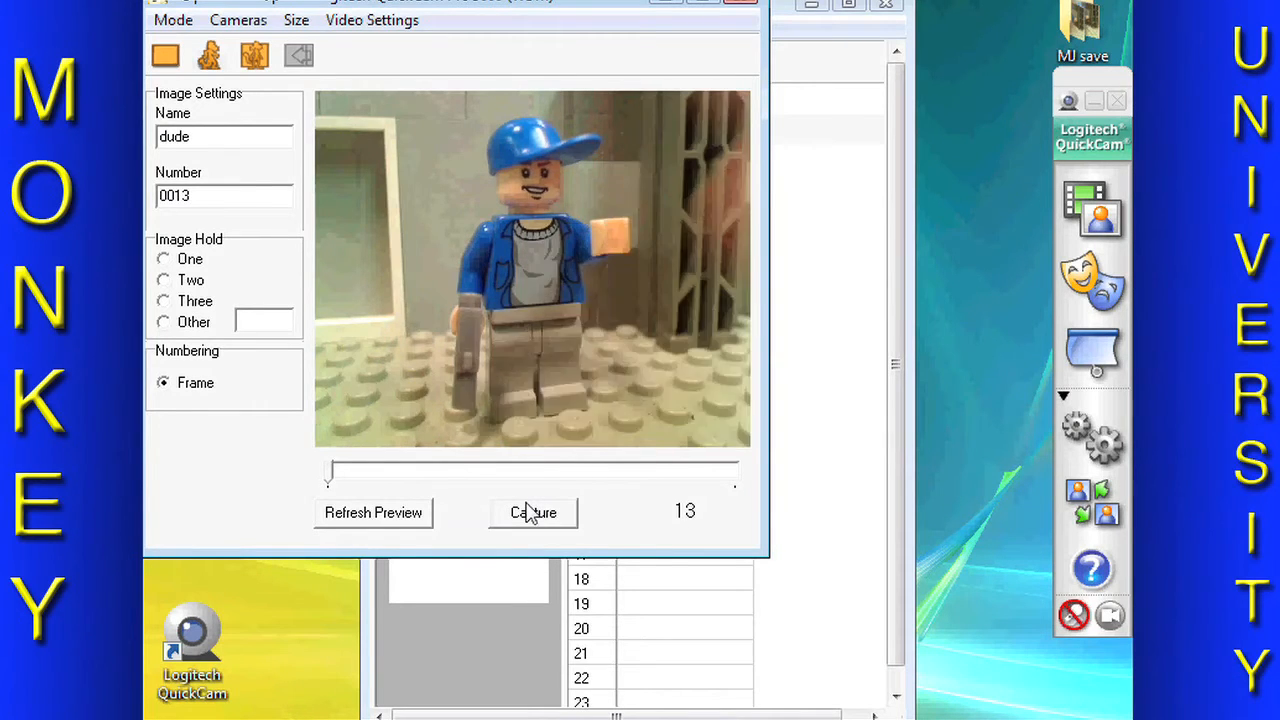
{"action": "left_click", "coordinate": [532, 512]}
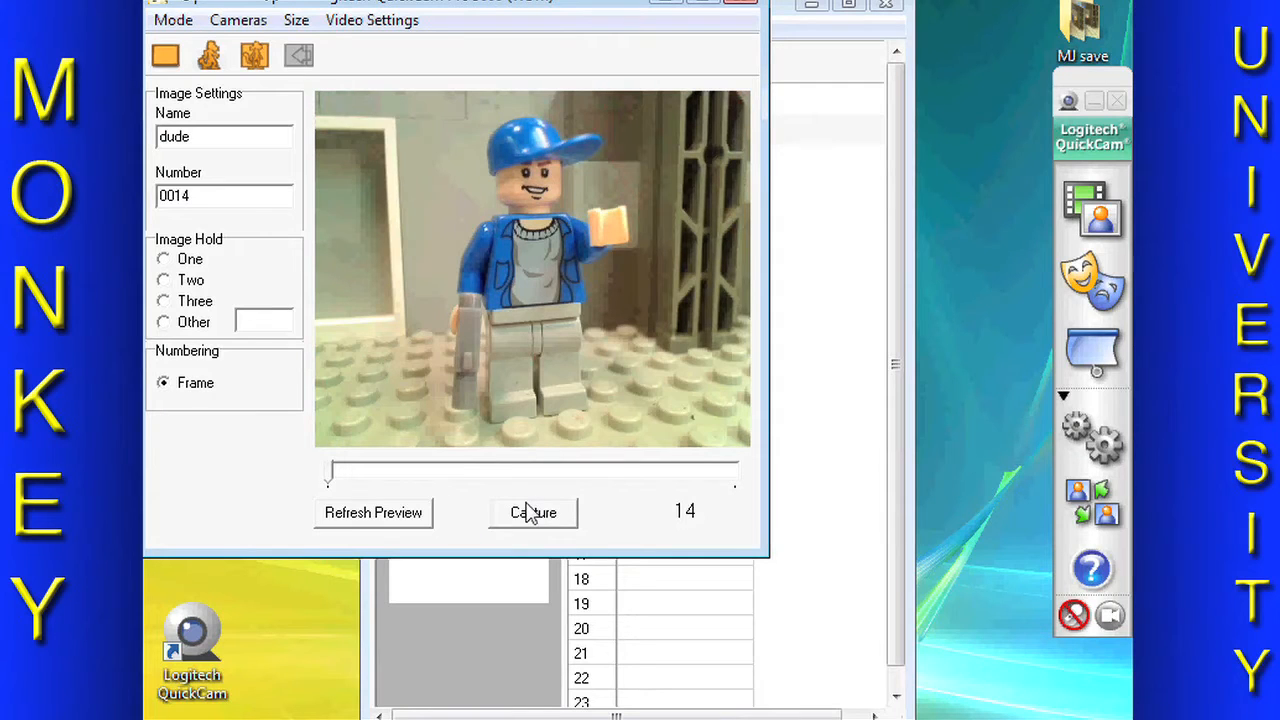
{"action": "left_click", "coordinate": [532, 512]}
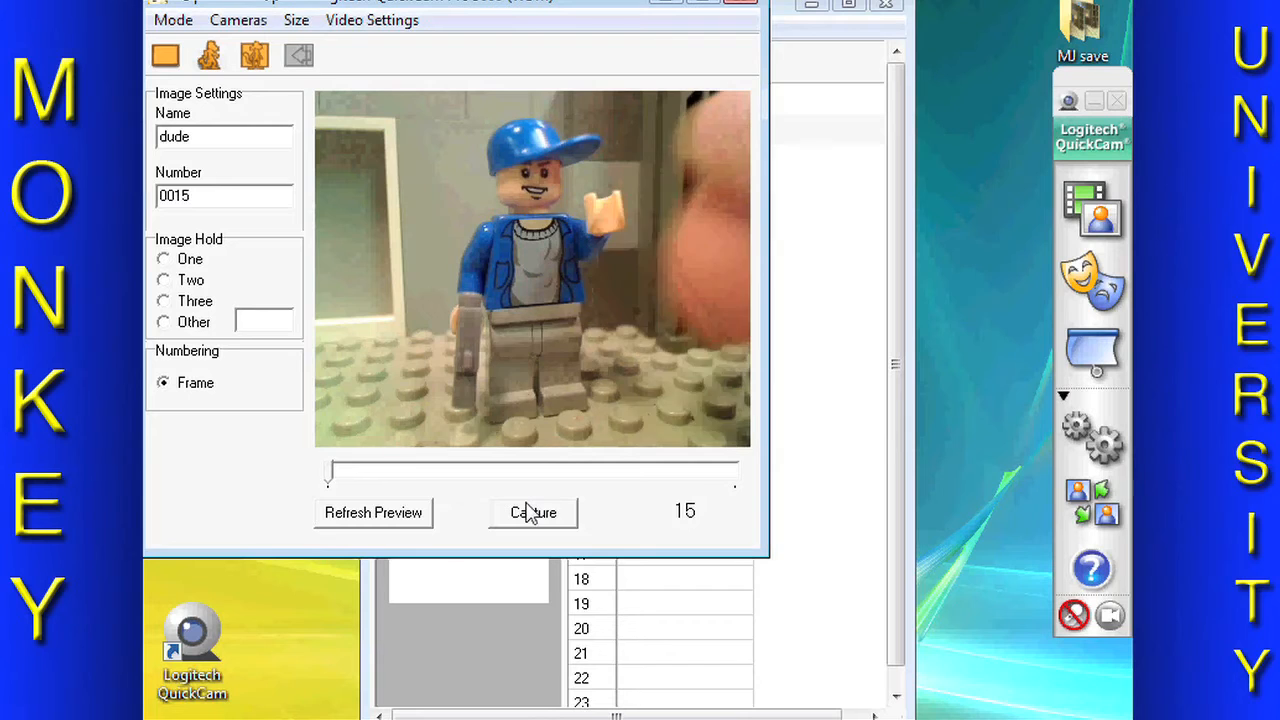
{"action": "left_click", "coordinate": [532, 512]}
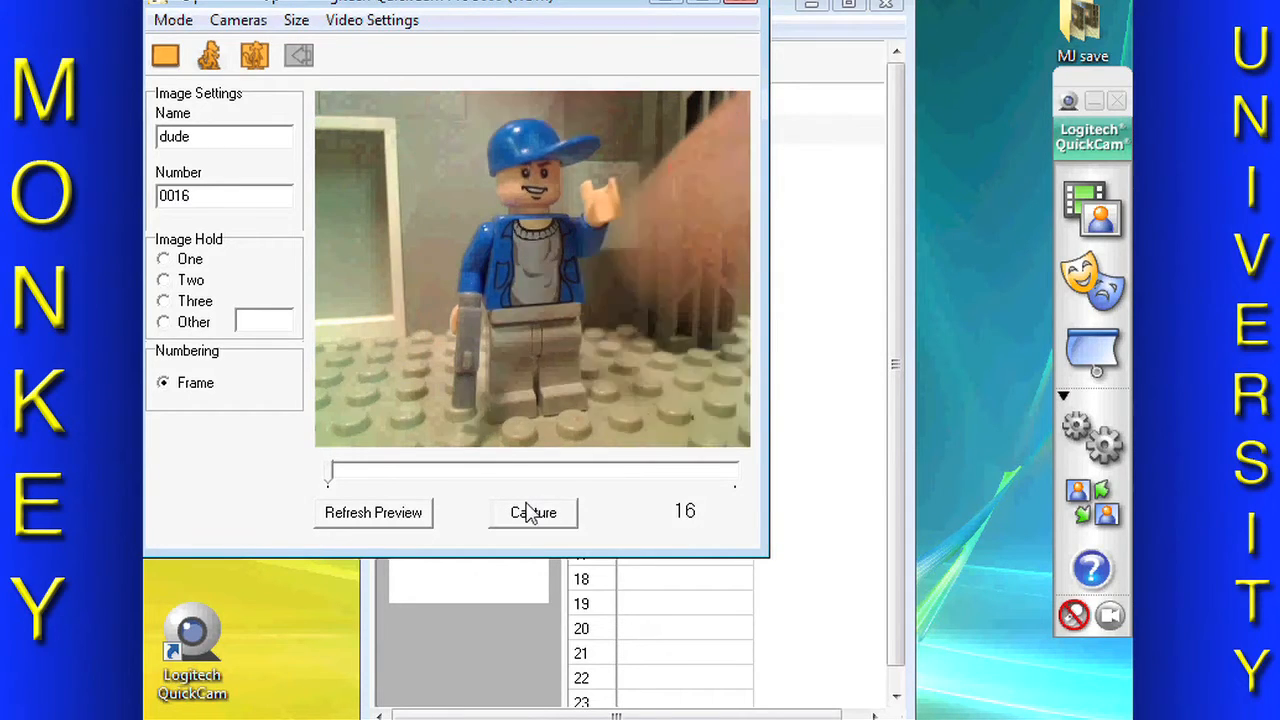
{"action": "left_click", "coordinate": [532, 512]}
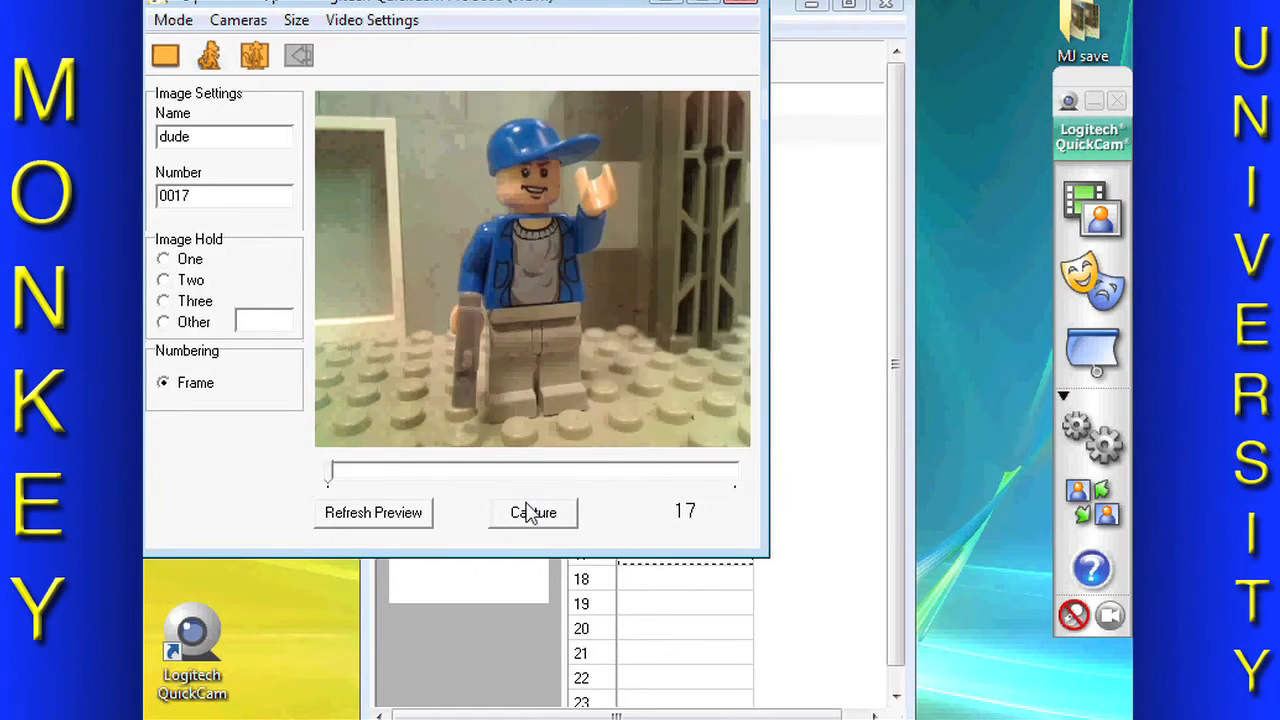
Step: Capture further dude frames through 29, lowering the waving hand between shots
{"action": "left_click", "coordinate": [532, 512]}
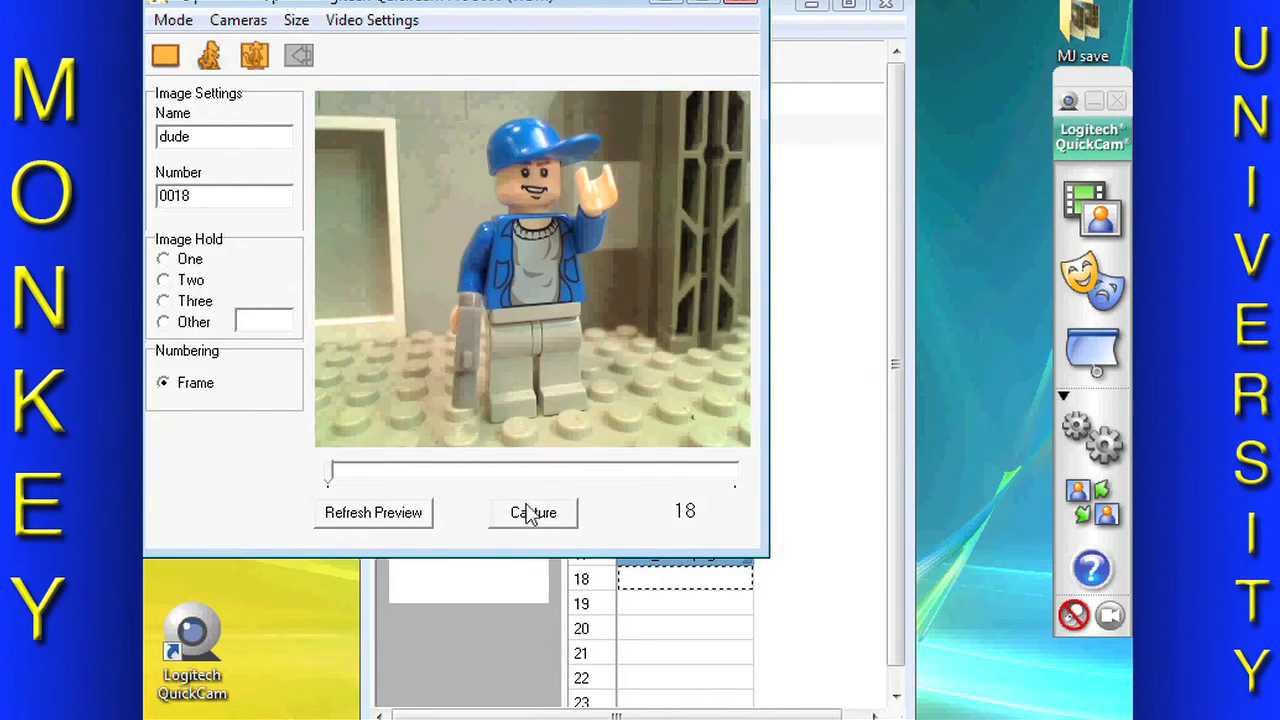
{"action": "left_click", "coordinate": [532, 512]}
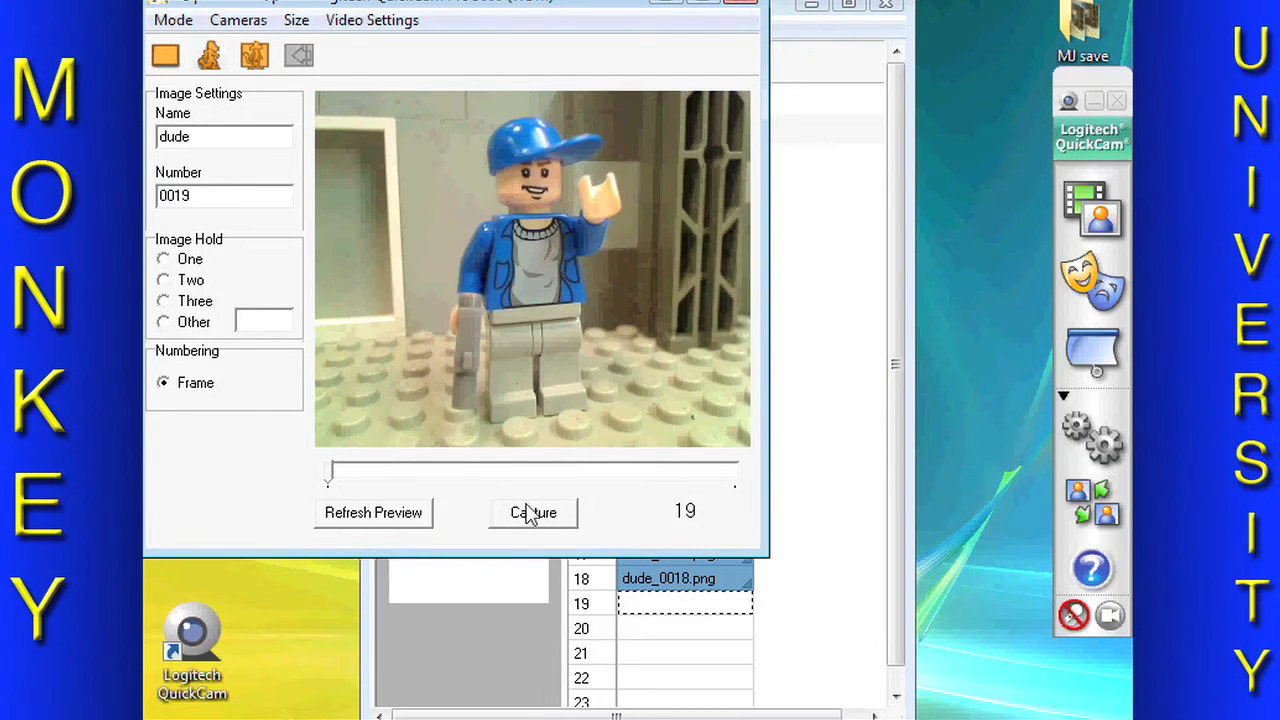
{"action": "left_click", "coordinate": [532, 512]}
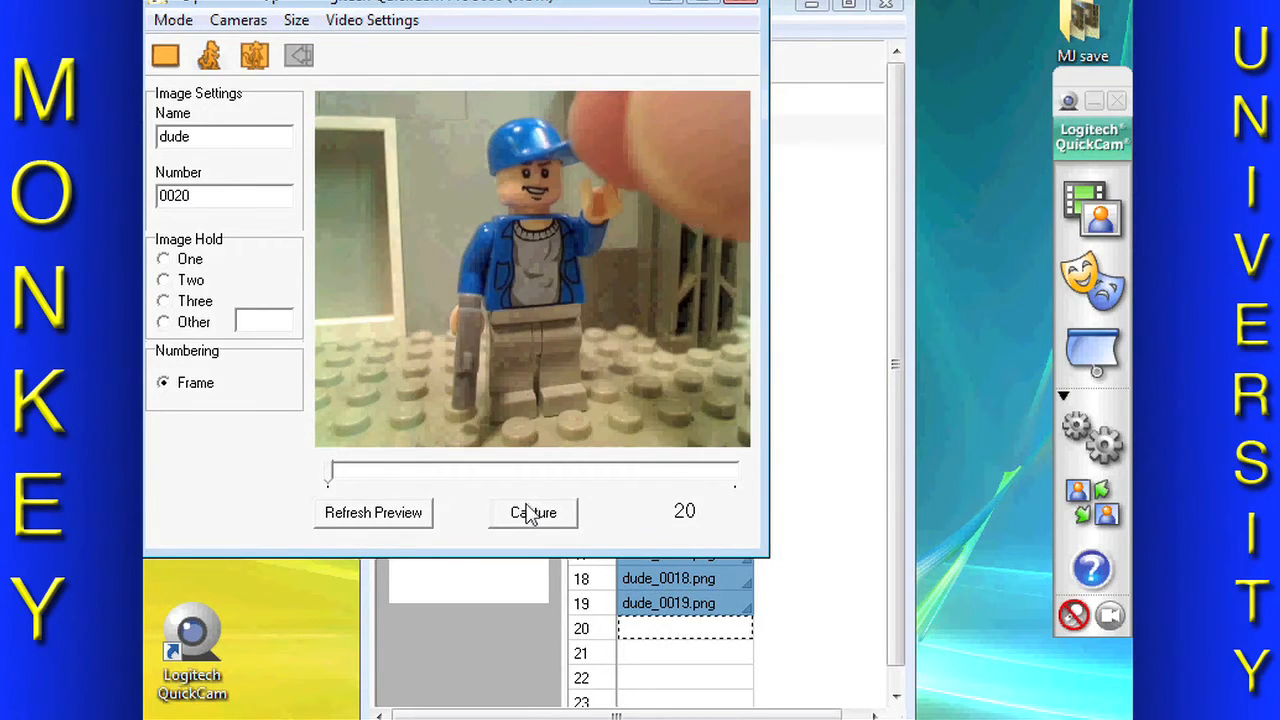
{"action": "left_click", "coordinate": [532, 512]}
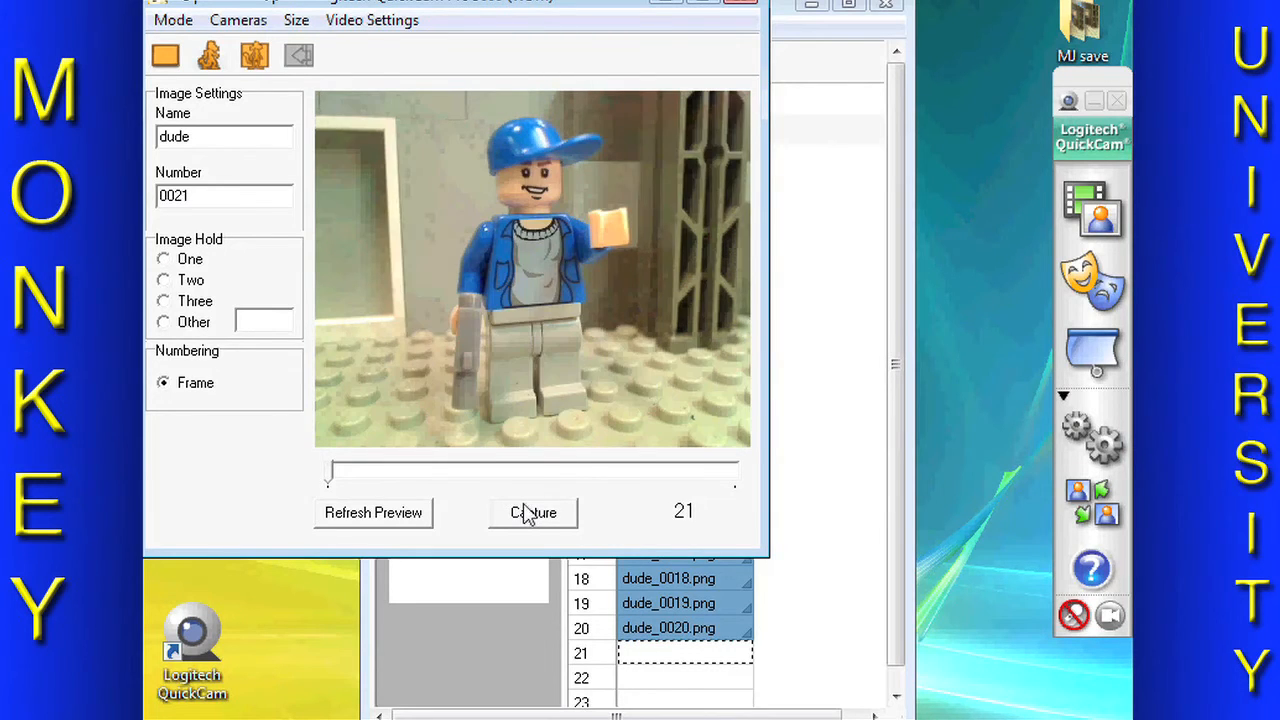
{"action": "left_click", "coordinate": [533, 512]}
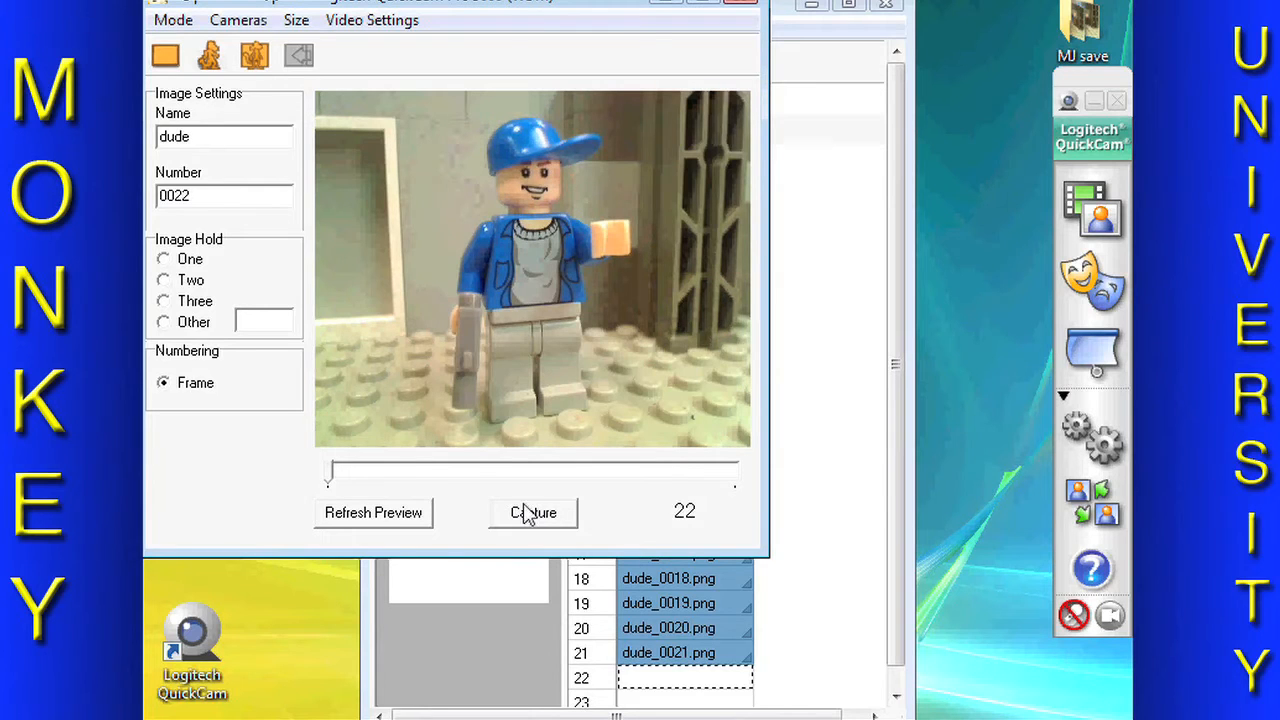
{"action": "left_click", "coordinate": [533, 512]}
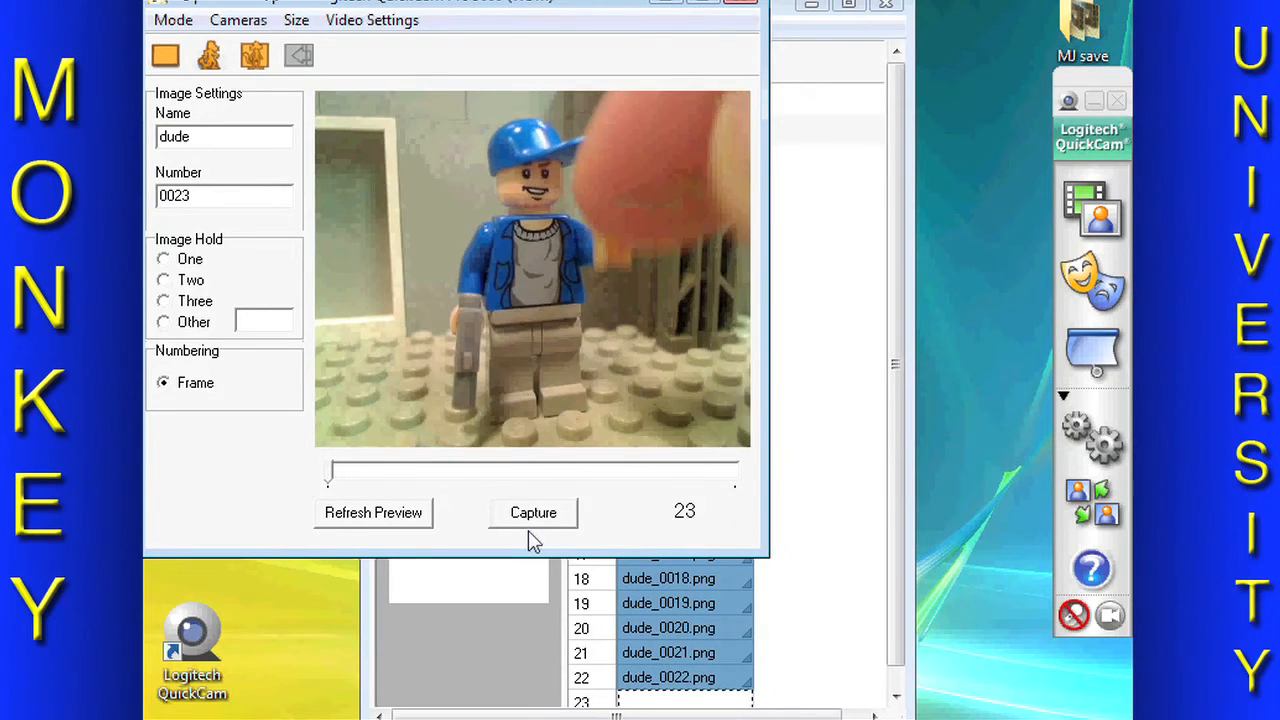
{"action": "left_click", "coordinate": [533, 512]}
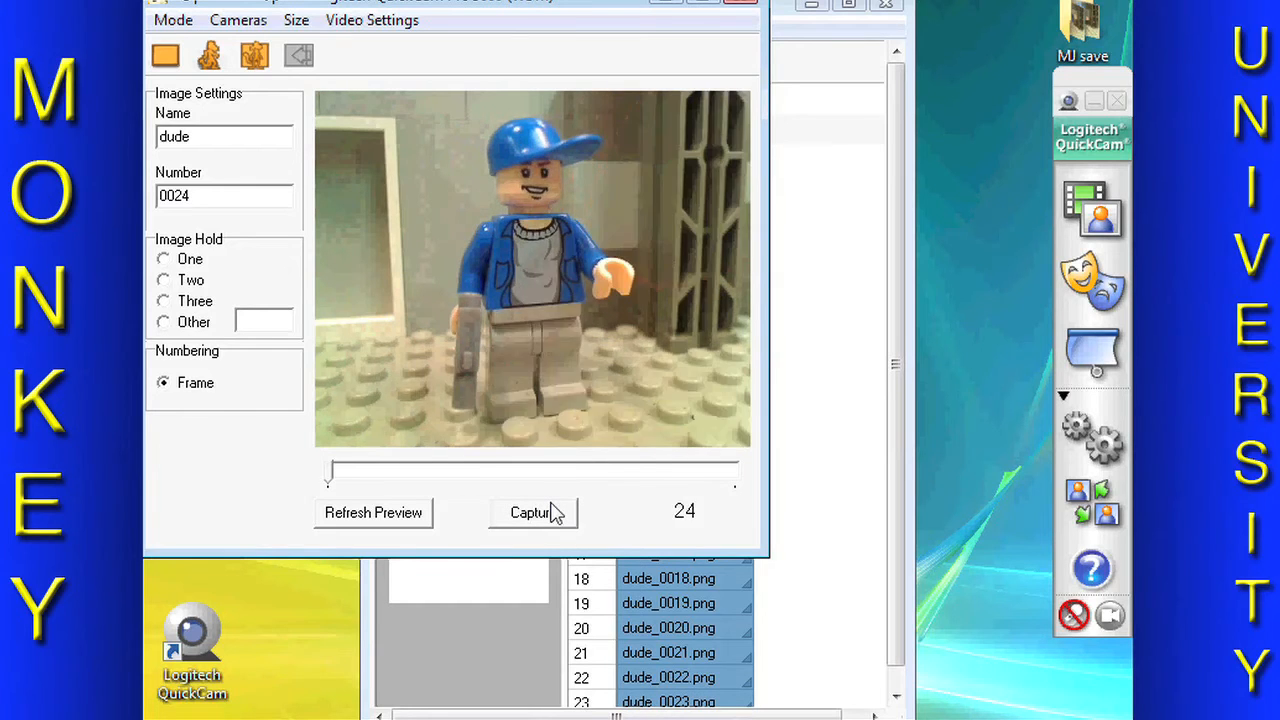
{"action": "left_click", "coordinate": [533, 512]}
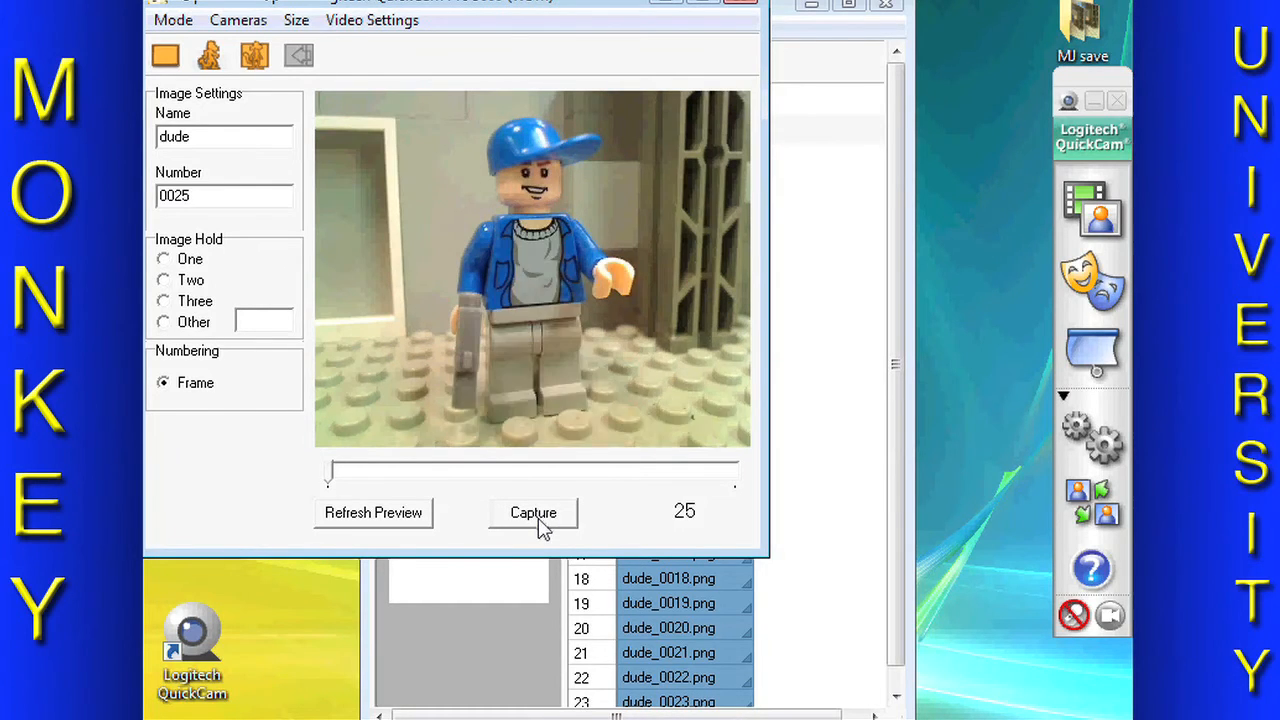
{"action": "left_click", "coordinate": [533, 512]}
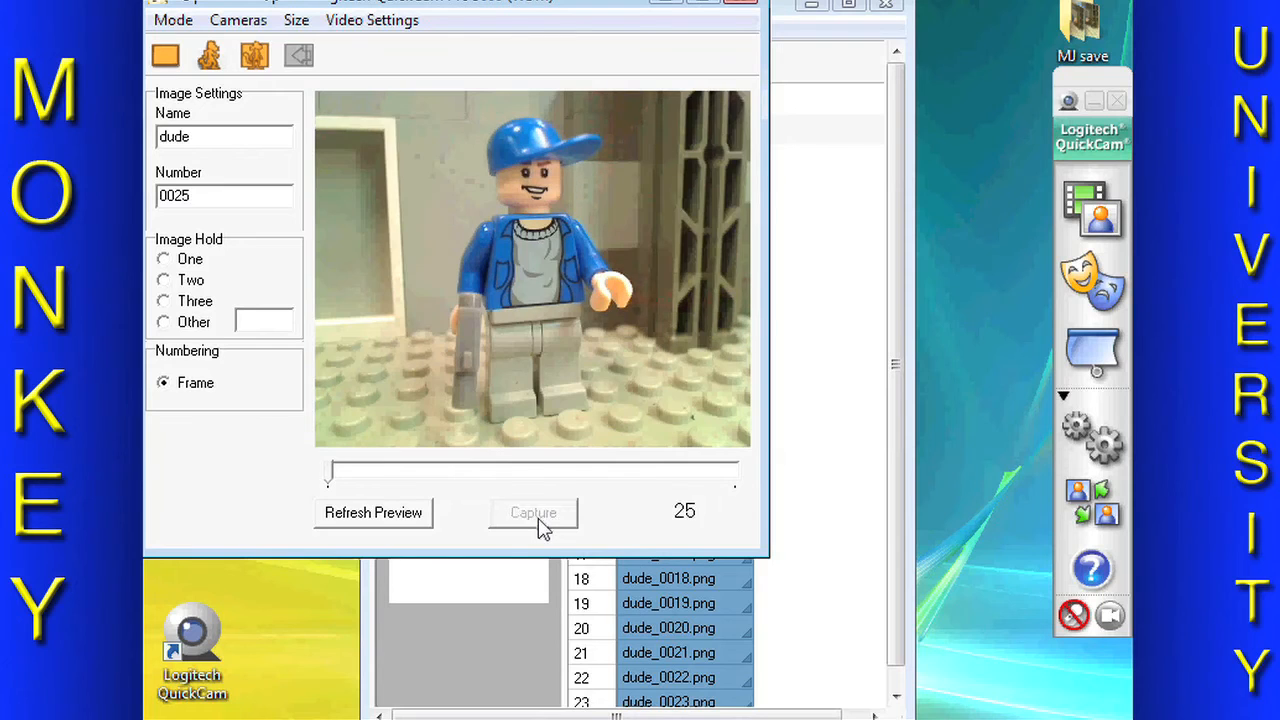
{"action": "left_click", "coordinate": [533, 512]}
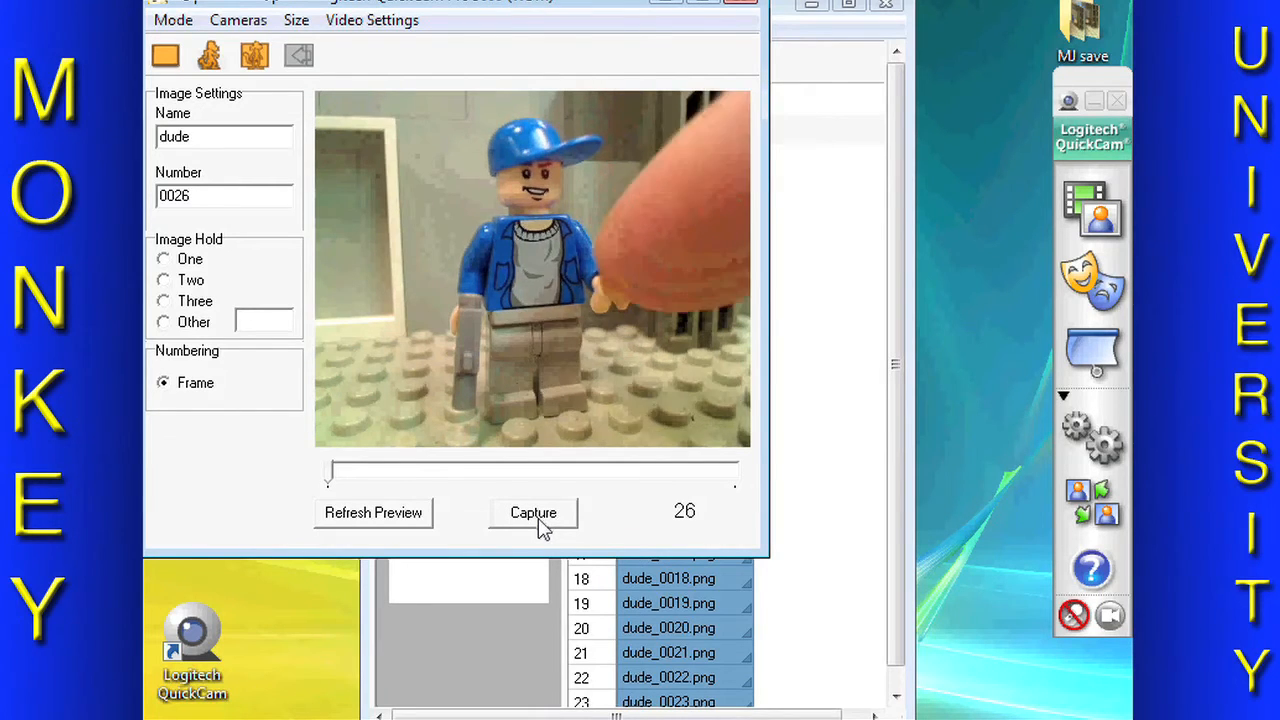
{"action": "left_click", "coordinate": [533, 512]}
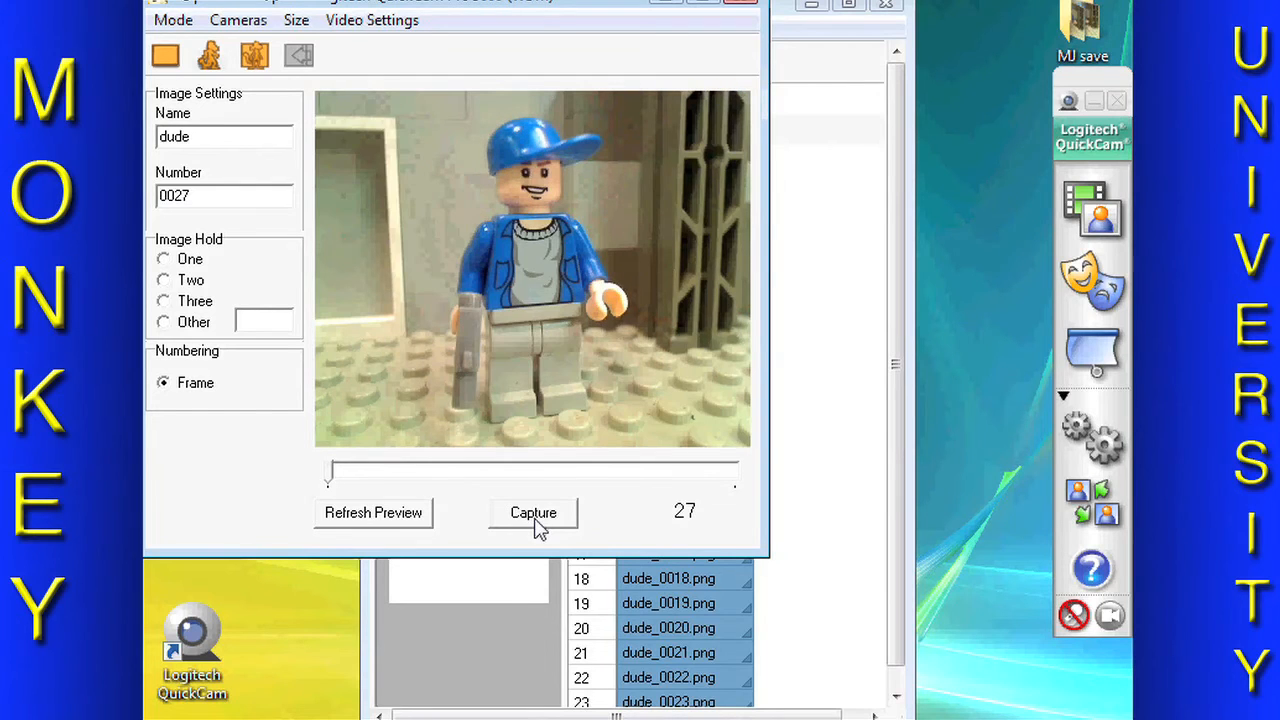
{"action": "left_click", "coordinate": [533, 512]}
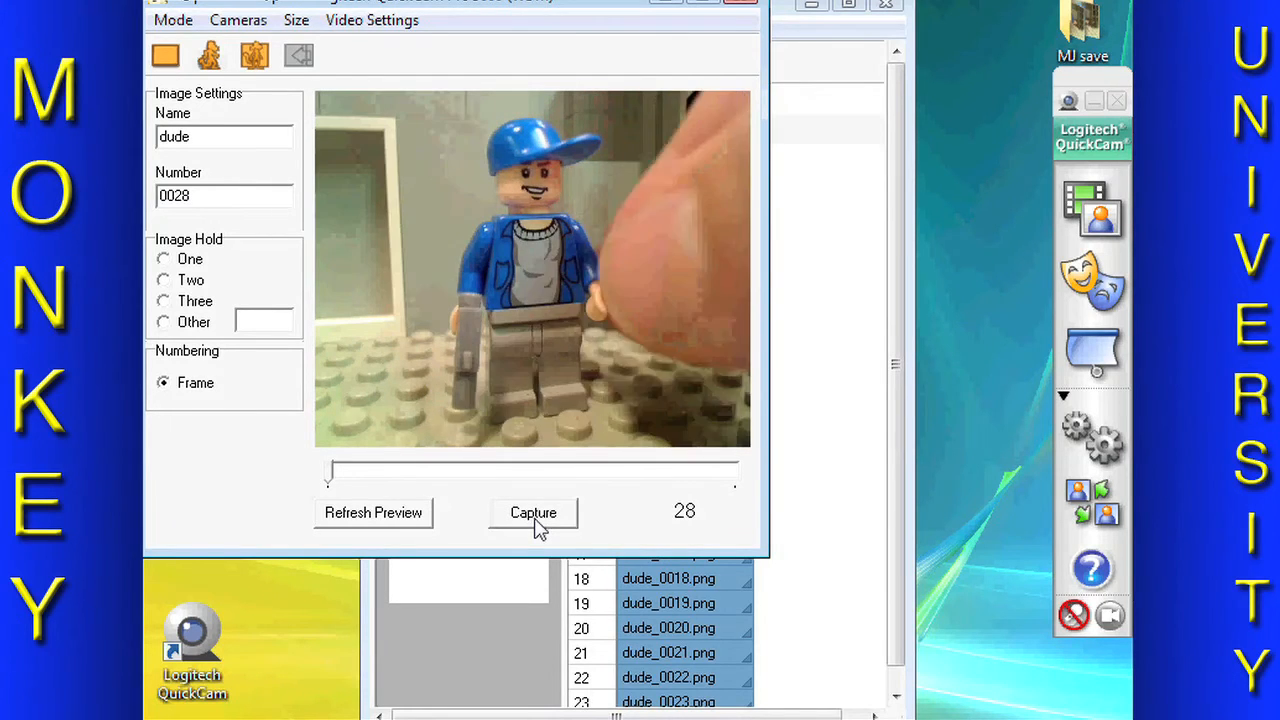
{"action": "left_click", "coordinate": [533, 512]}
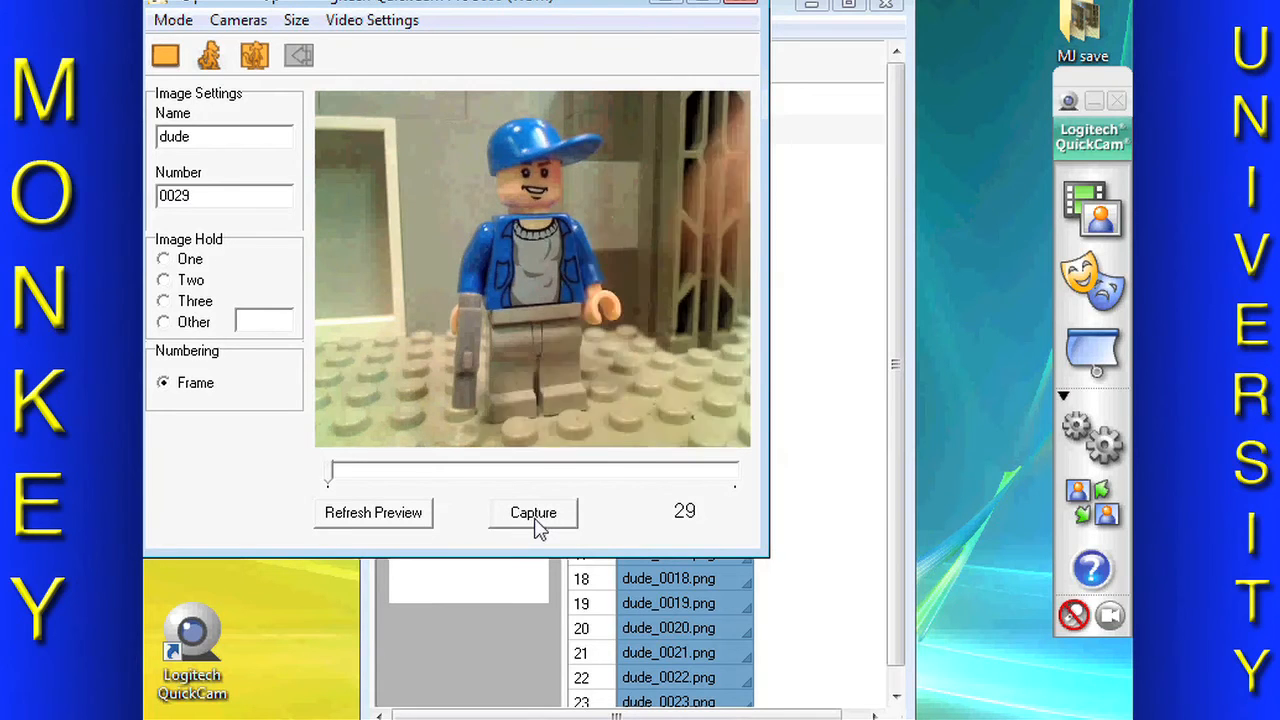
{"action": "left_click", "coordinate": [533, 512]}
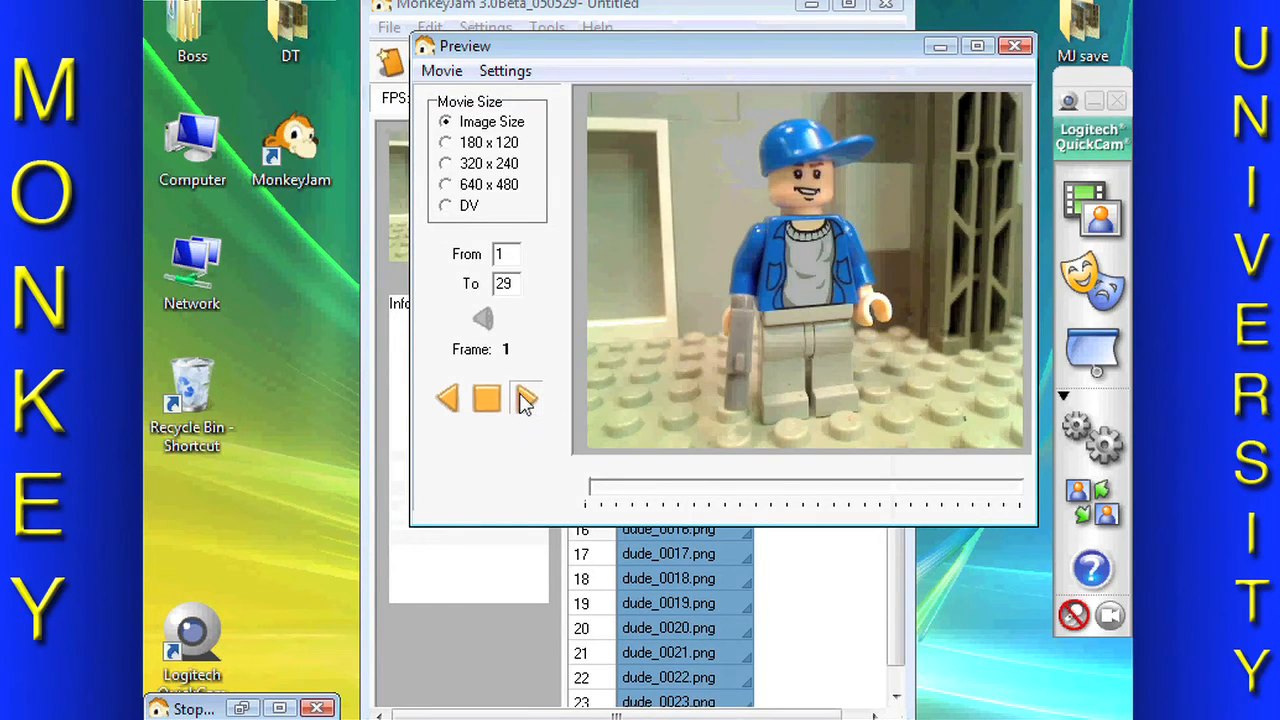
Step: Play the frames 1–29 animation in the Preview window
{"action": "left_click", "coordinate": [524, 398]}
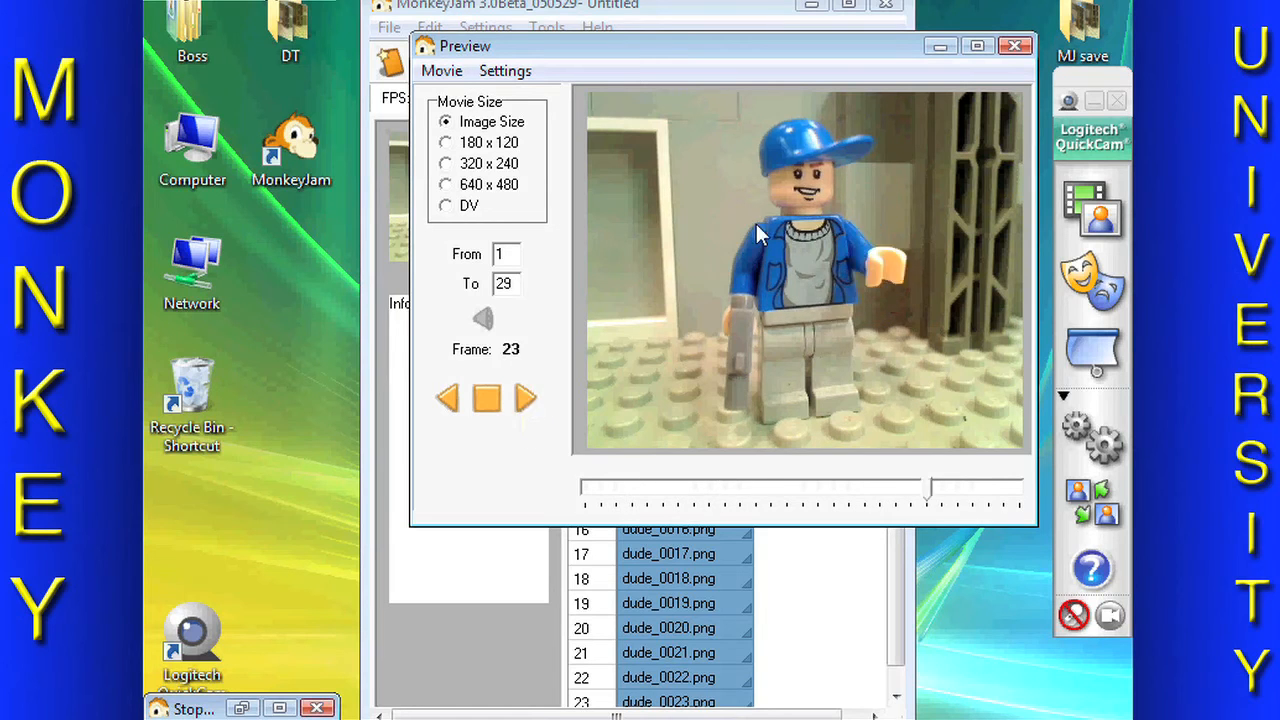
{"action": "left_click", "coordinate": [1015, 45]}
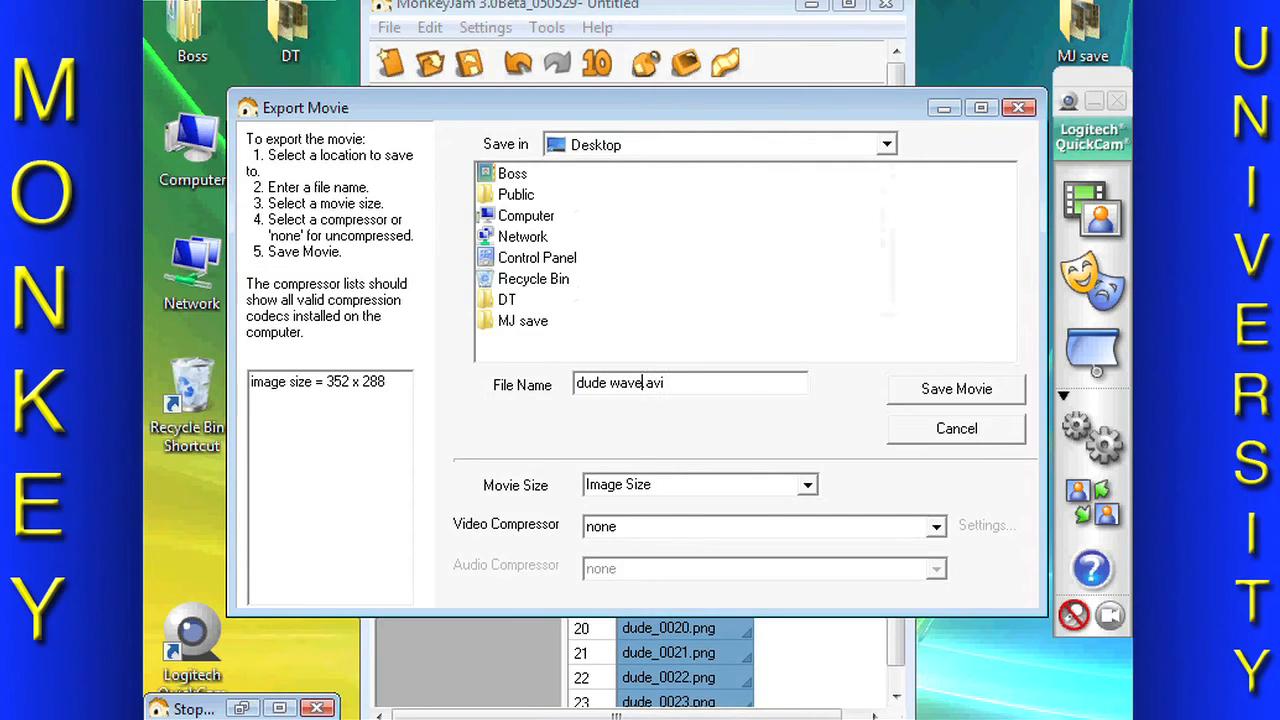
{"action": "mouse_move", "coordinate": [585, 510]}
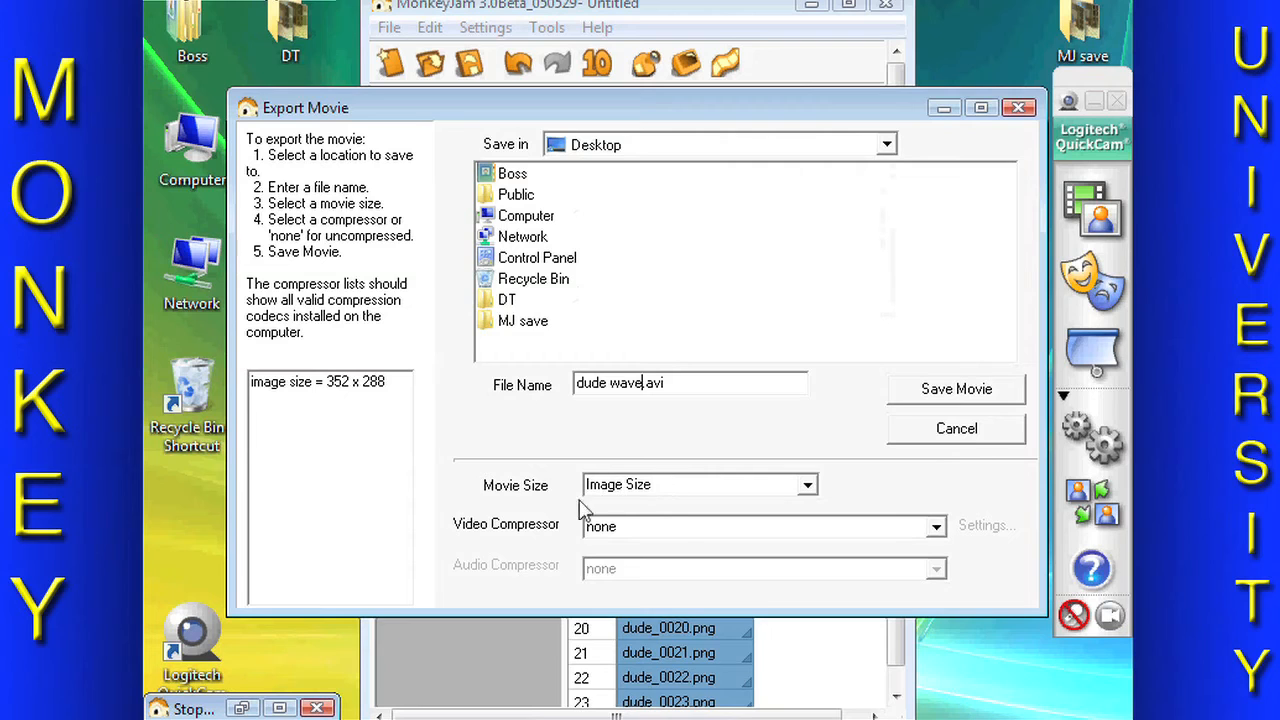
Step: Save the uncompressed movie as dude wave.avi on the Desktop and build it
{"action": "left_click", "coordinate": [955, 388]}
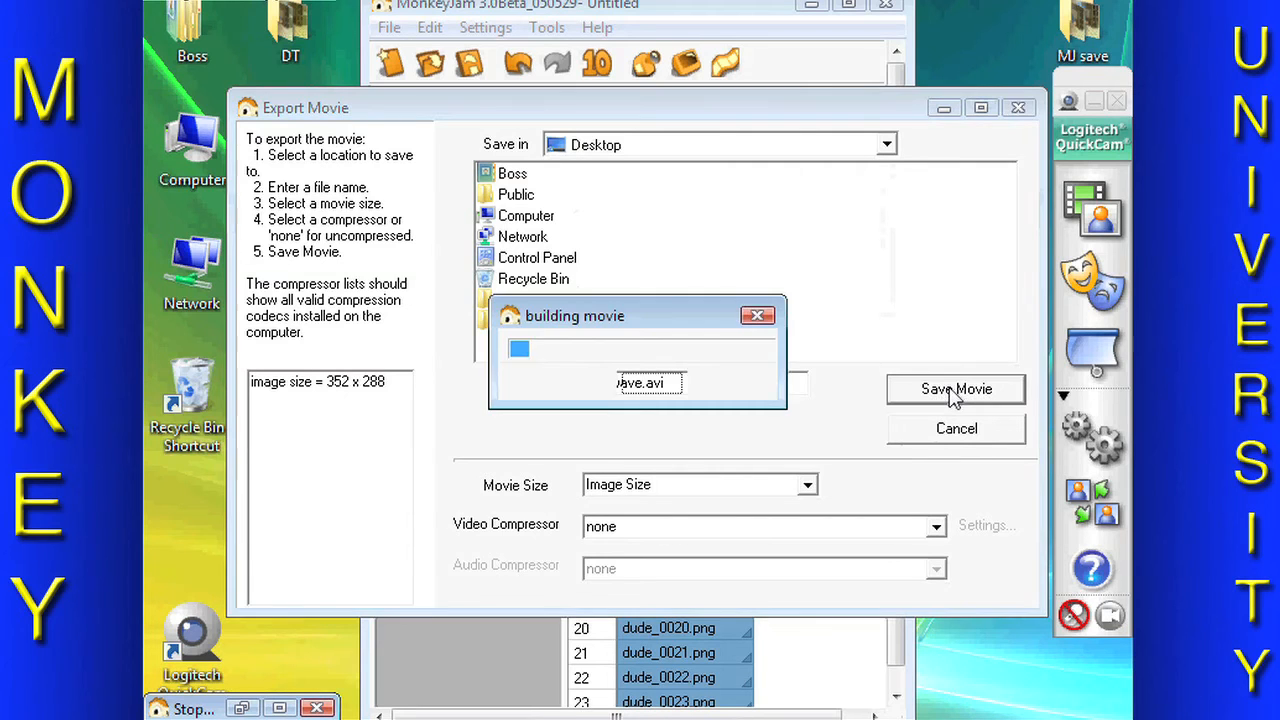
{"action": "left_click", "coordinate": [955, 389]}
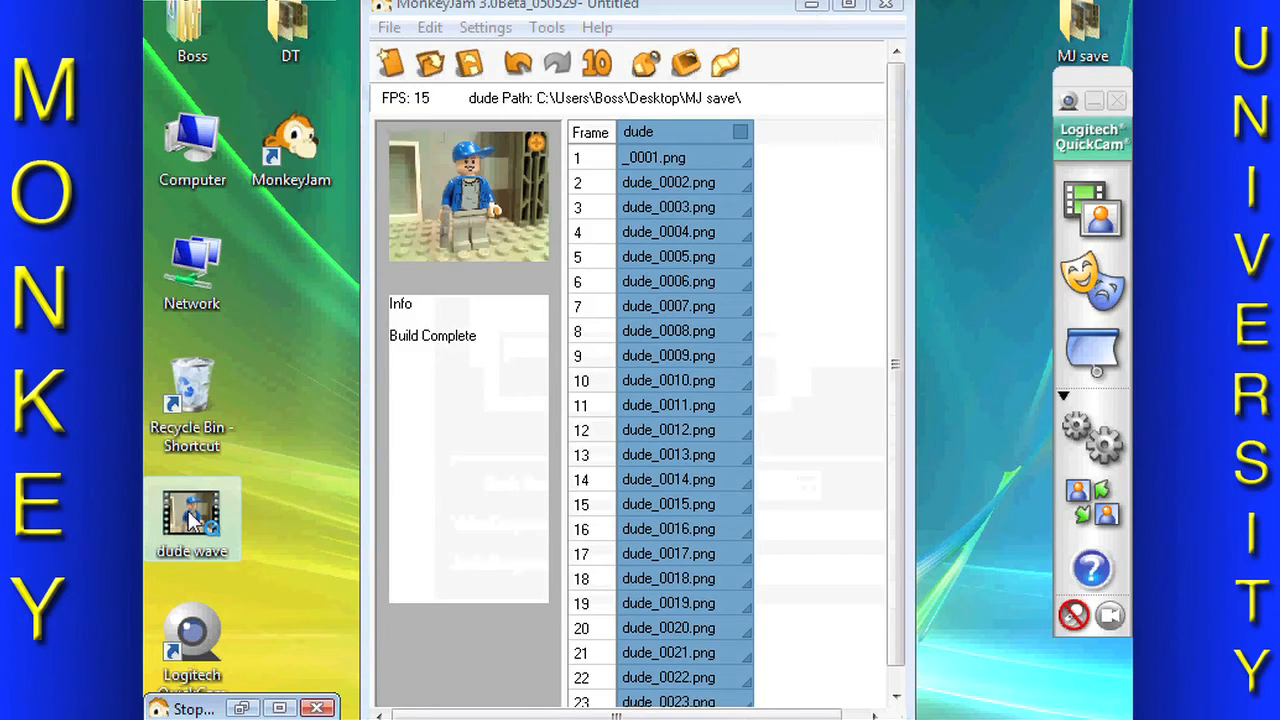
{"action": "double_click", "coordinate": [191, 515]}
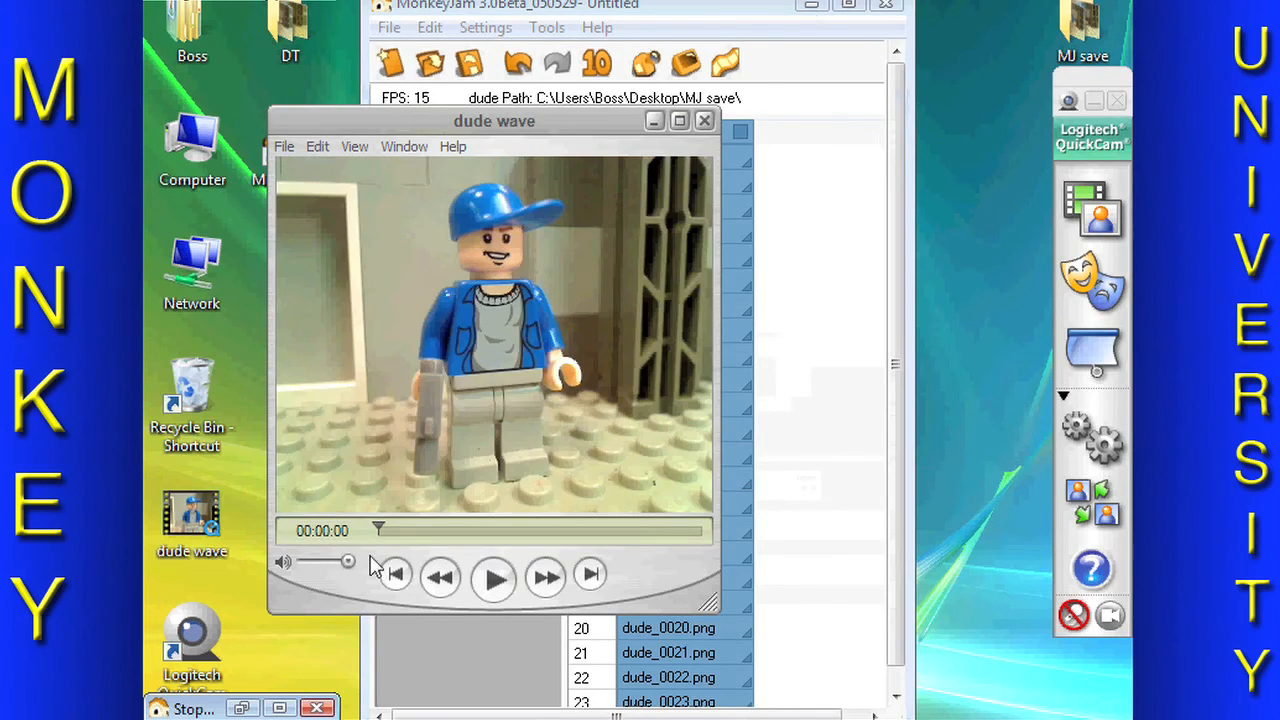
{"action": "left_click", "coordinate": [493, 576]}
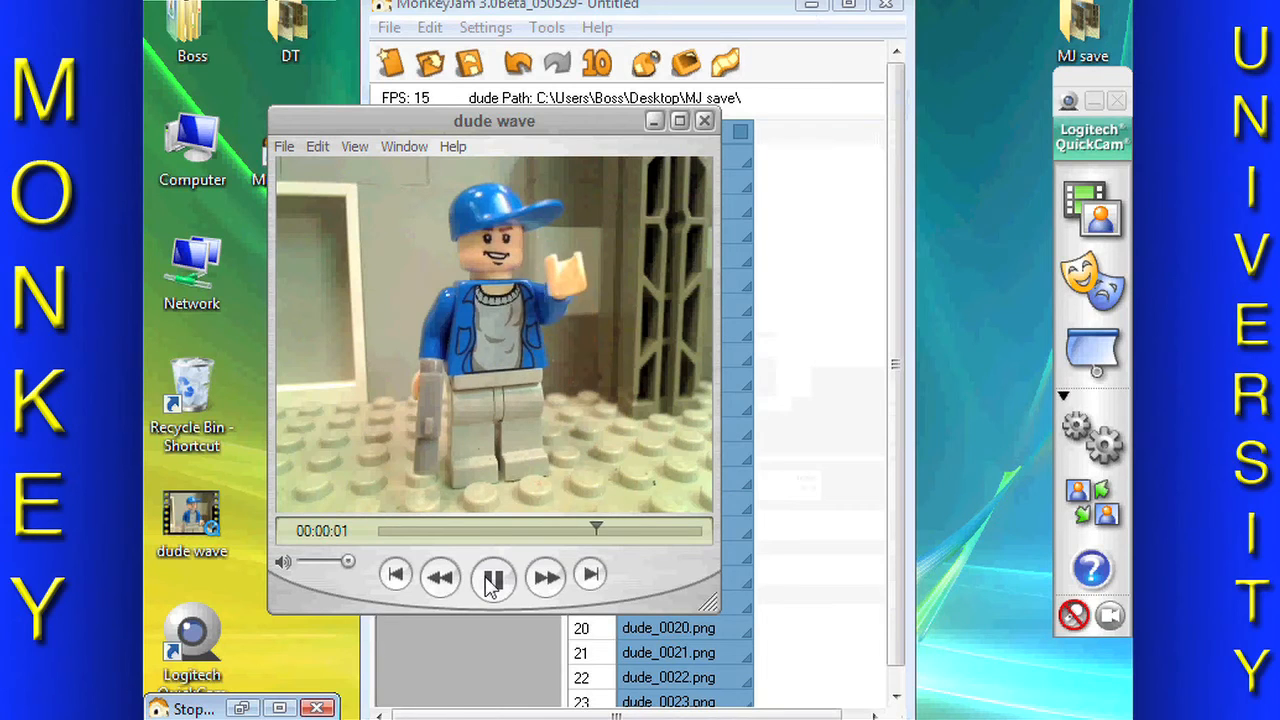
{"action": "left_click", "coordinate": [493, 577]}
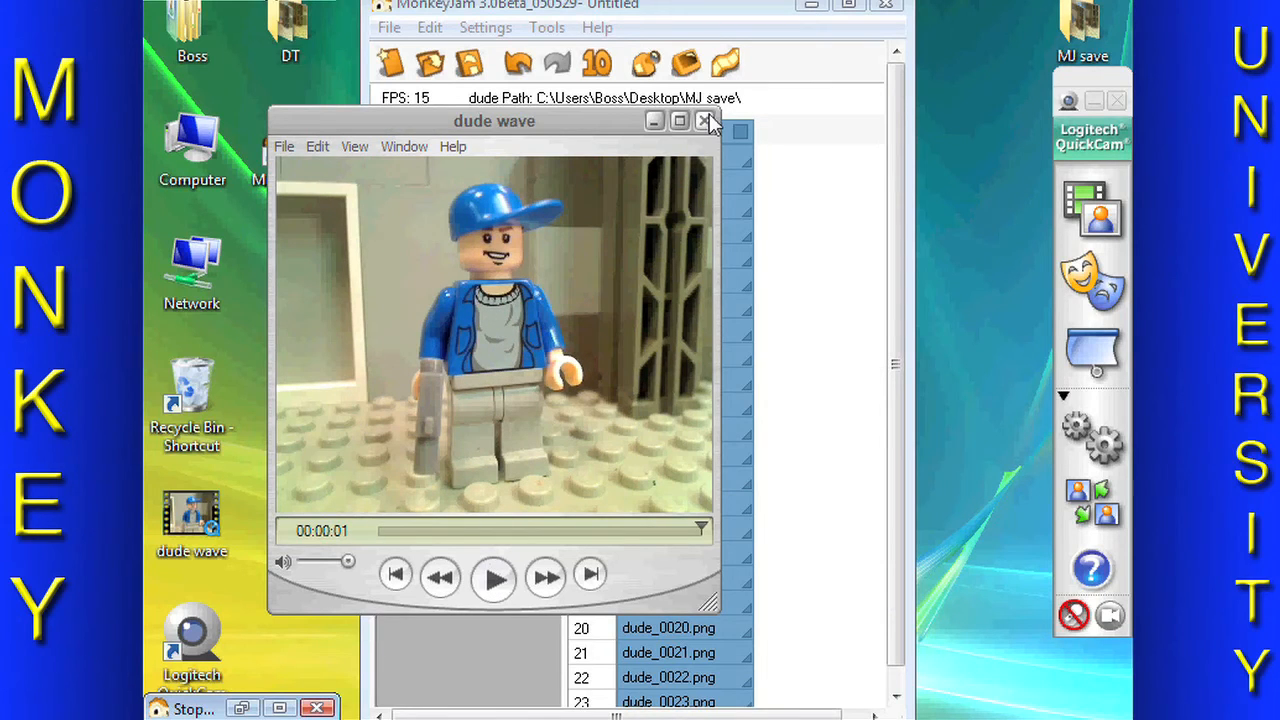
{"action": "left_click", "coordinate": [707, 120]}
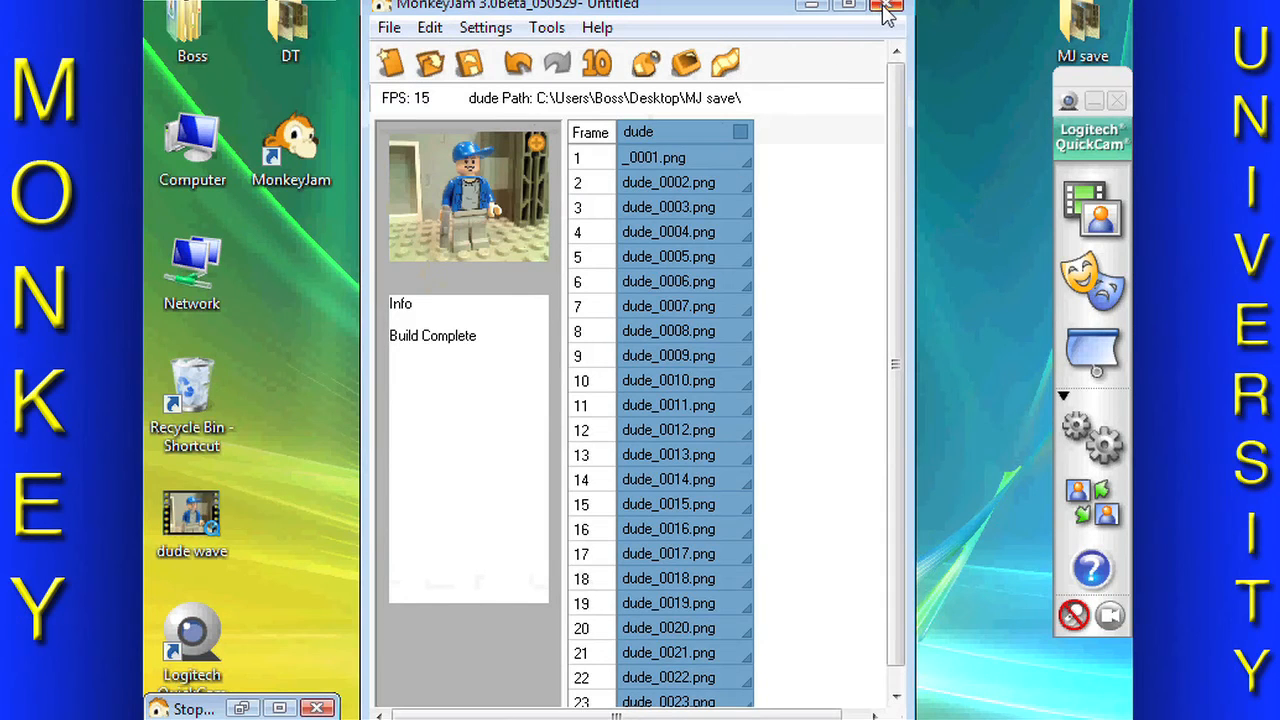
Step: Quit MonkeyJam, answer the save-changes prompt, and relaunch it from the desktop shortcut
{"action": "left_click", "coordinate": [886, 6]}
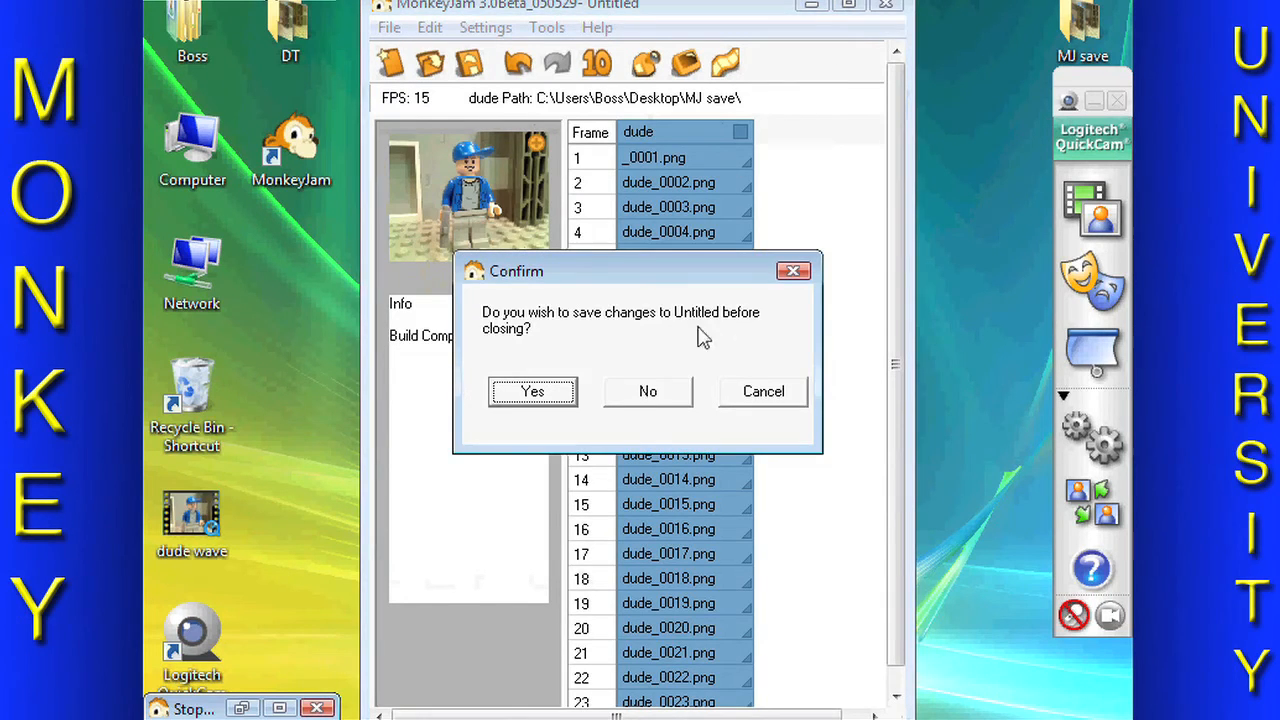
{"action": "left_click", "coordinate": [647, 391]}
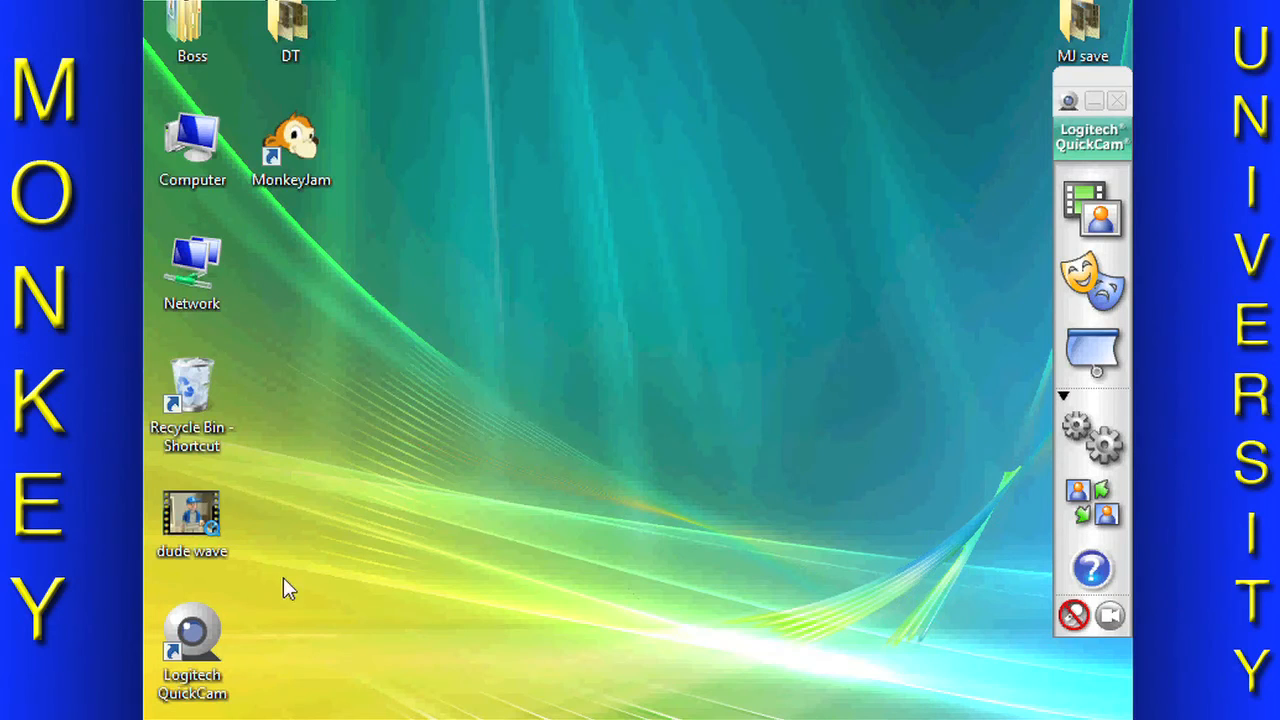
{"action": "double_click", "coordinate": [291, 140]}
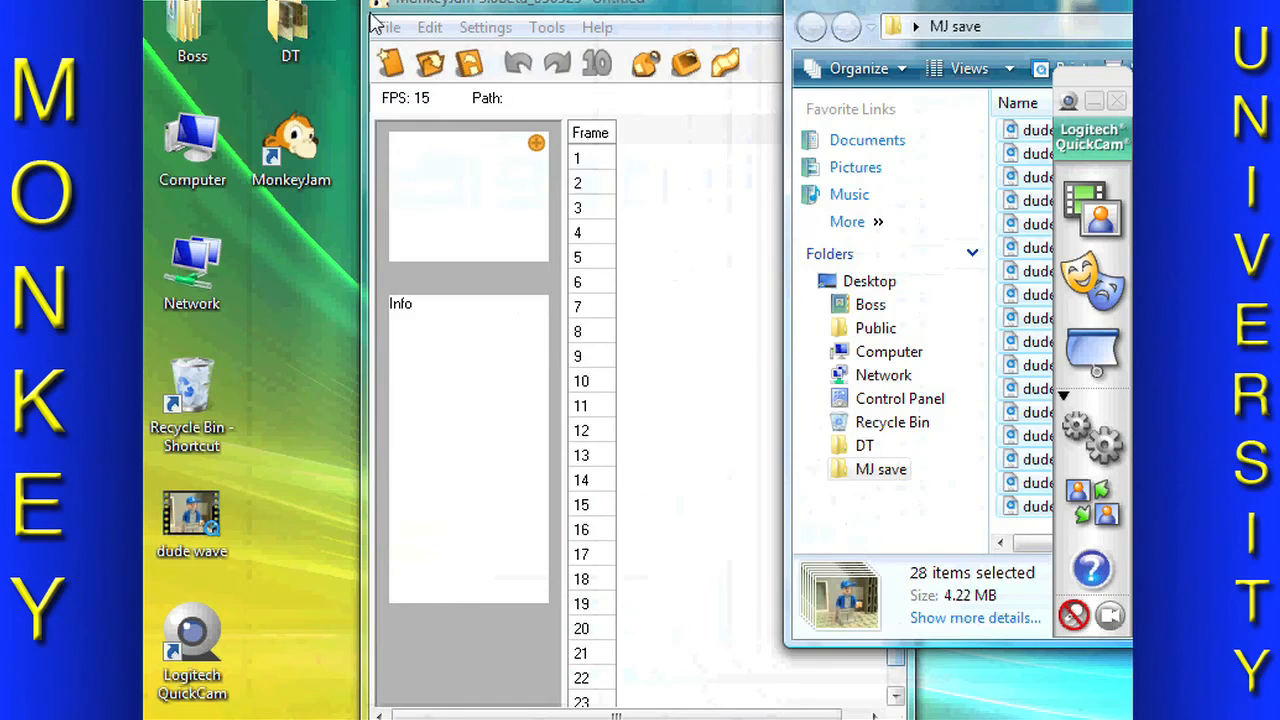
Step: Add Layer 1 from the Edit menu, loading the dude PNG frames from the MJ save folder
{"action": "left_click", "coordinate": [429, 27]}
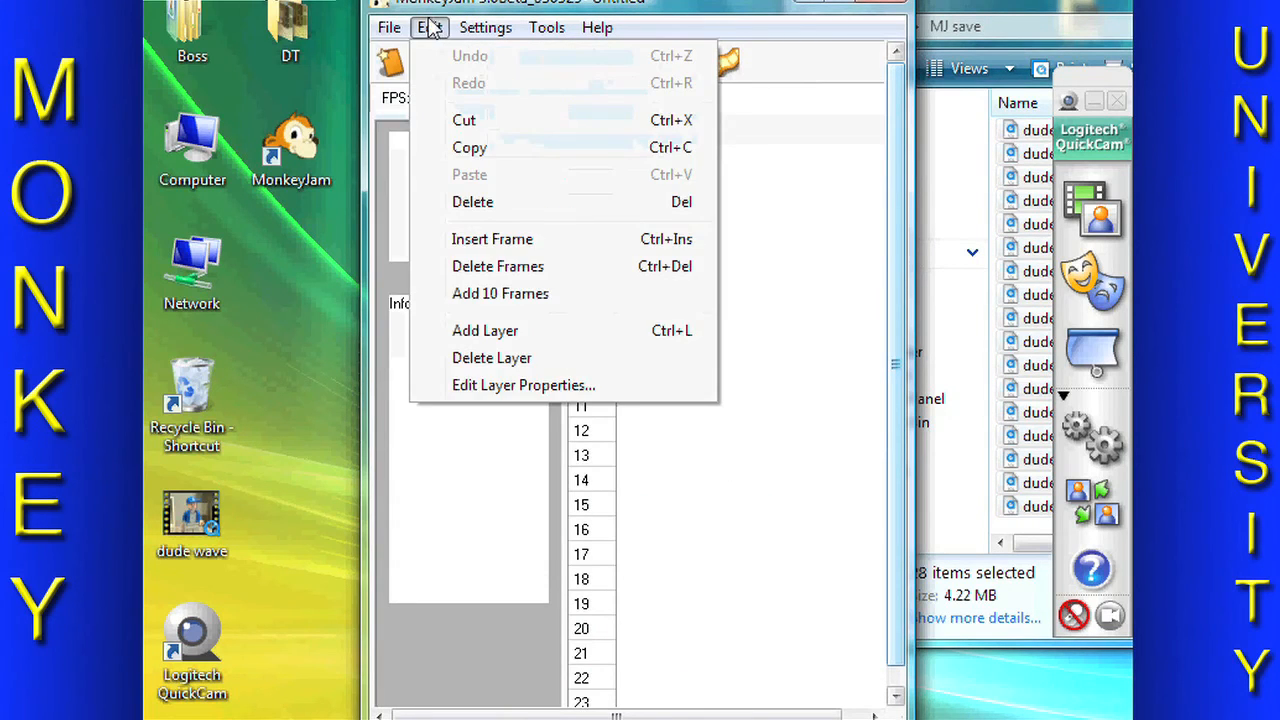
{"action": "mouse_move", "coordinate": [492, 239]}
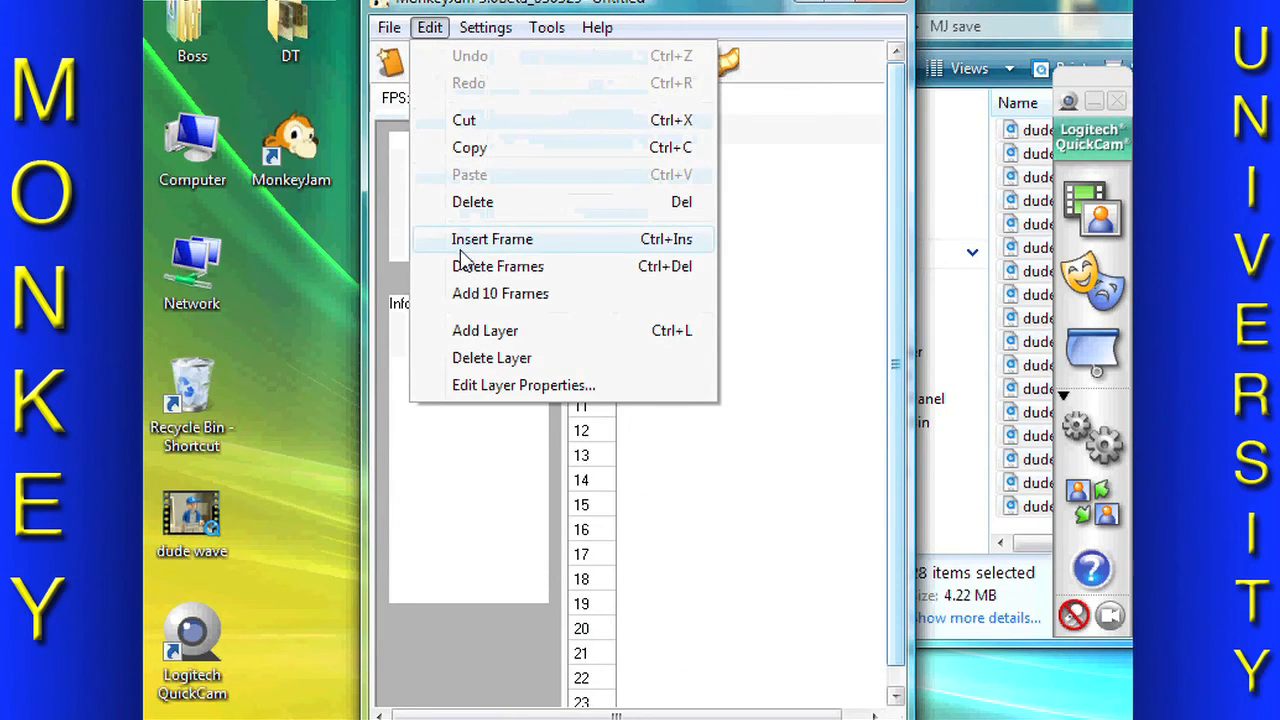
{"action": "left_click", "coordinate": [523, 385]}
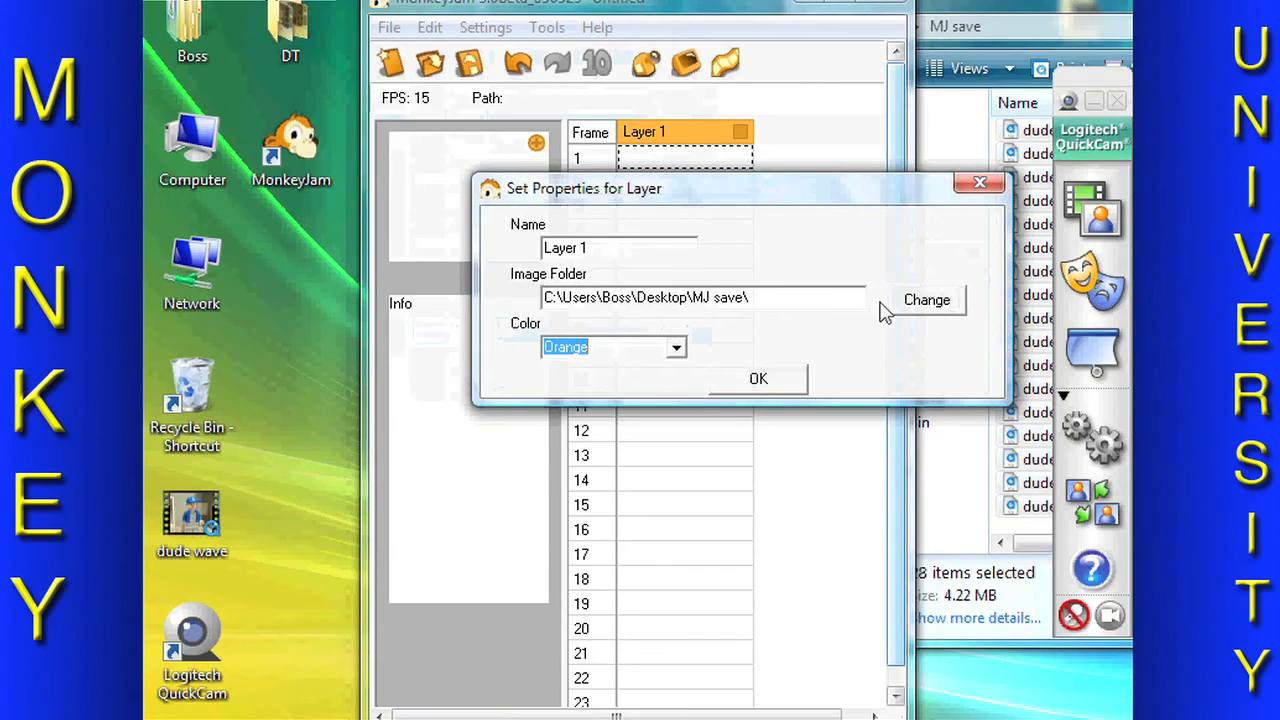
{"action": "left_click", "coordinate": [758, 378]}
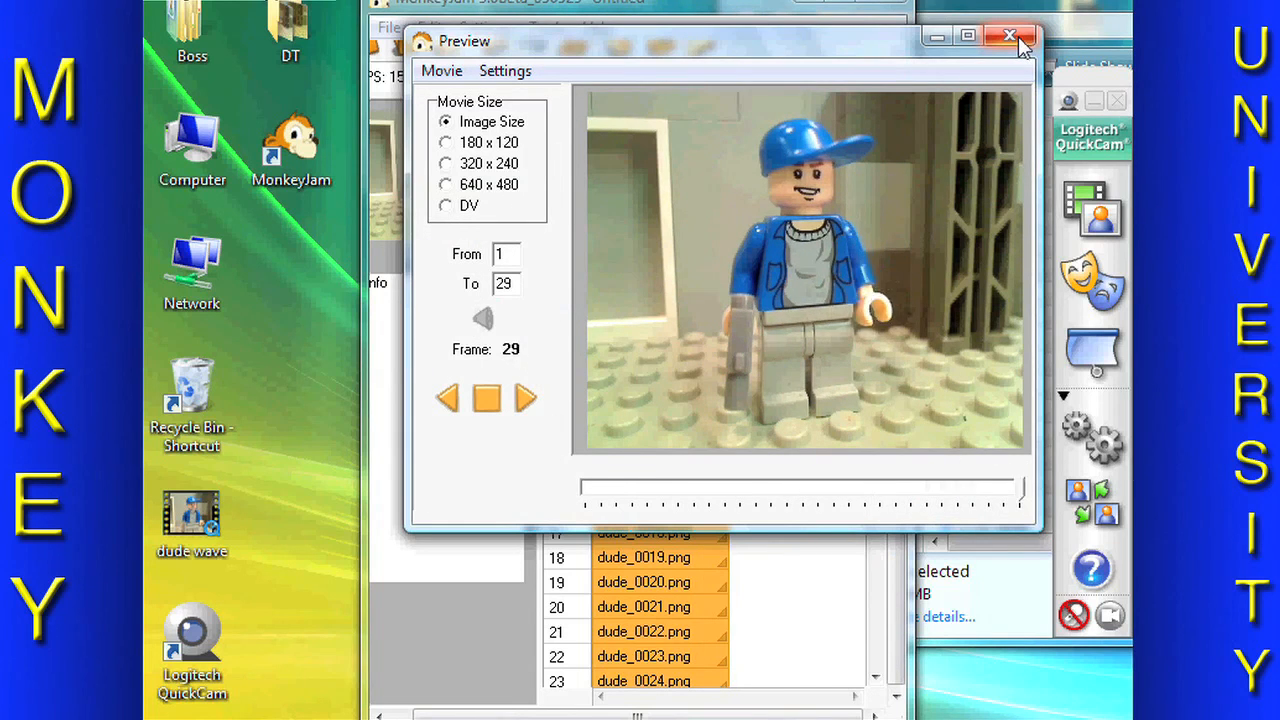
Step: Close the Preview window and MonkeyJam, answering the save-changes prompt
{"action": "left_click", "coordinate": [1010, 36]}
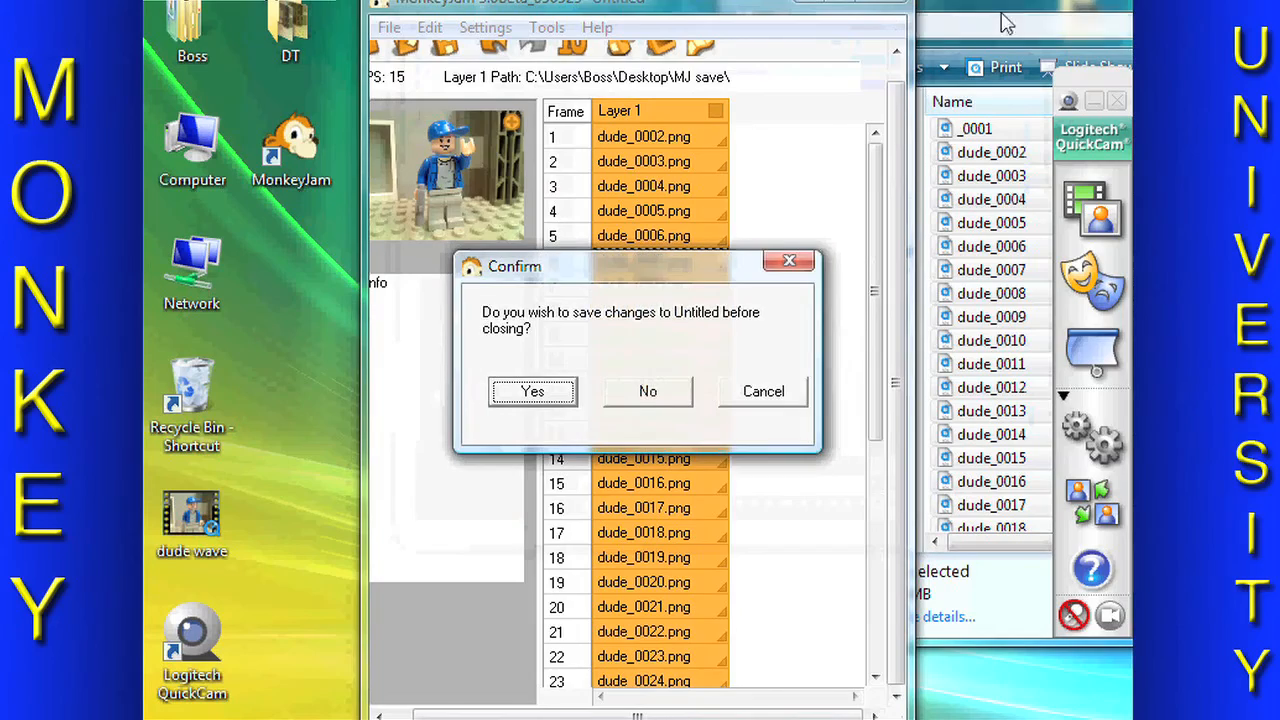
{"action": "left_click", "coordinate": [647, 391]}
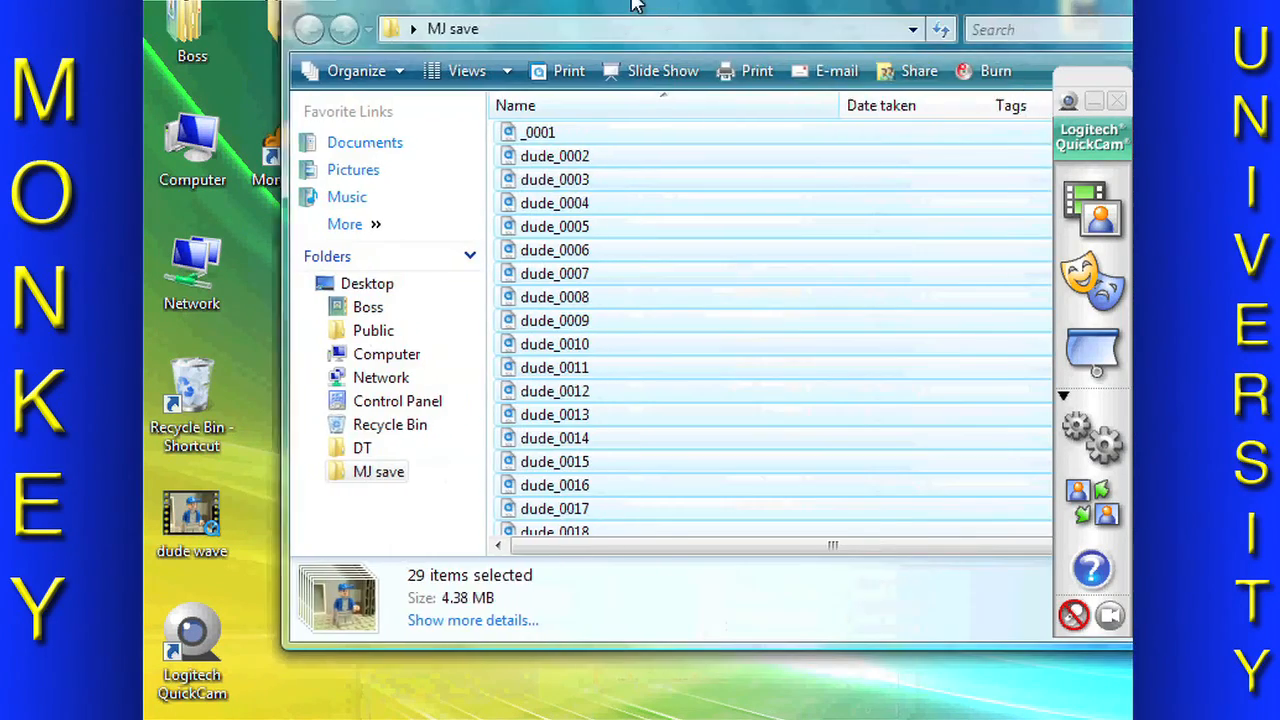